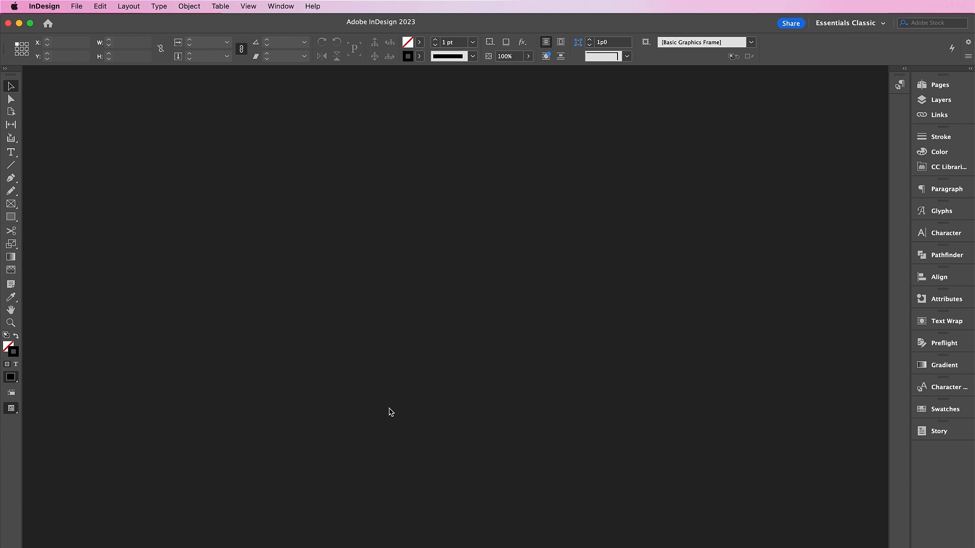
mouse_move(77, 6)
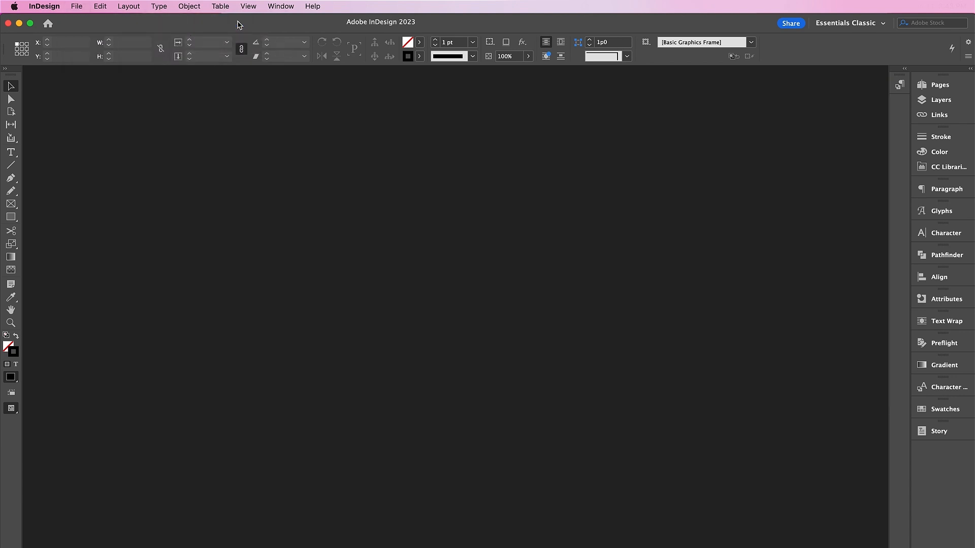
Create a new 297 × 210 mm landscape document in millimetres with 5 pages.
click(729, 220)
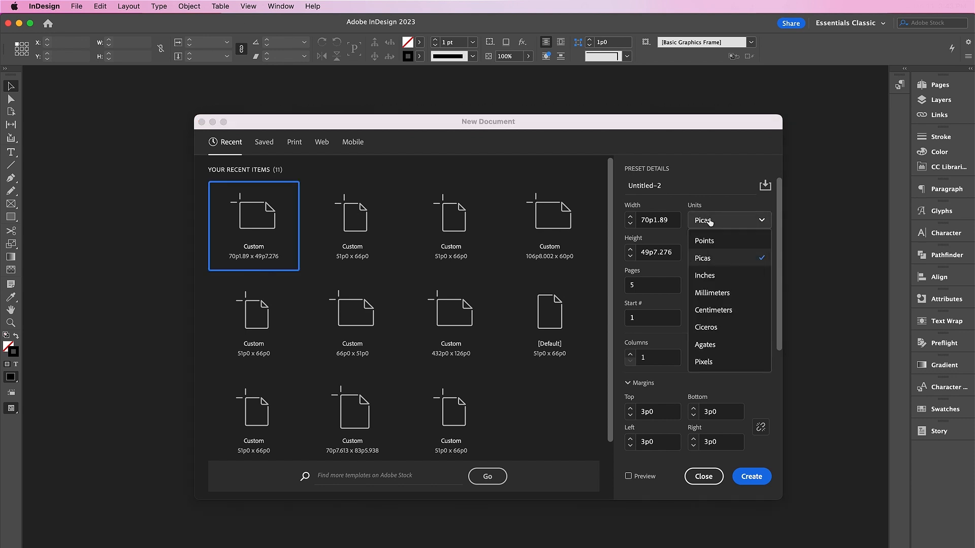
click(713, 293)
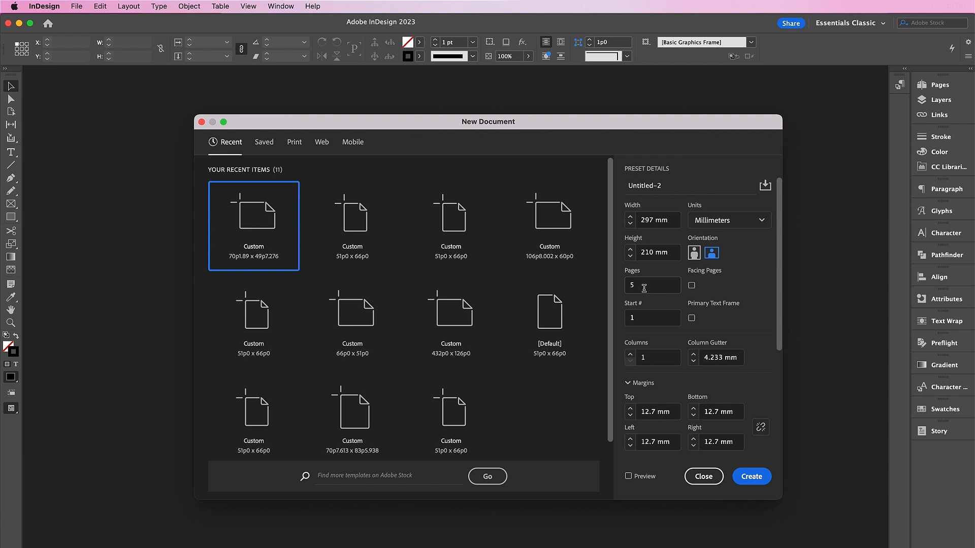
scroll(down, 3)
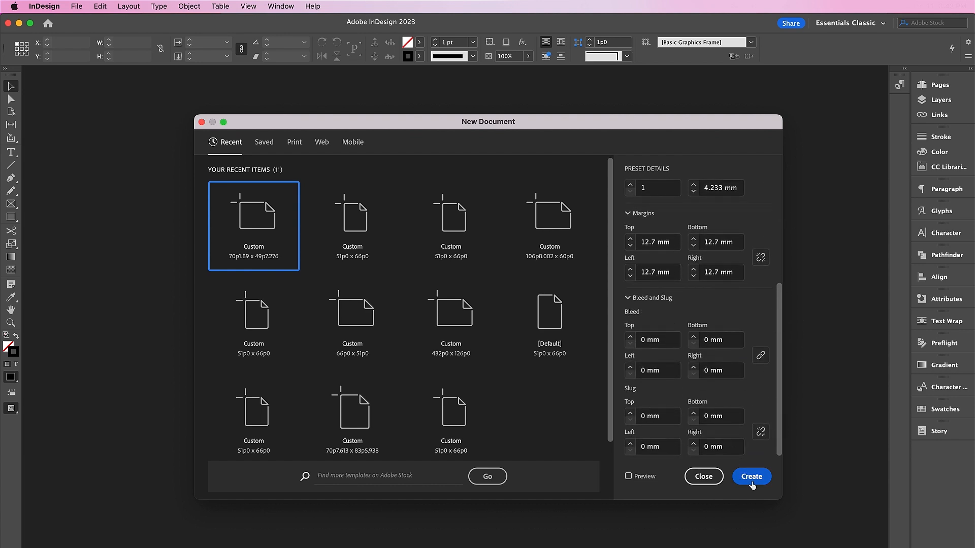
click(751, 476)
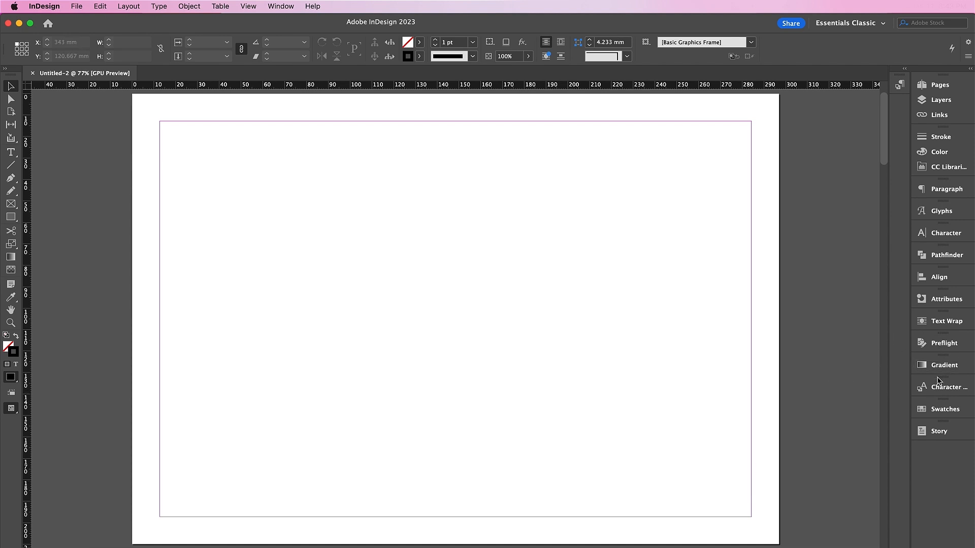
Add a deep navy CMYK swatch (C=100 M=90 Y=10) via New Color Swatch.
click(943, 409)
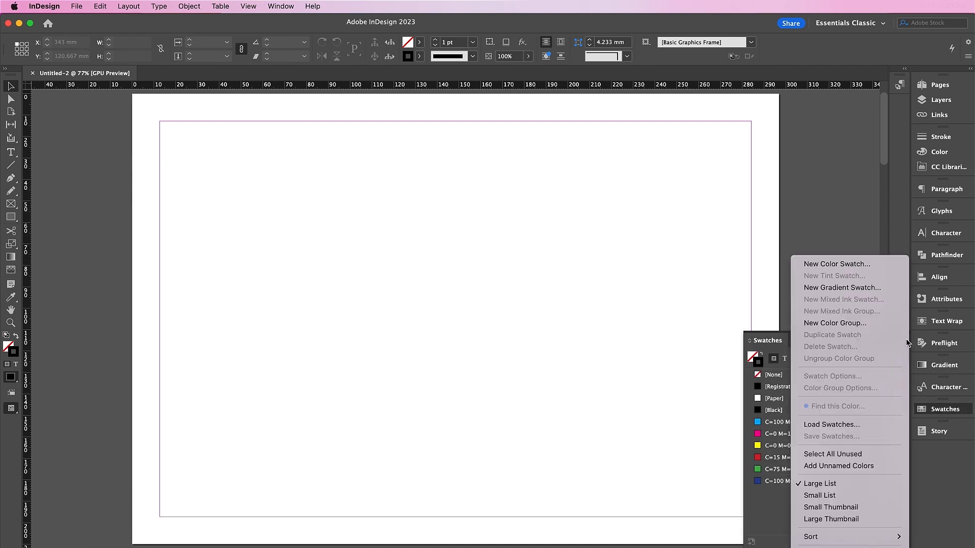
click(836, 264)
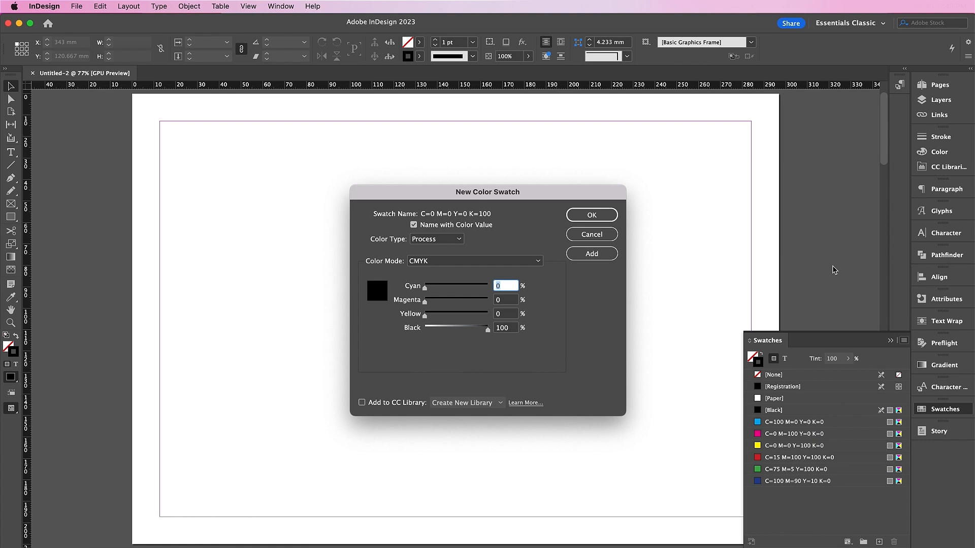
text(100)
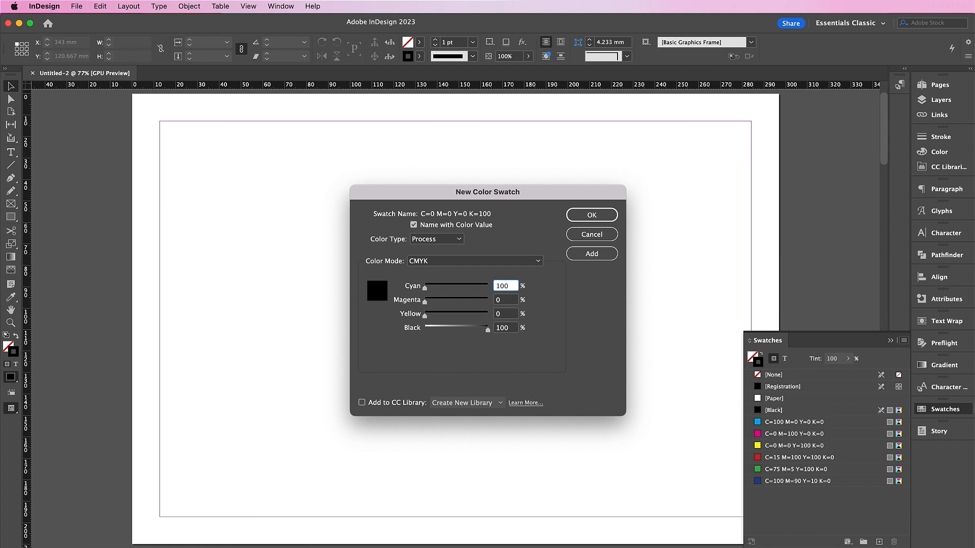
text(90)
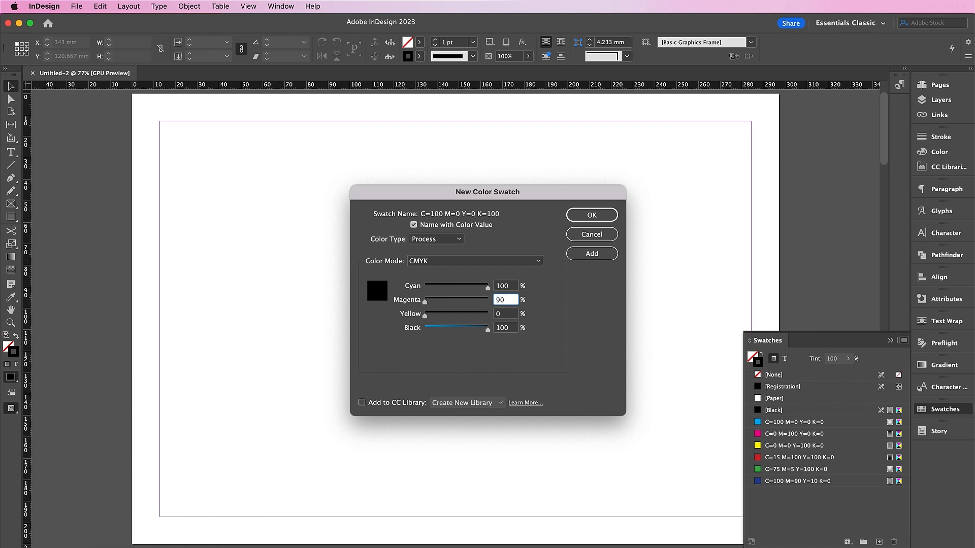
click(505, 313)
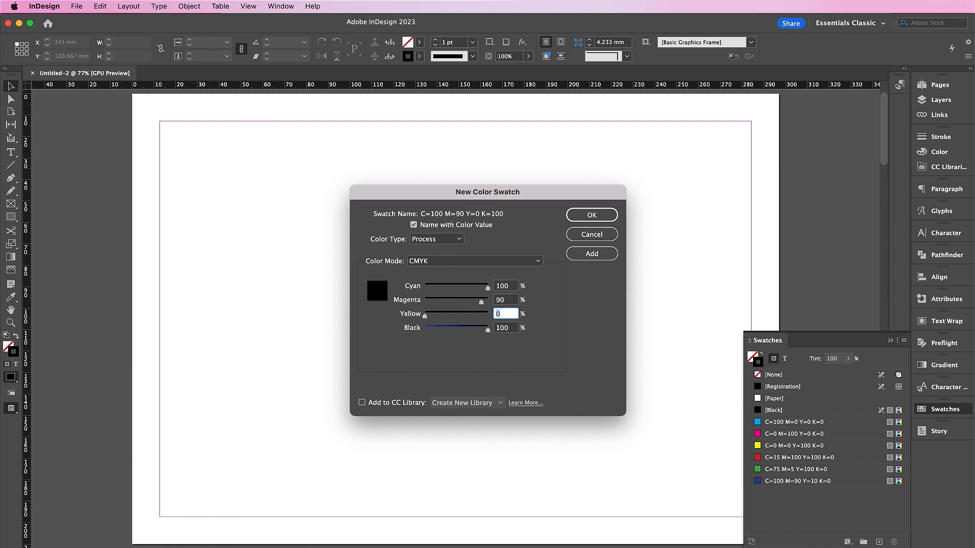
text(10)
click(505, 327)
text(67)
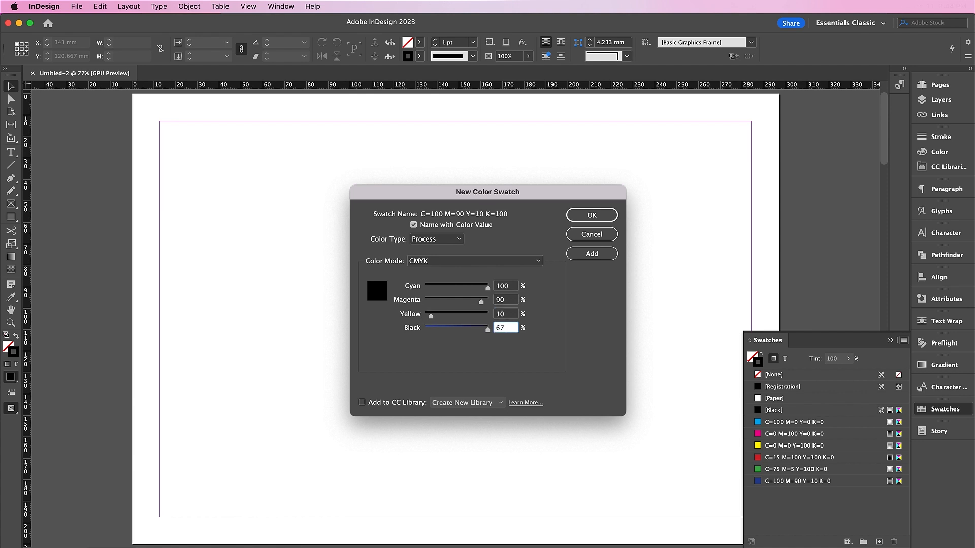
click(591, 254)
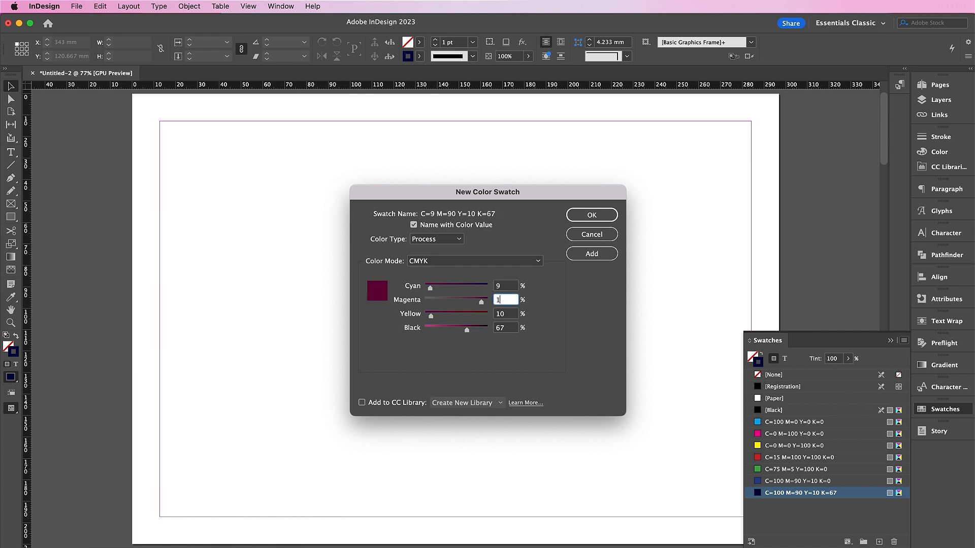
Add the dark maroon, red and orange CMYK swatches to the Swatches panel.
text(100)
click(506, 327)
text(93)
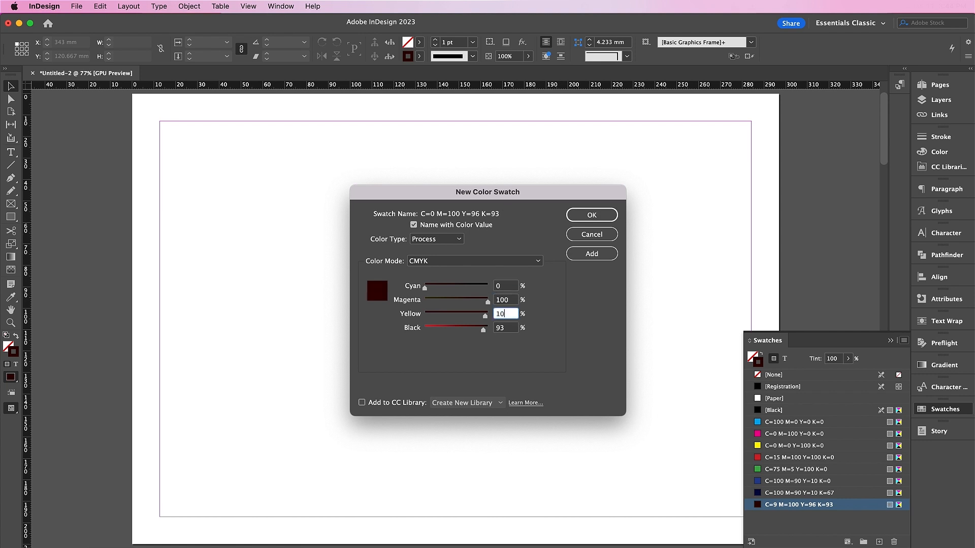
click(591, 254)
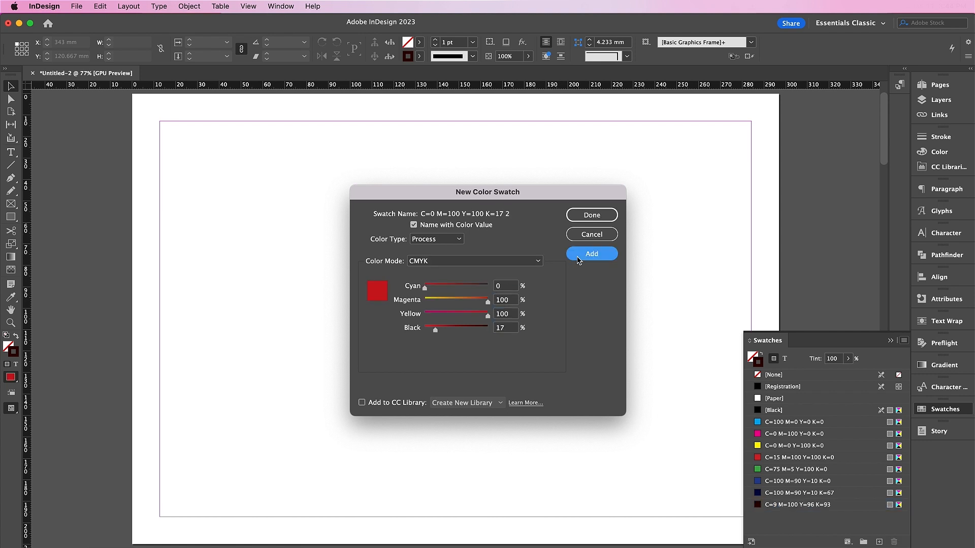
click(590, 254)
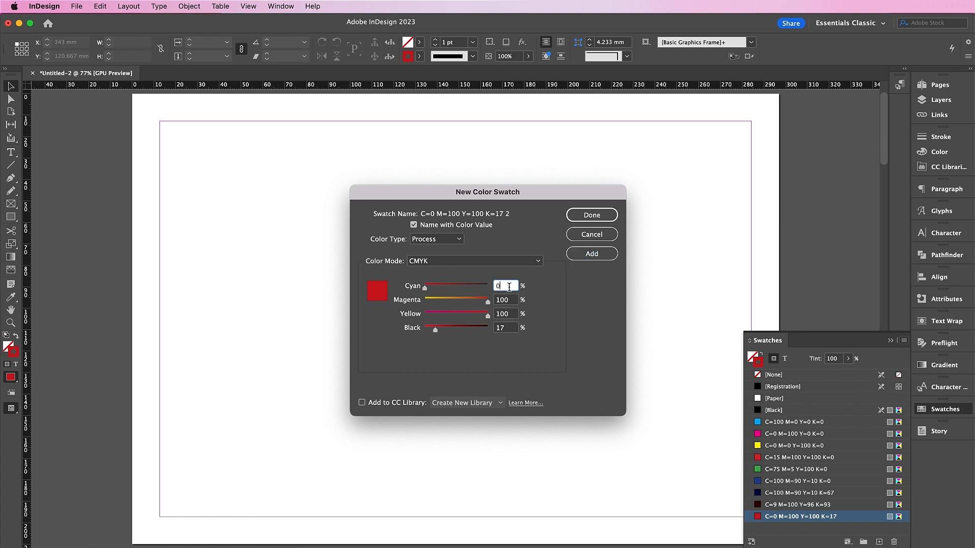
click(505, 299)
text(45)
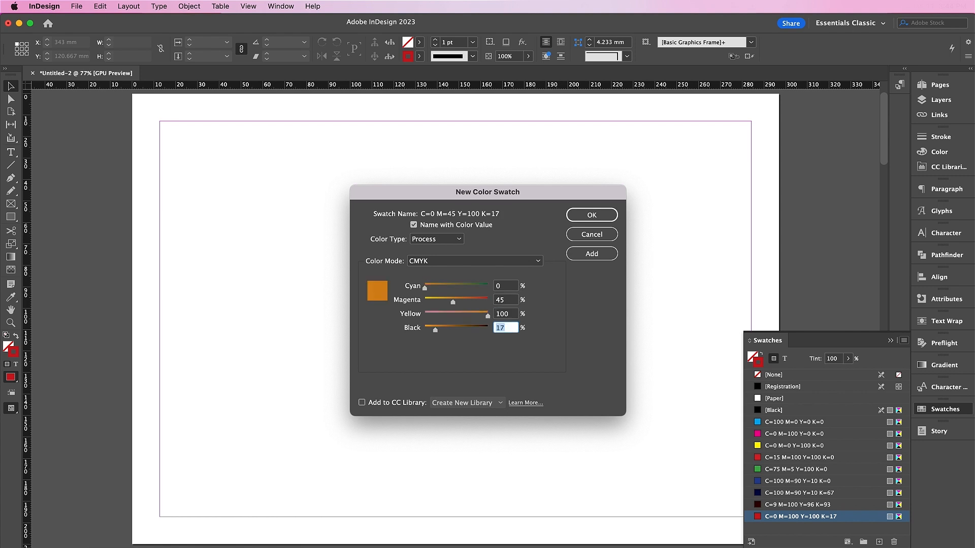
text(0)
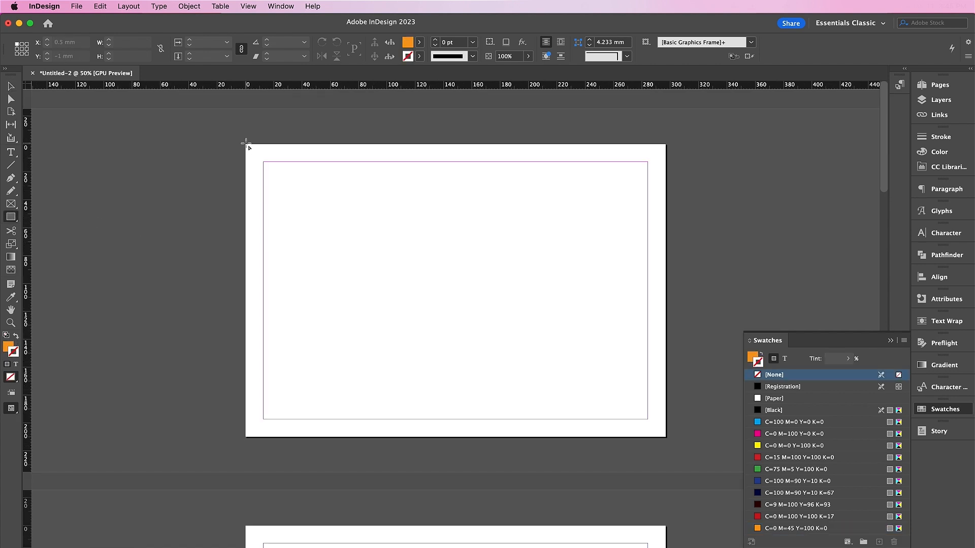
Draw a full-page rectangle and fill it with the deep navy swatch as background.
drag(245, 142, 647, 434)
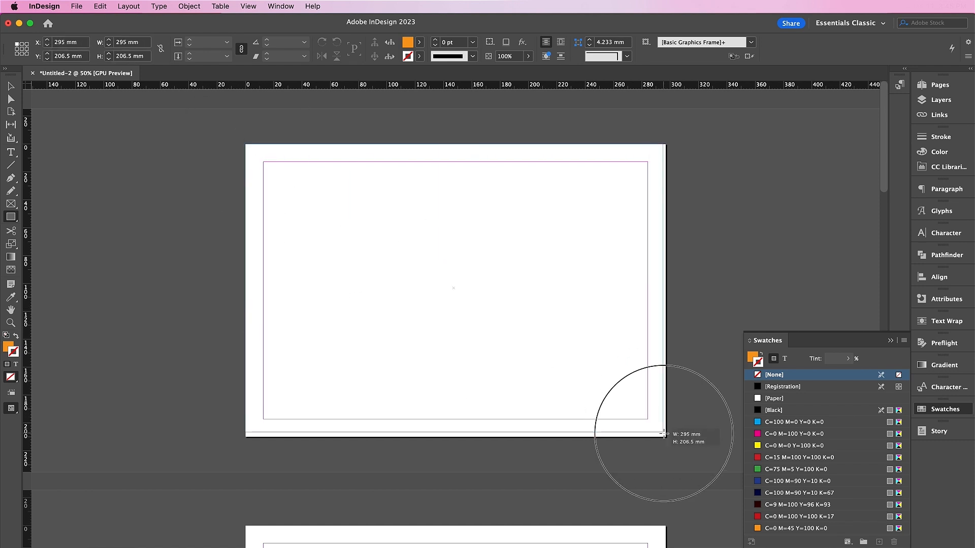
click(757, 363)
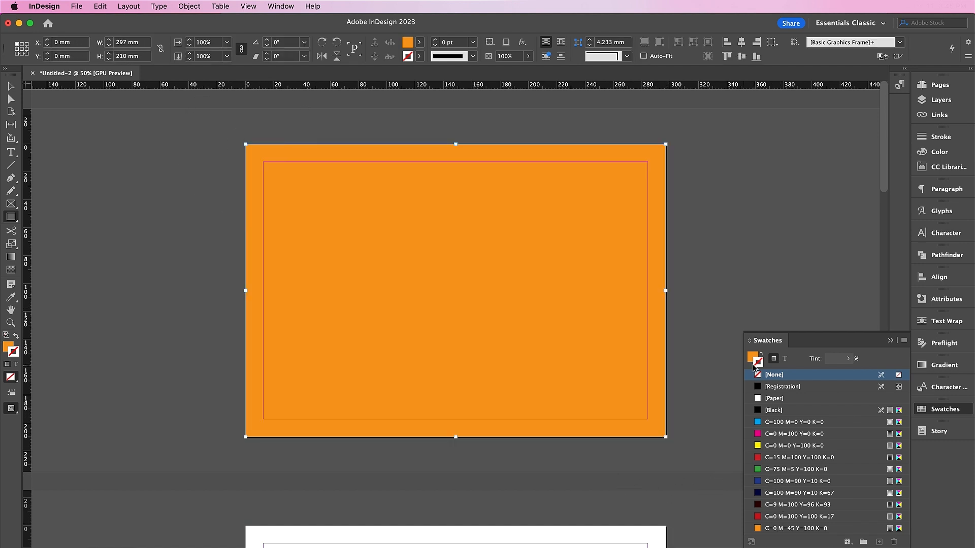
click(800, 492)
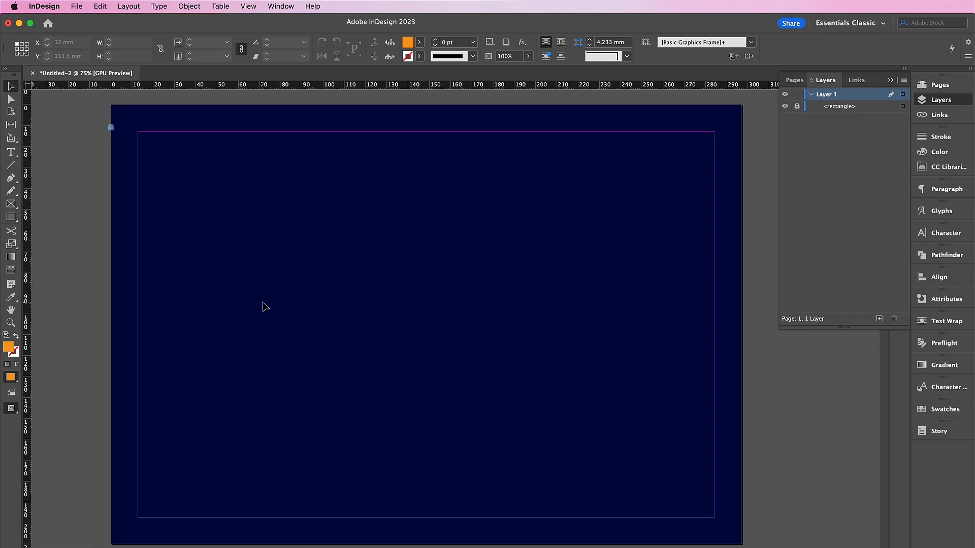
Draw a large text frame with HOT set in Cartif at 210 pt, filled white.
click(10, 151)
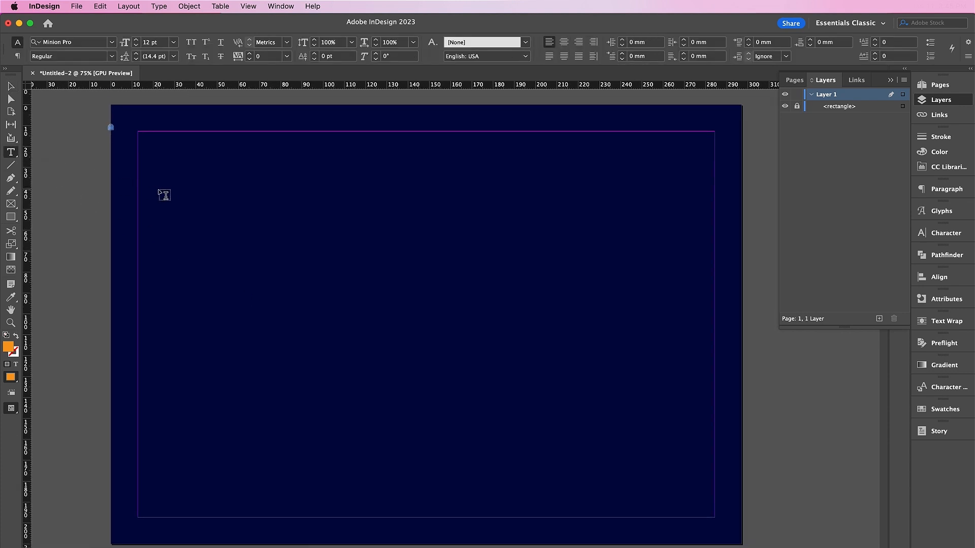
drag(152, 181, 694, 467)
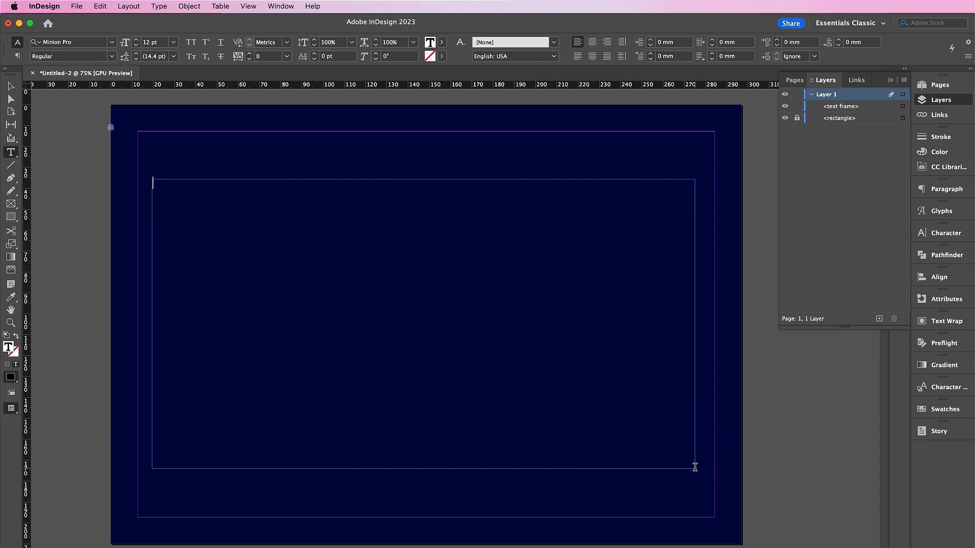
text(0)
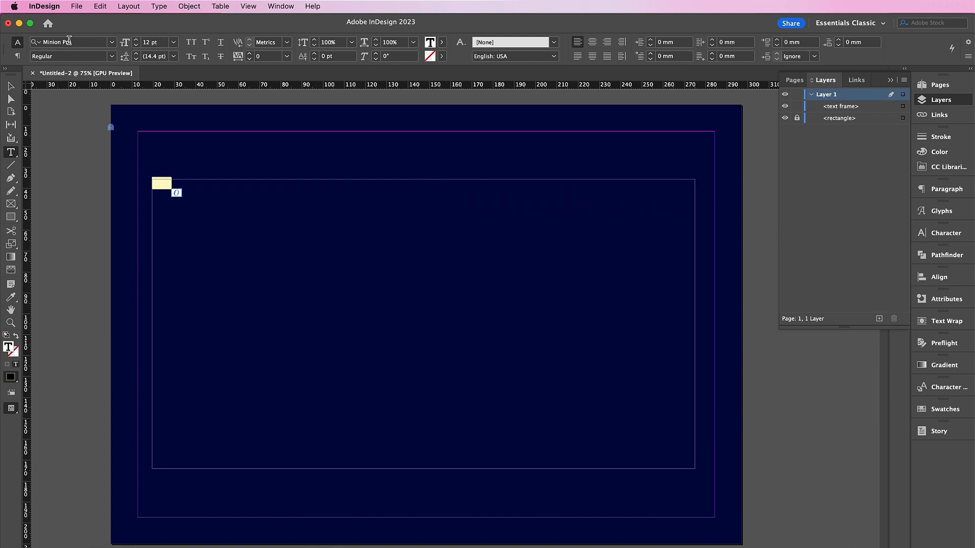
text(CART)
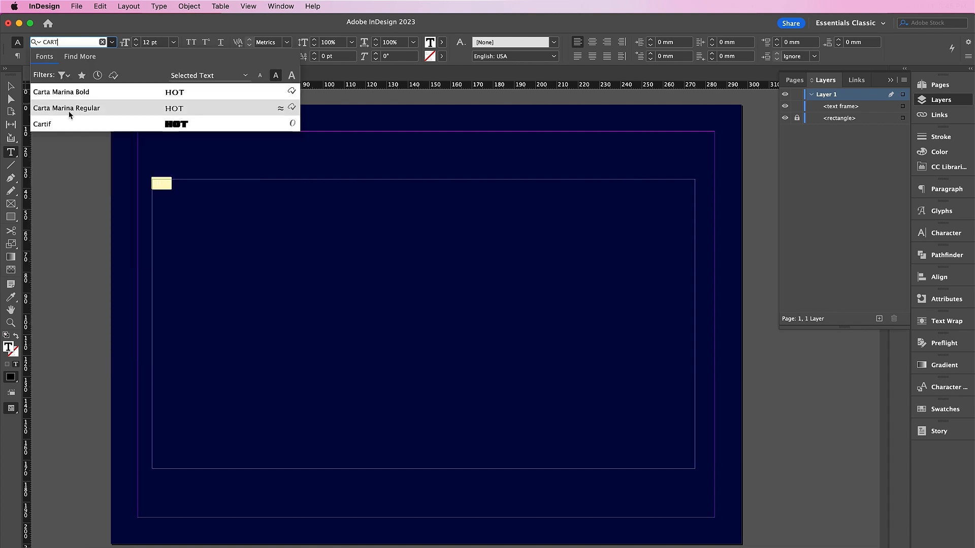
click(42, 124)
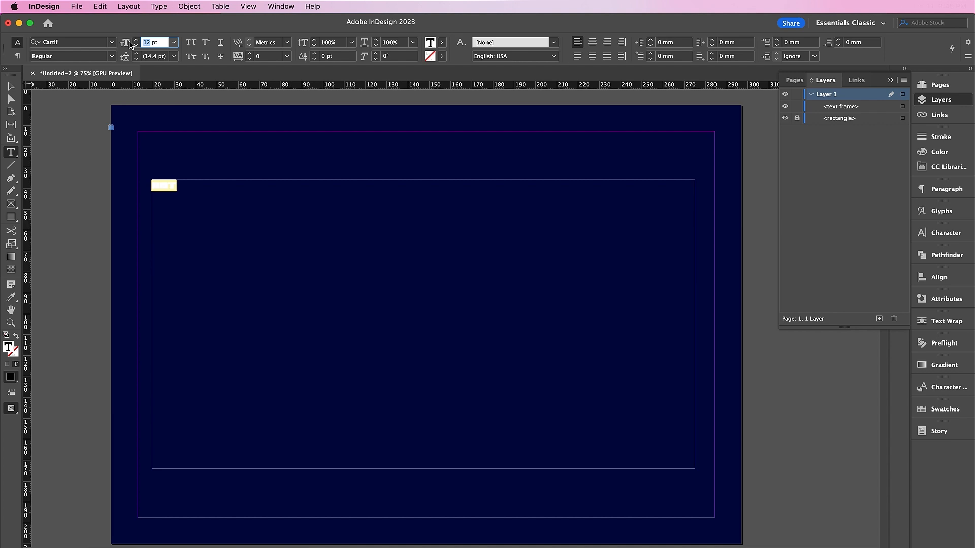
text(210)
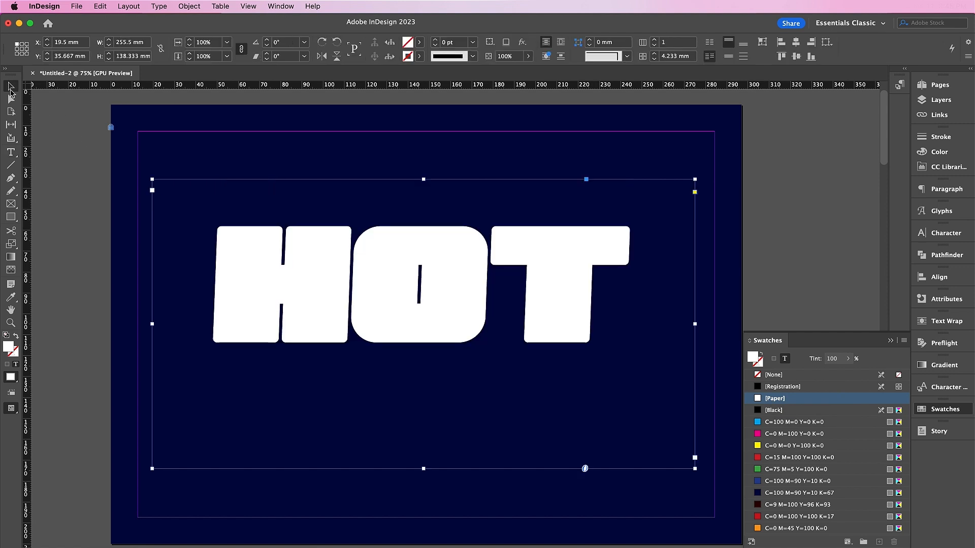
Set HOT's fill to None, fit the frame around it and give the letters a white stroke.
click(774, 375)
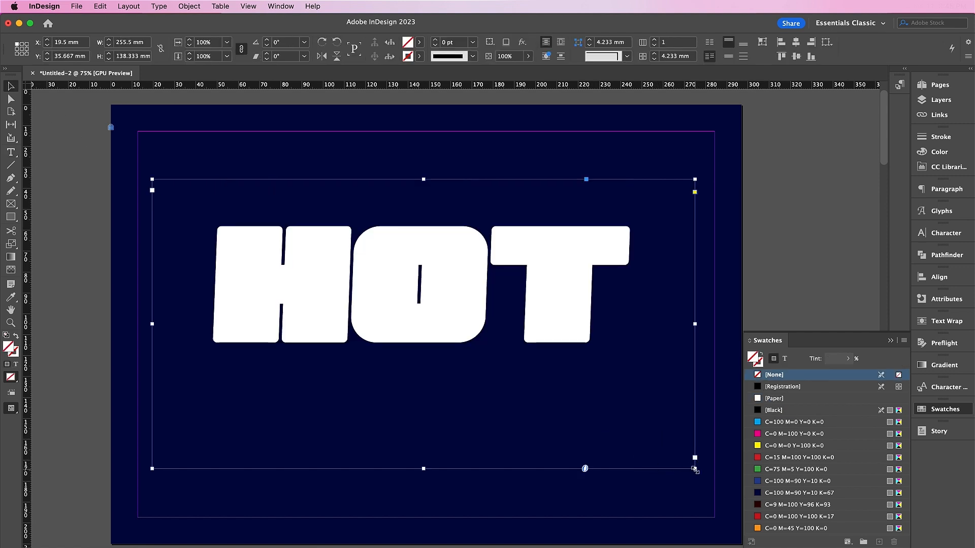
drag(695, 458, 516, 333)
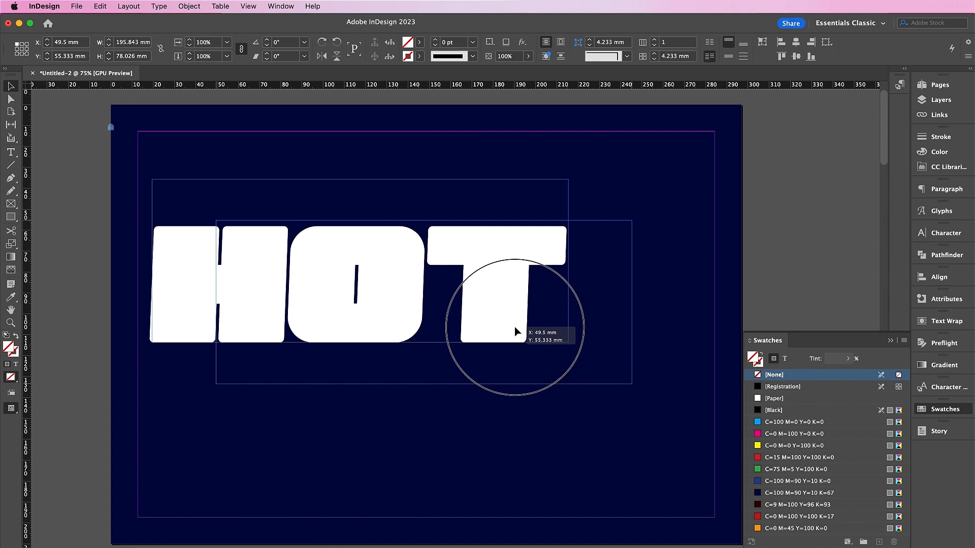
drag(516, 330, 548, 348)
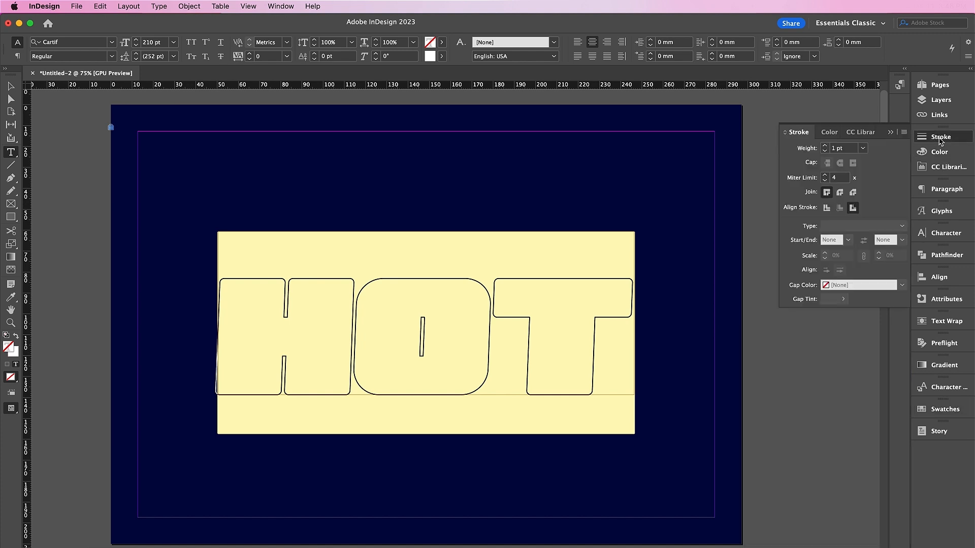
click(824, 145)
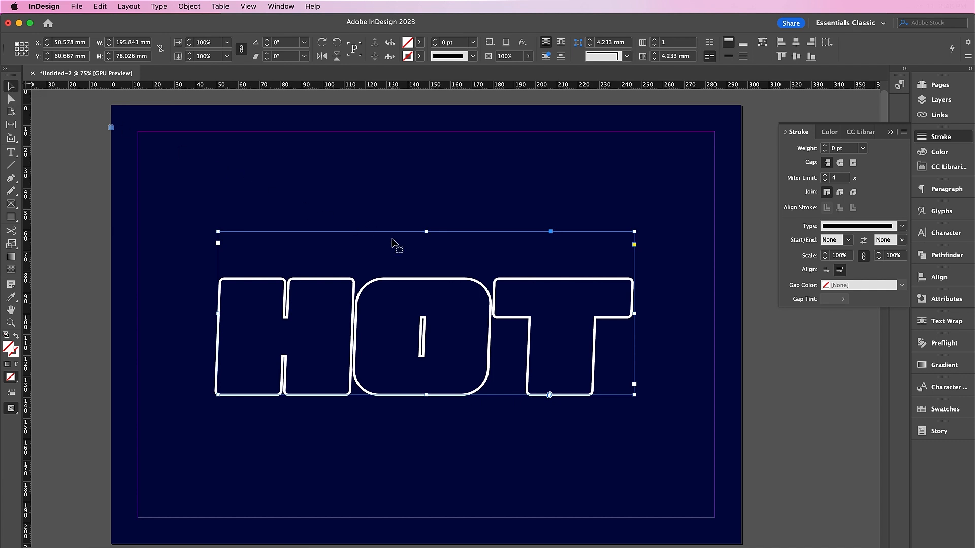
Copy and paste HOT in place, filling the copy with the C=9 M=100 Y=96 K=93 maroon swatch.
click(99, 6)
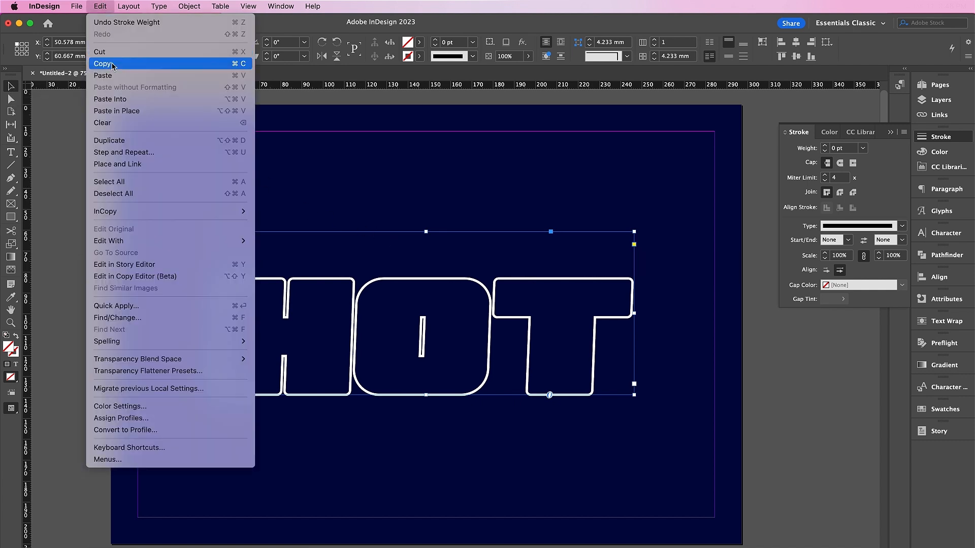
click(103, 63)
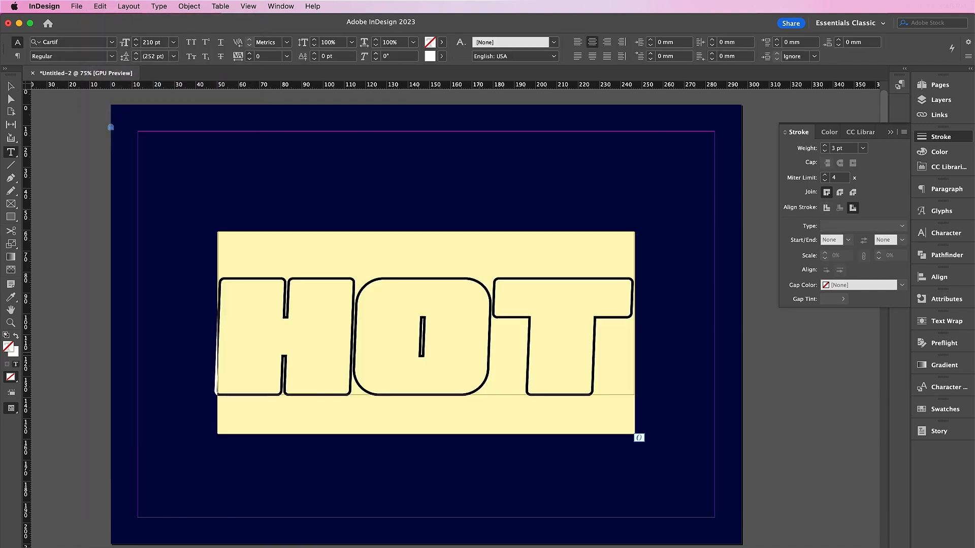
click(944, 409)
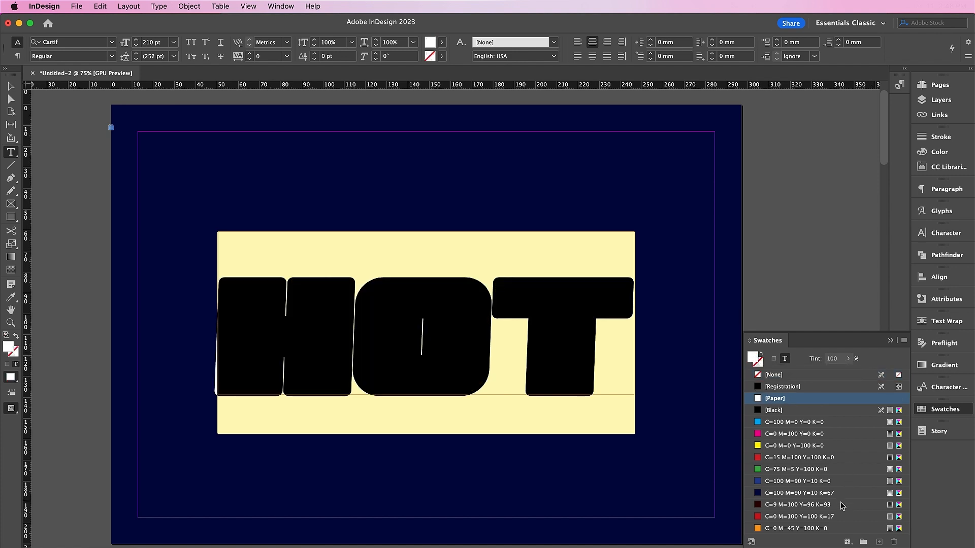
click(799, 505)
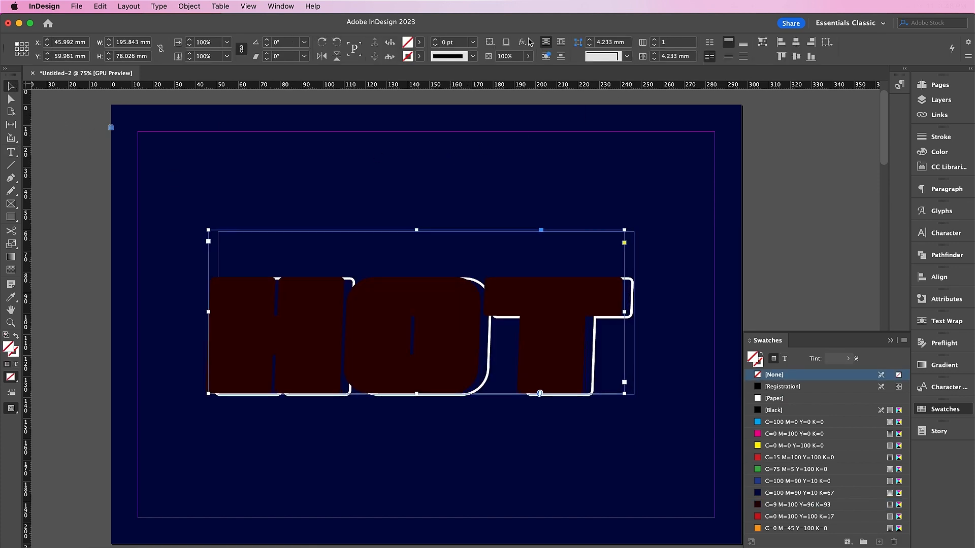
Give the maroon HOT a red drop shadow at 6.35 mm distance.
click(522, 43)
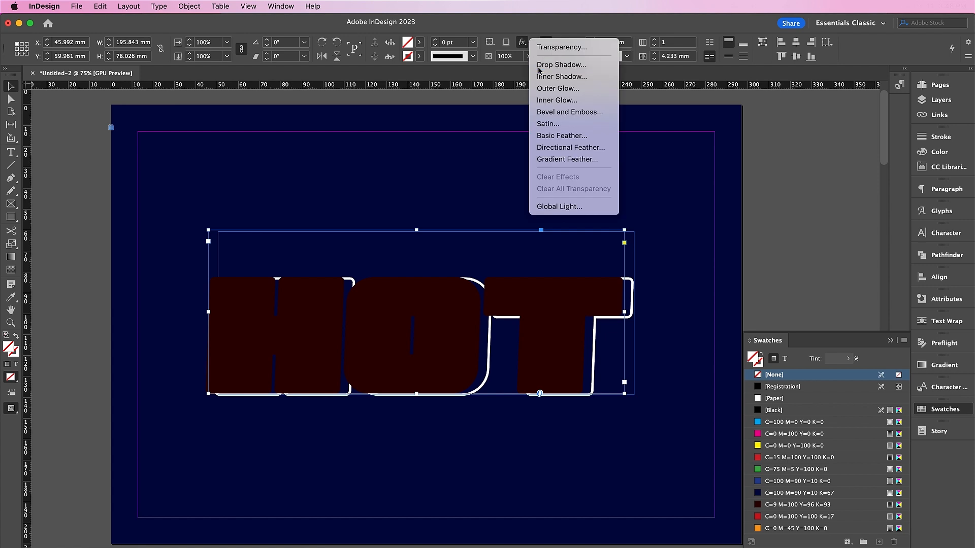
click(561, 65)
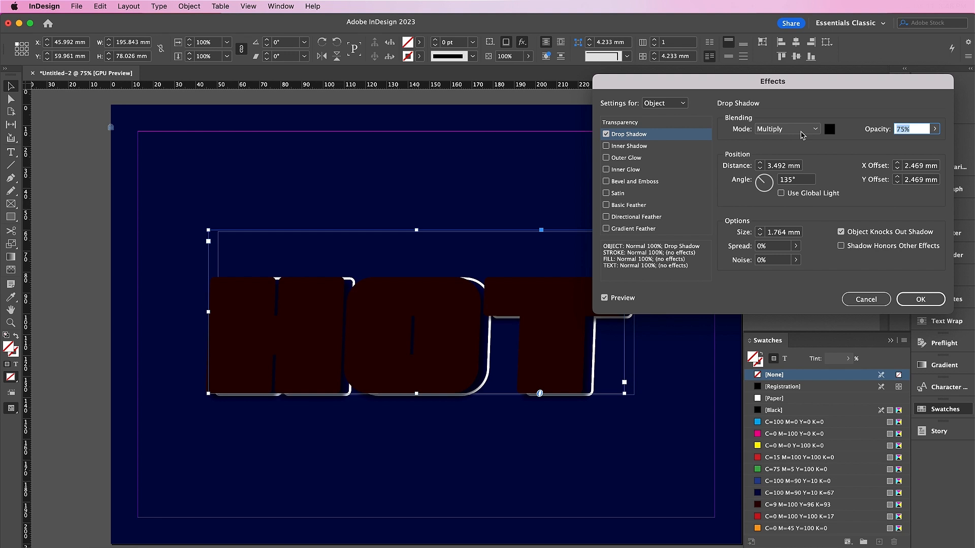
click(830, 129)
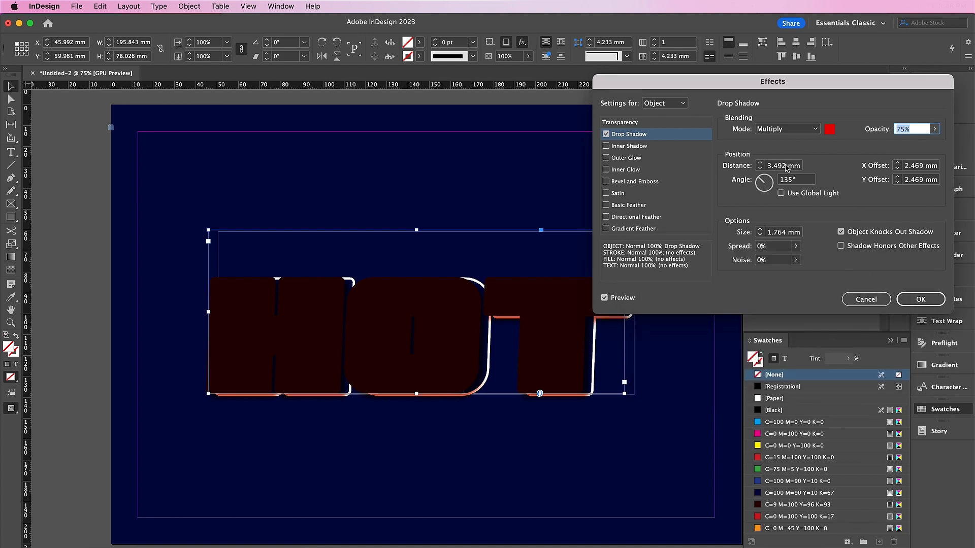
text(6.35 mm)
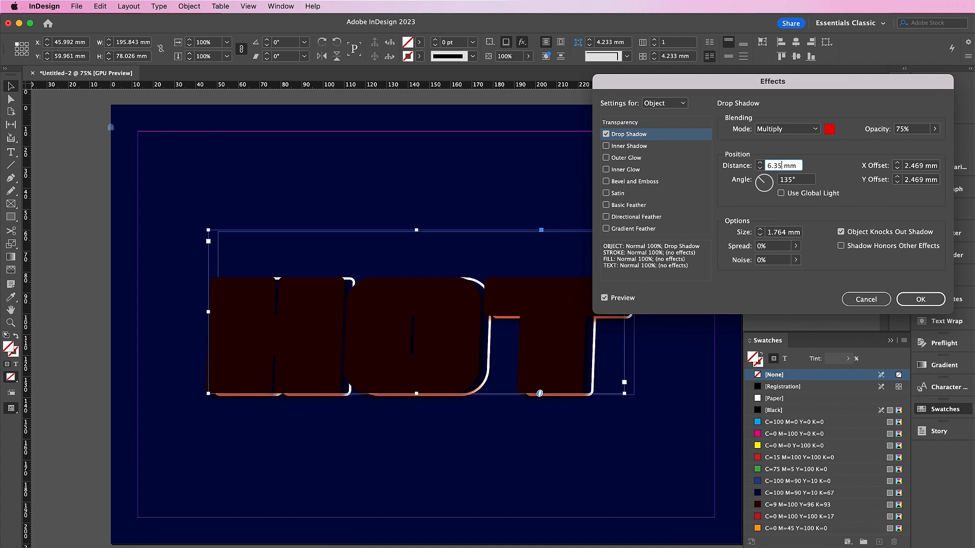
mouse_move(824, 181)
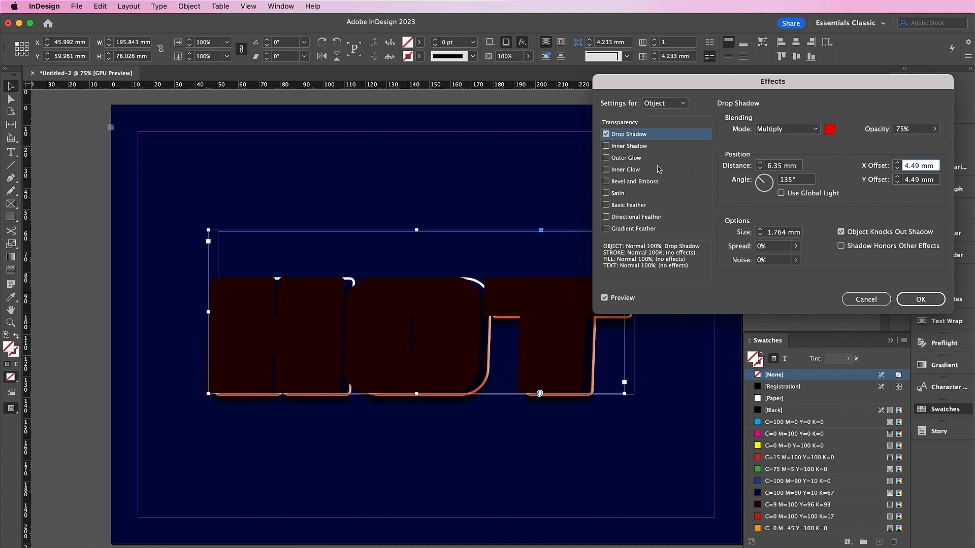
Add an orange Hard Light outer glow at 100% opacity, 9.525 mm size, around HOT.
click(606, 158)
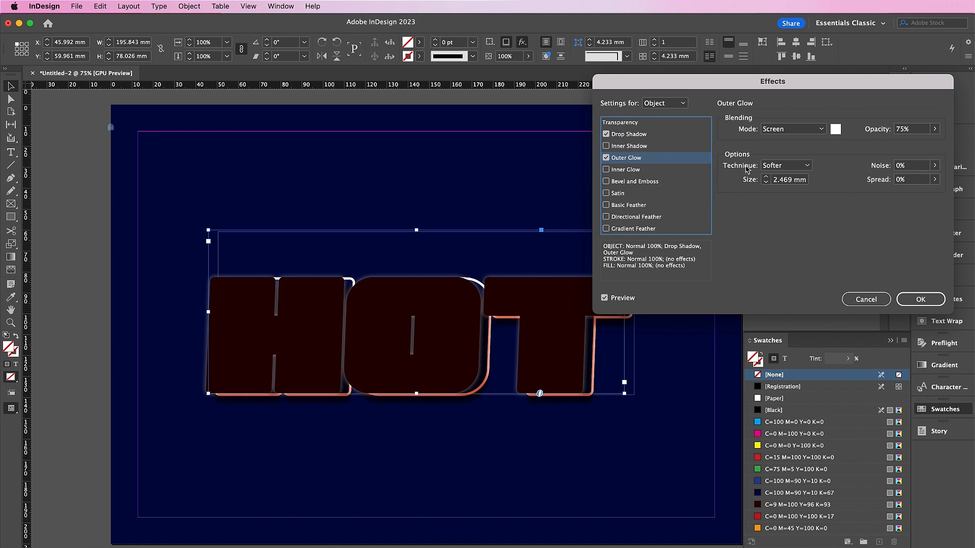
click(793, 129)
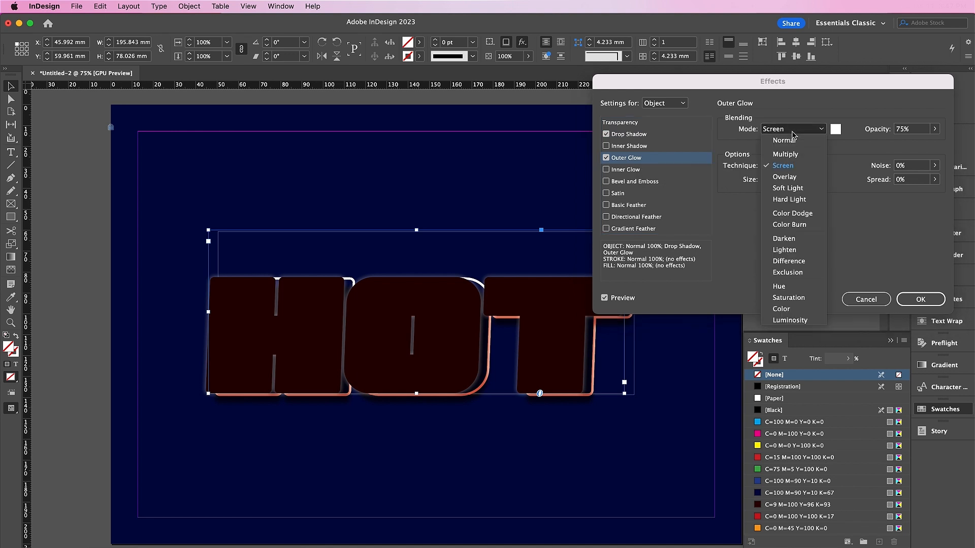
click(788, 199)
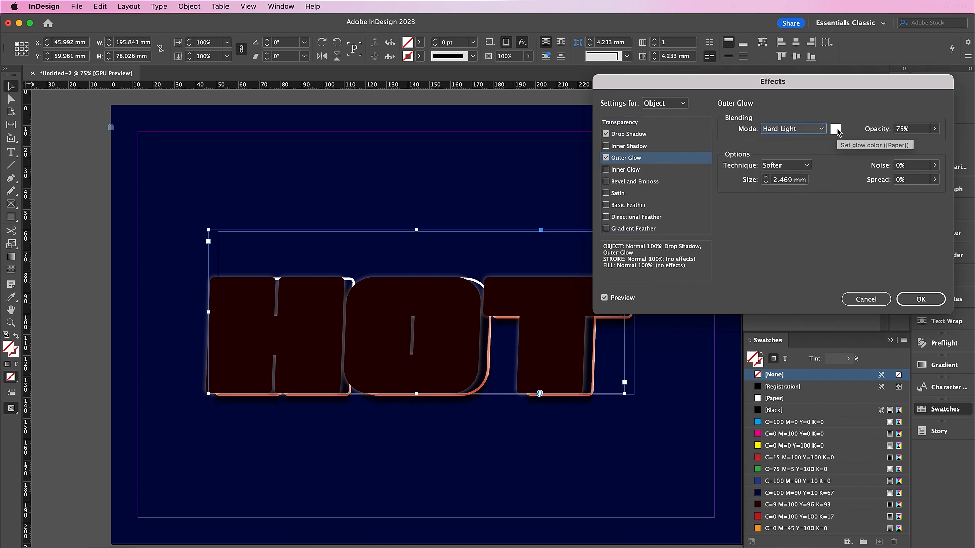
click(836, 129)
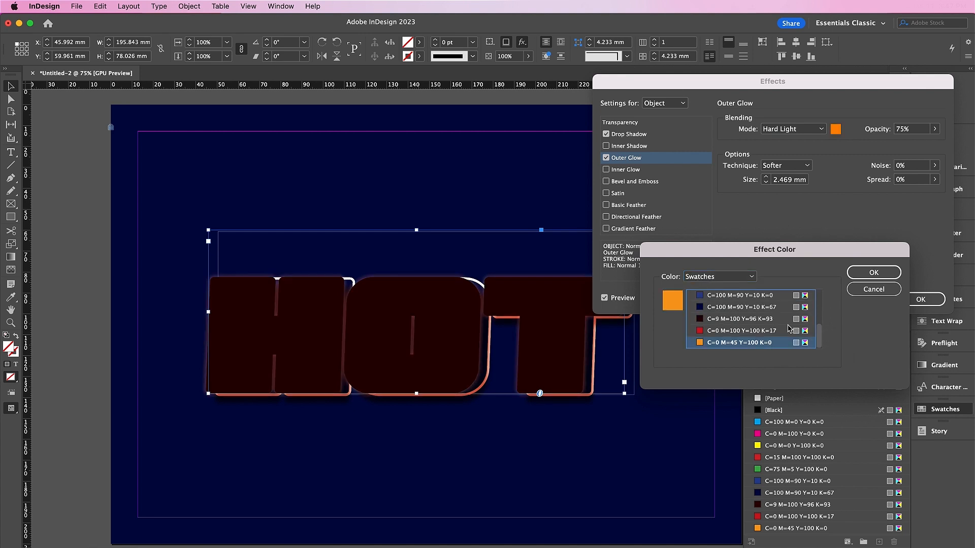
click(874, 273)
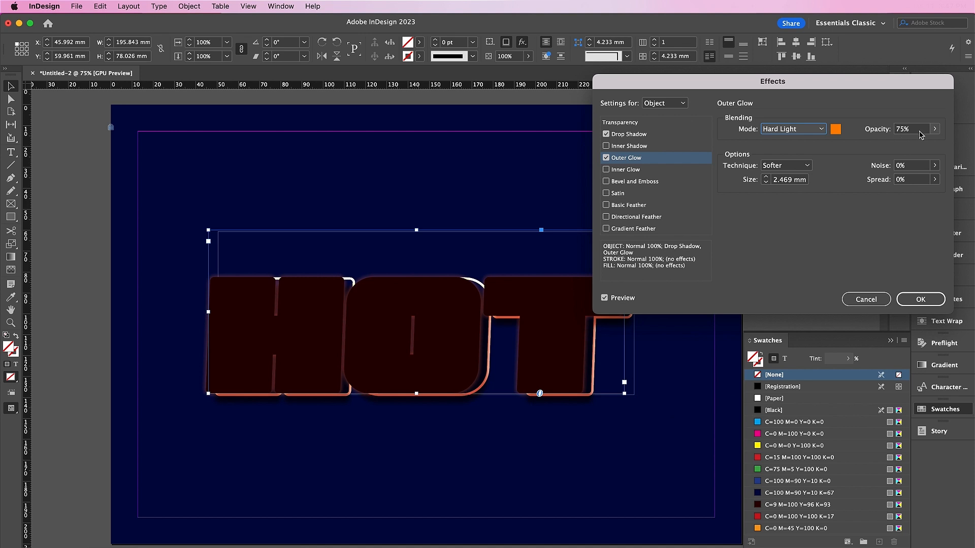
drag(919, 143, 938, 143)
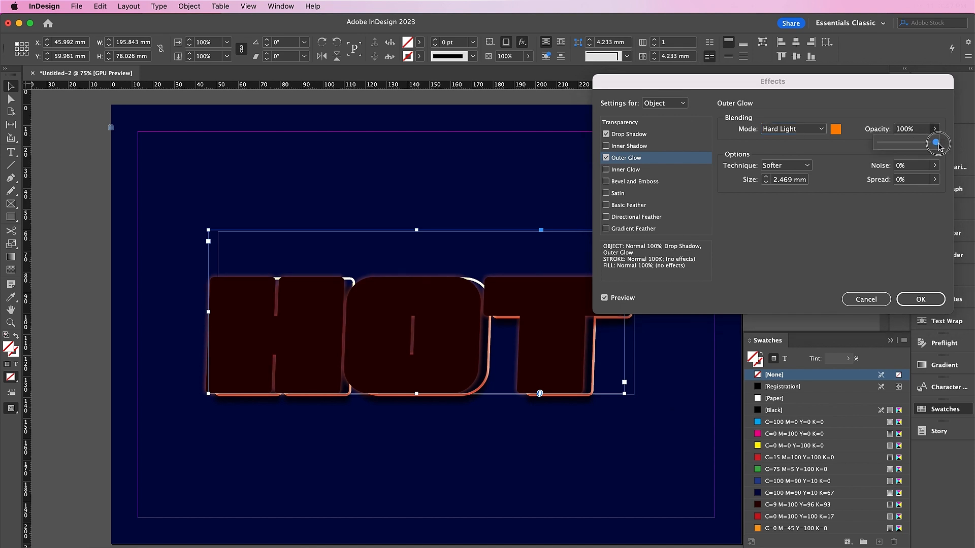
click(911, 129)
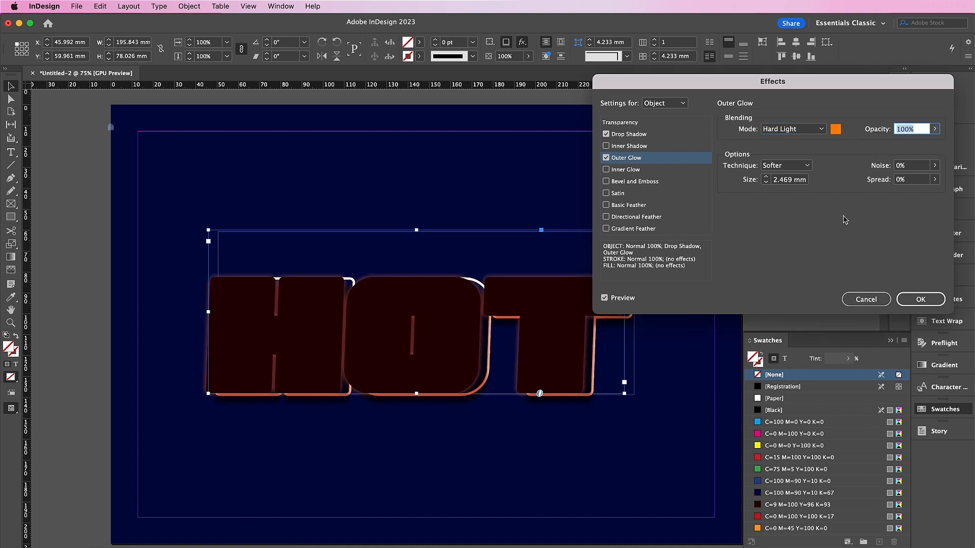
click(789, 179)
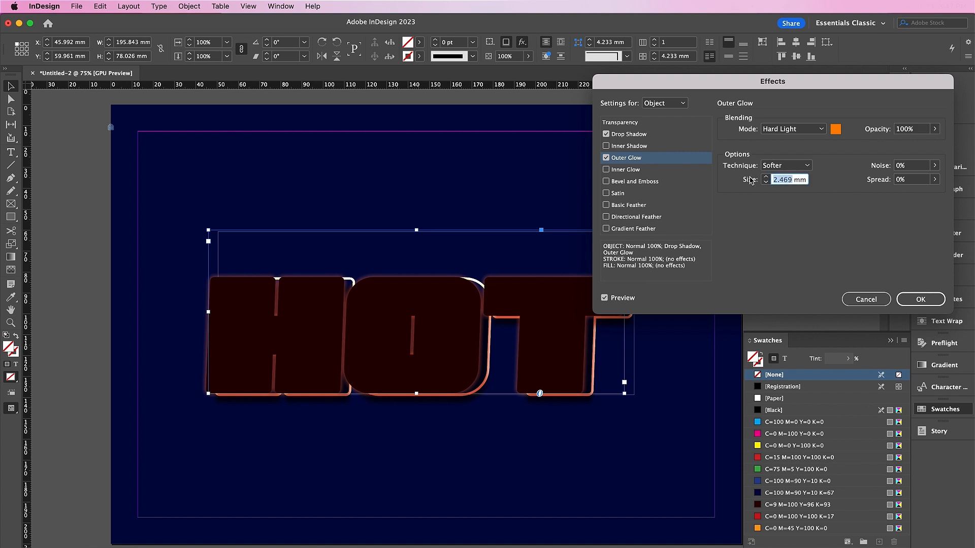
text(9.525)
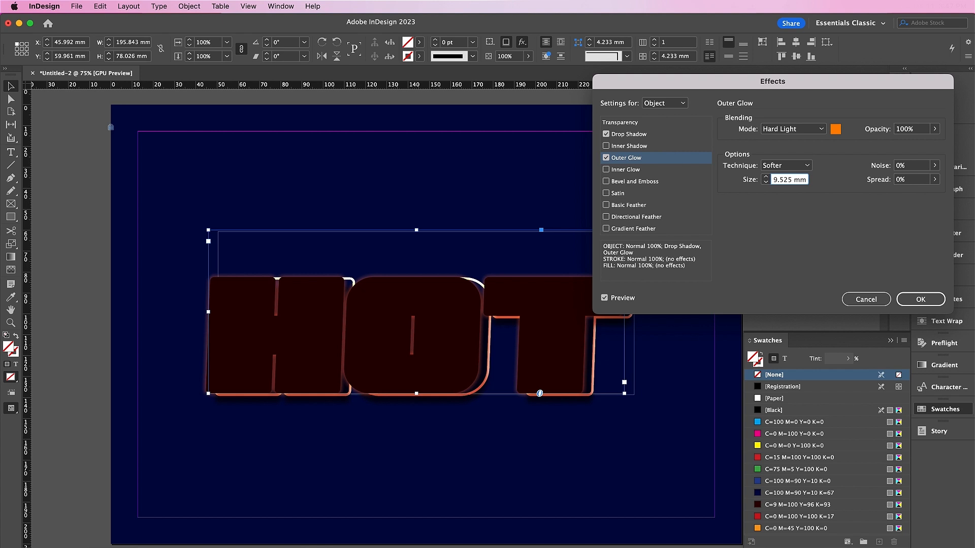
Enable Basic Feather with 30% noise and apply all the effects to HOT.
click(606, 205)
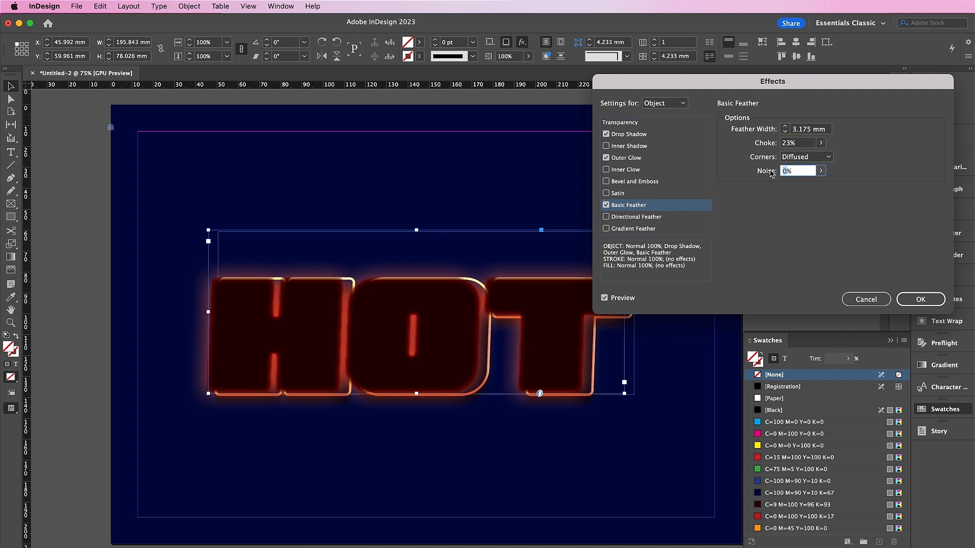
text(30%)
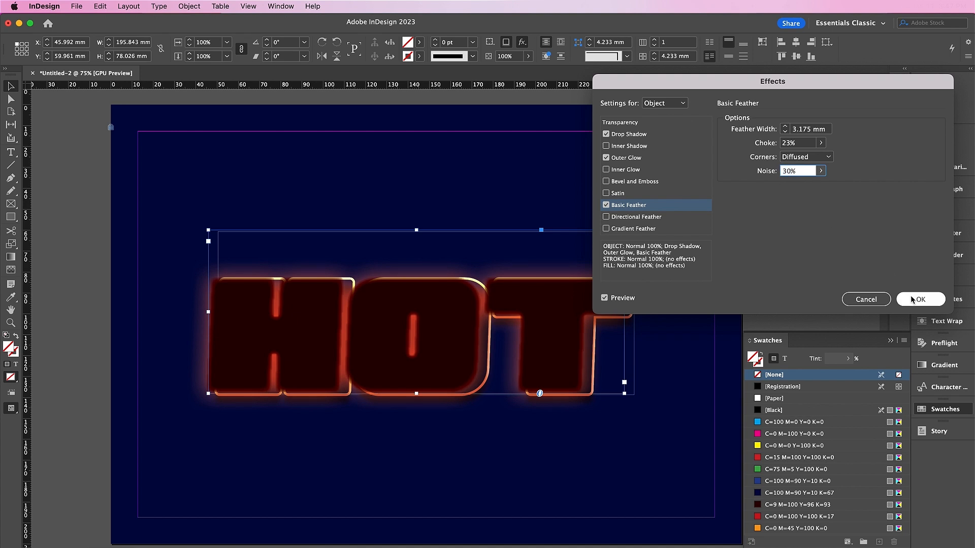
click(920, 298)
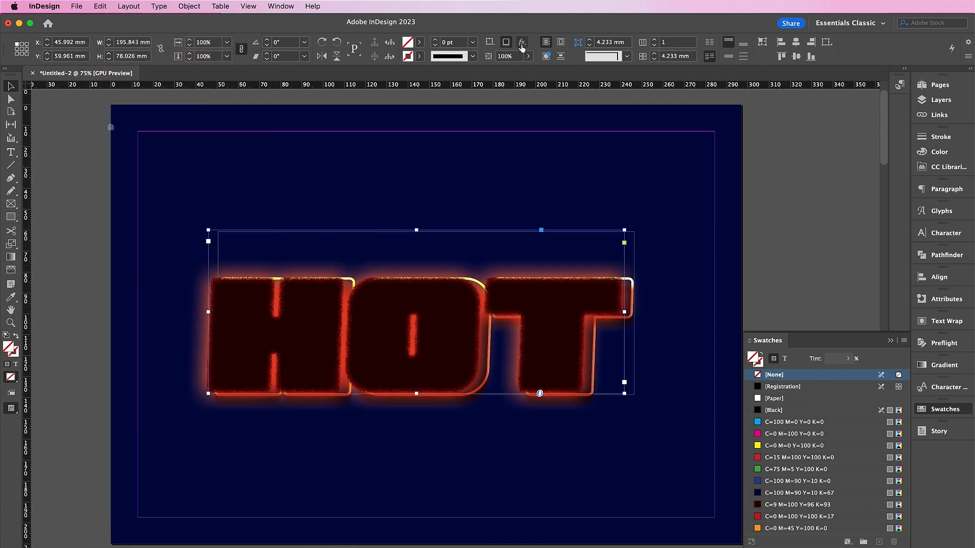
Turn off the Basic Feather effect, keeping the red shadow and orange glow.
click(522, 43)
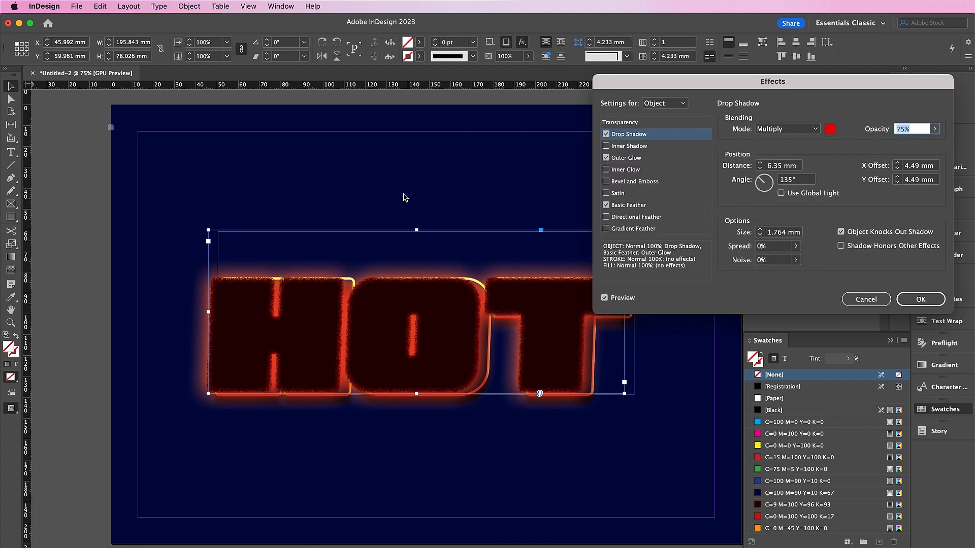
click(606, 204)
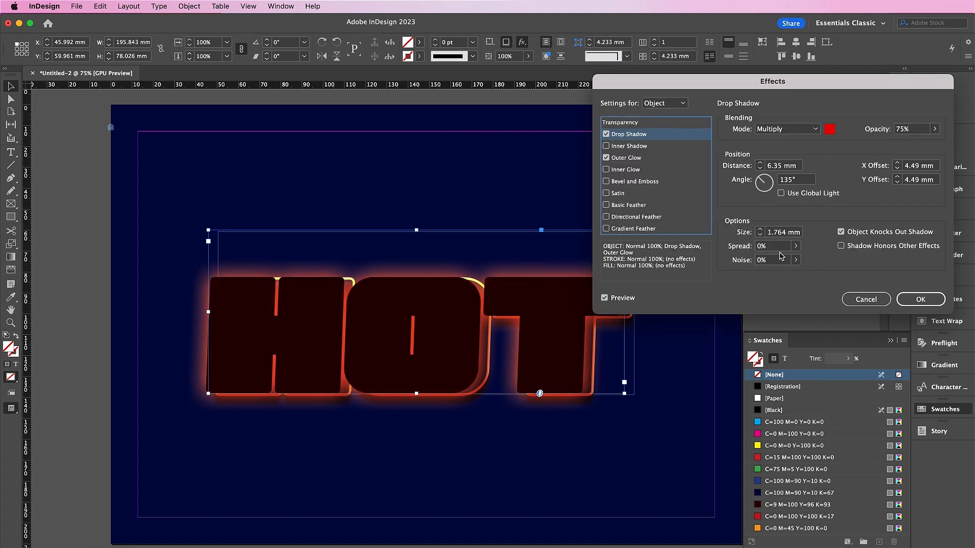
click(920, 299)
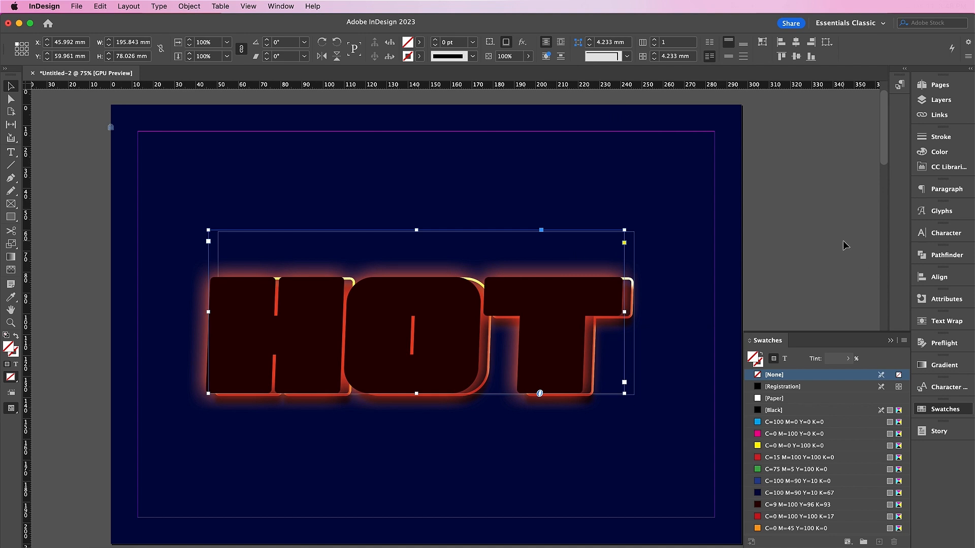
mouse_move(578, 331)
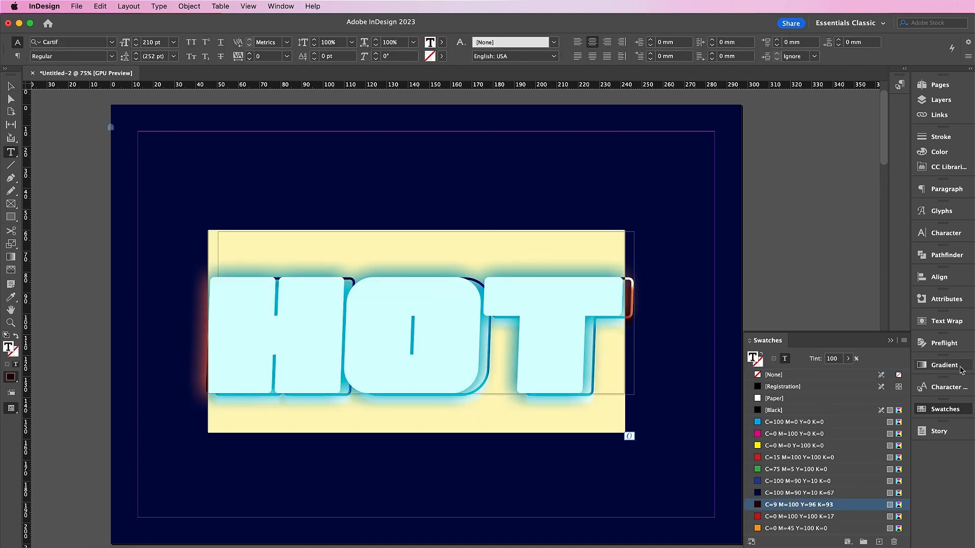
Apply a Linear gradient at 90° to the HOT letters and colour one stop red.
click(945, 365)
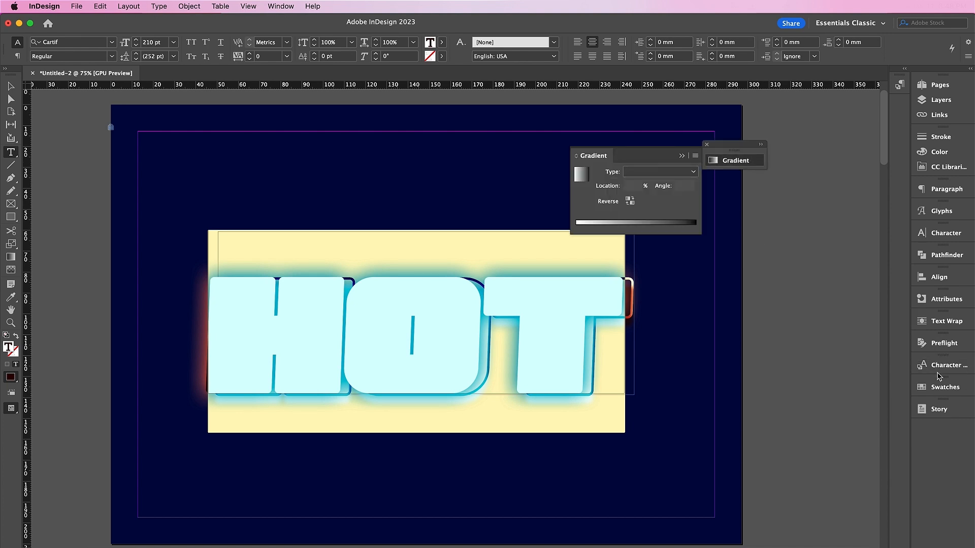
click(945, 387)
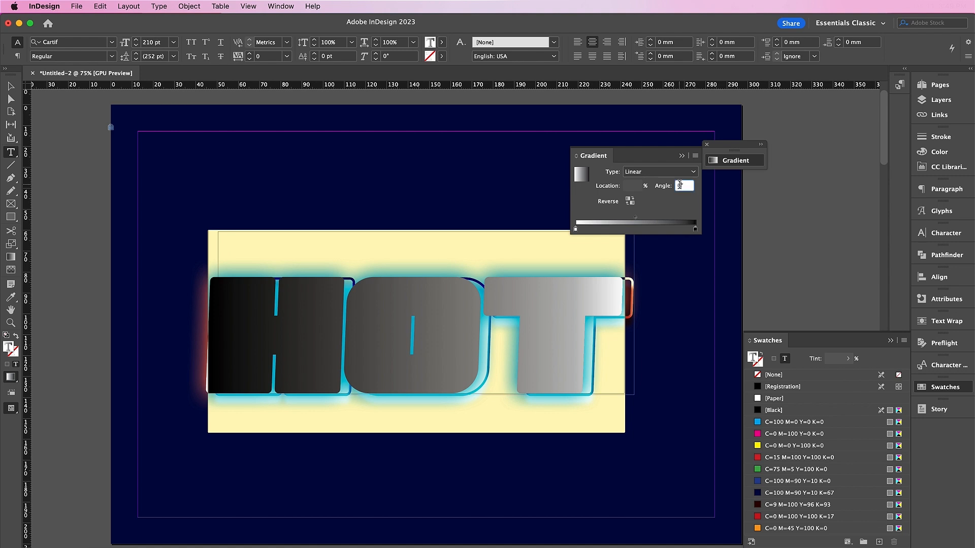
text(90°)
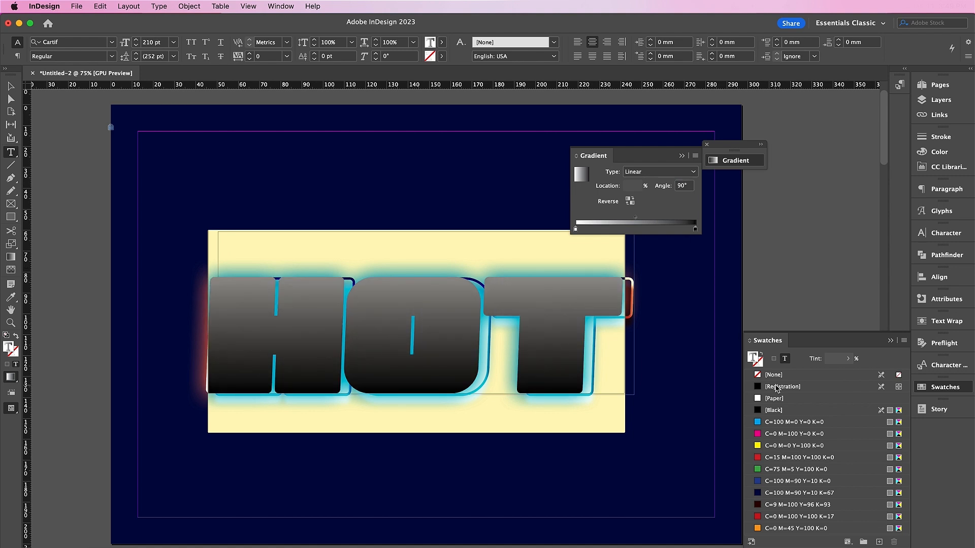
click(802, 516)
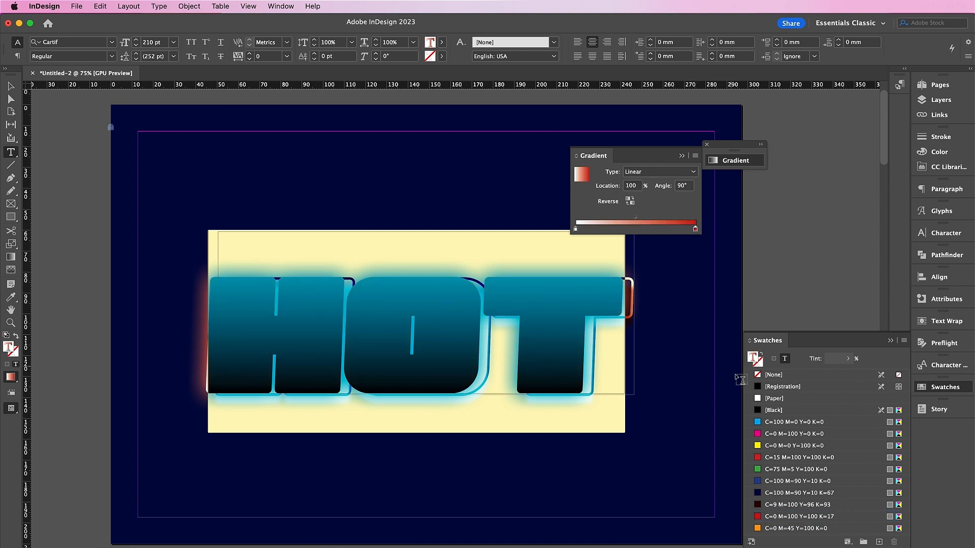
mouse_move(781, 450)
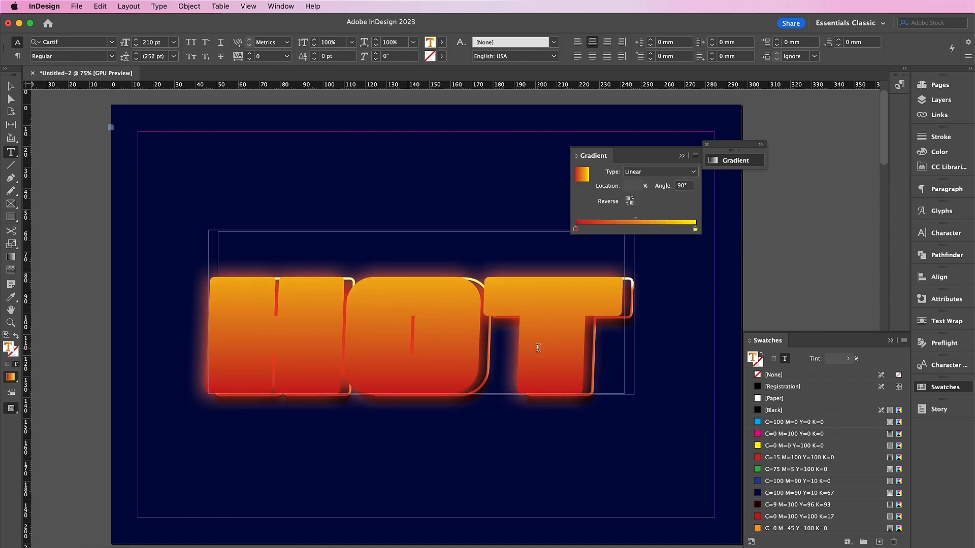
Start a new text frame on the page and enter the text CART.
click(11, 85)
text(H)
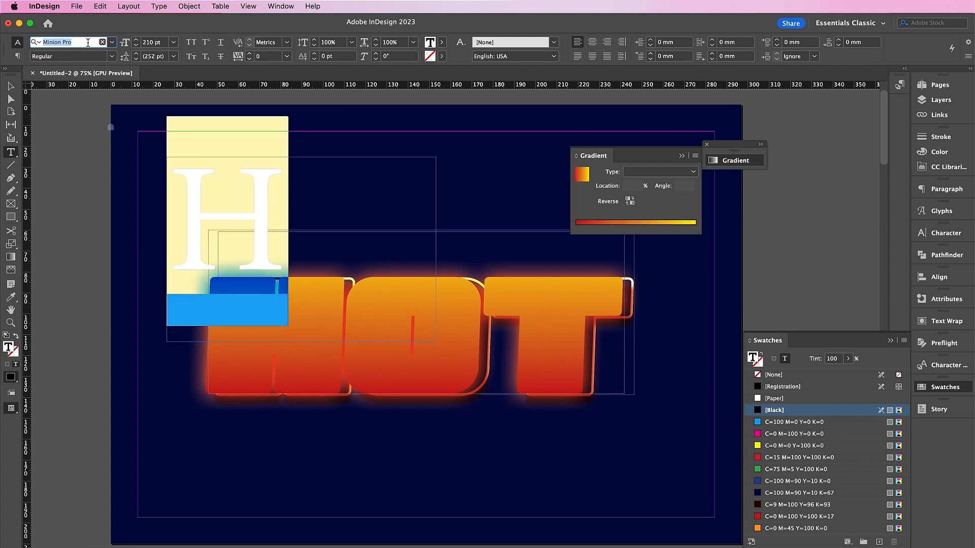
text(CART)
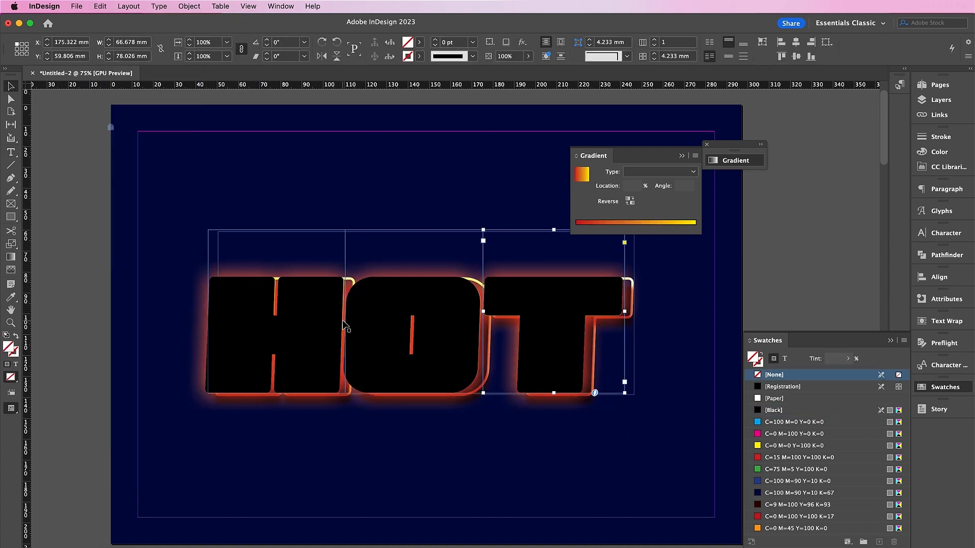
Select all three HOT letter shapes and set their fill to [None].
click(159, 6)
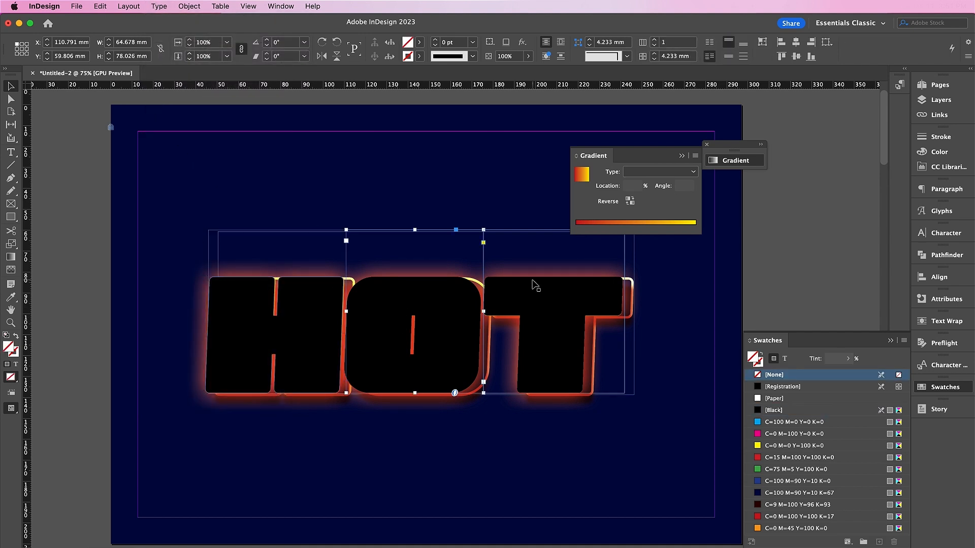
click(158, 6)
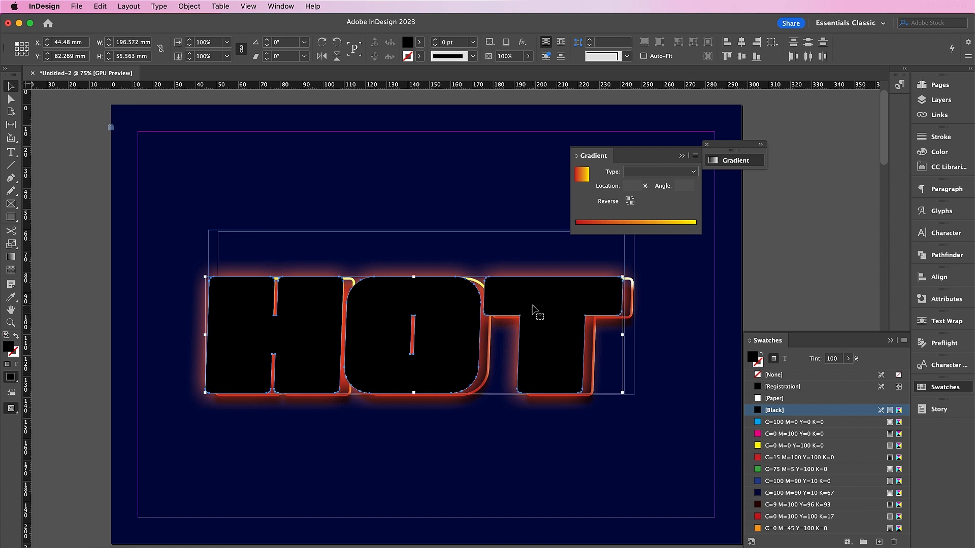
click(774, 375)
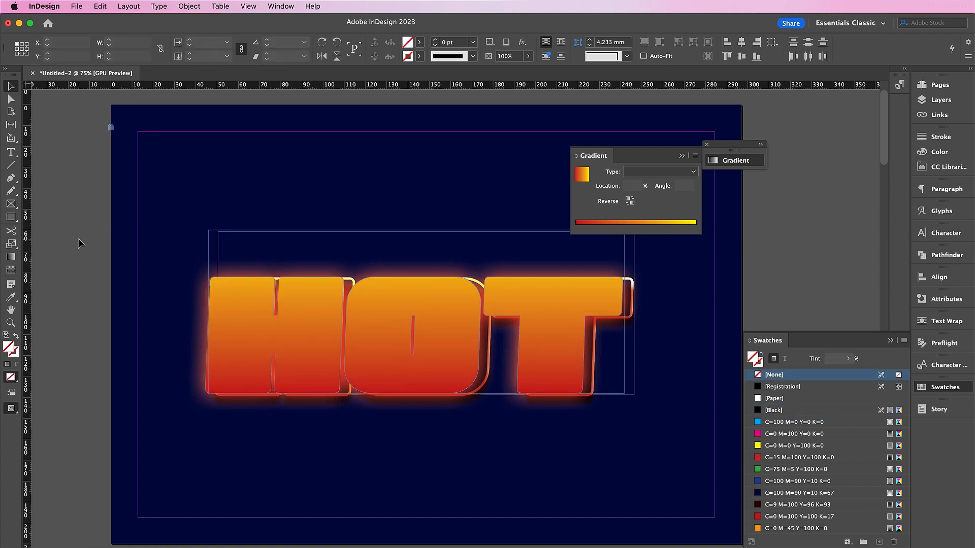
click(275, 304)
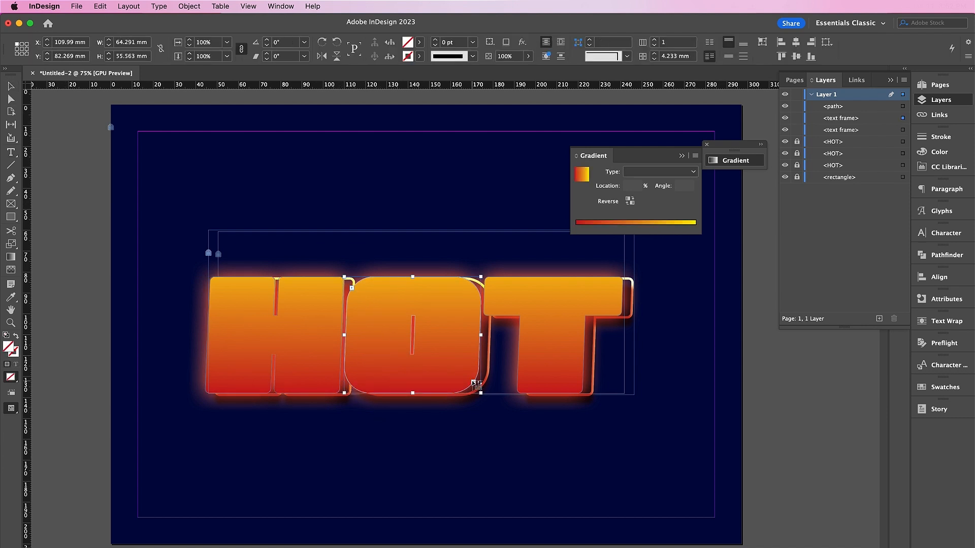
Convert the remaining HOT letter path into a text frame.
click(248, 6)
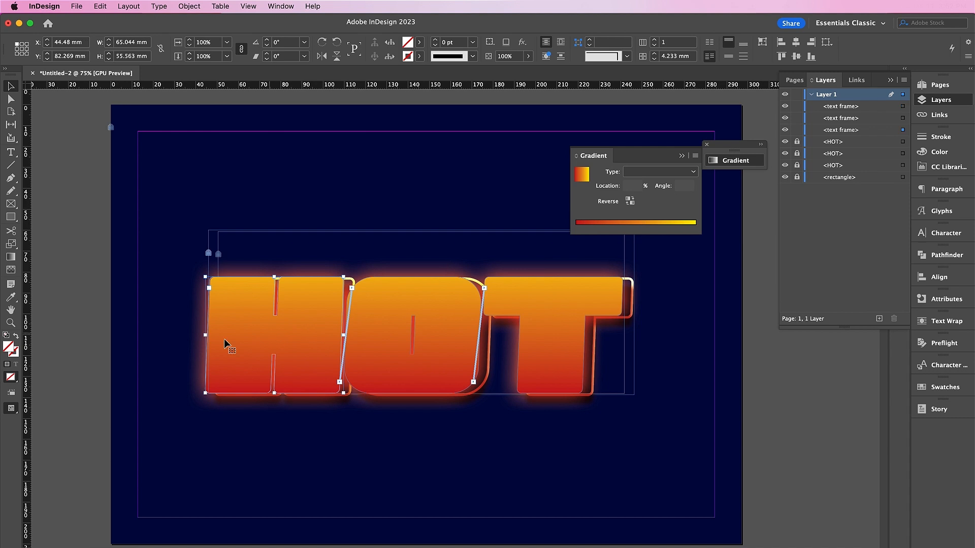
mouse_move(11, 154)
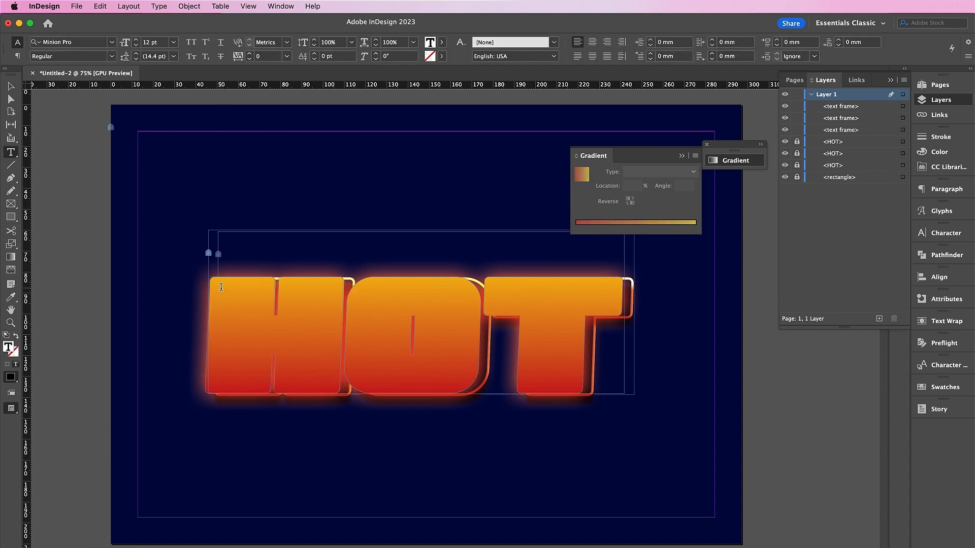
Set the frame text to Dudek Semibold Round at 9 pt size and 9 pt leading.
click(68, 42)
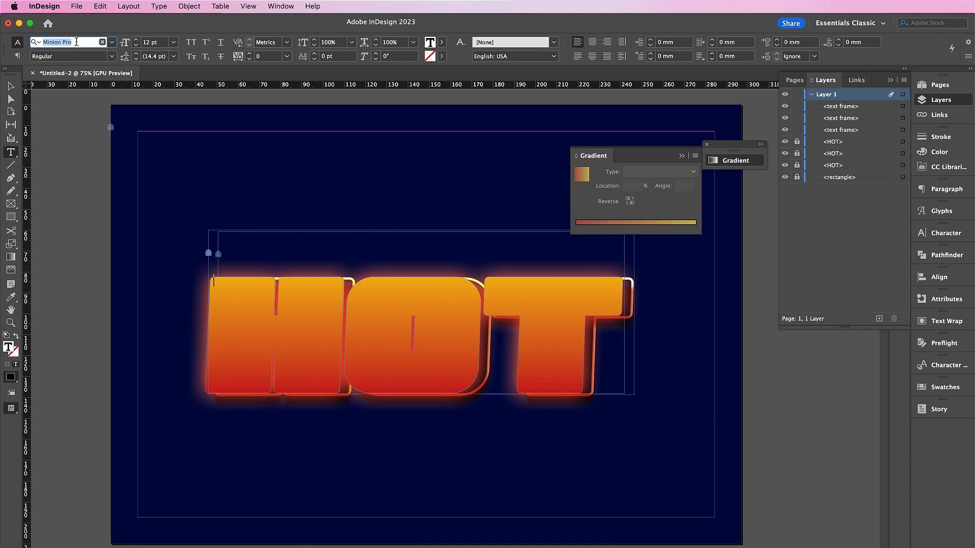
text(DUDEK)
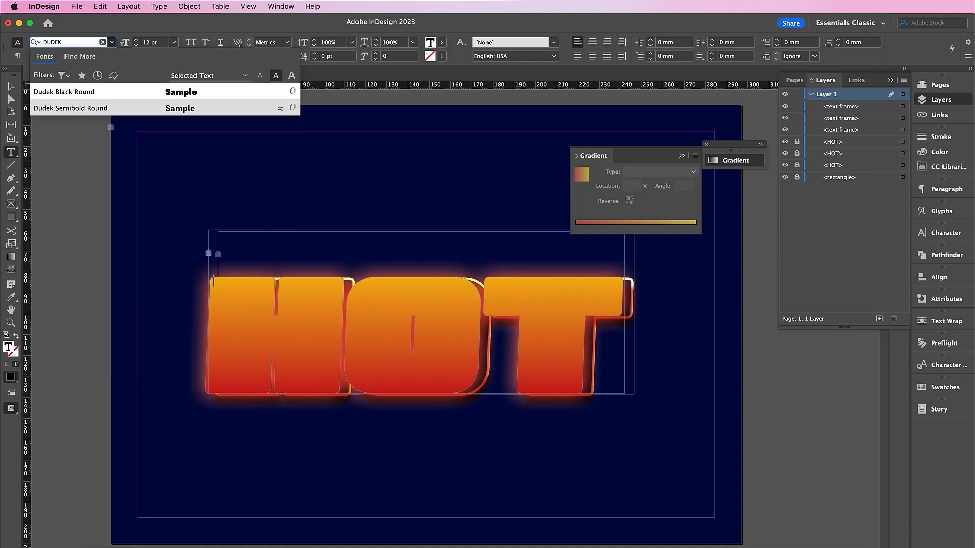
click(70, 108)
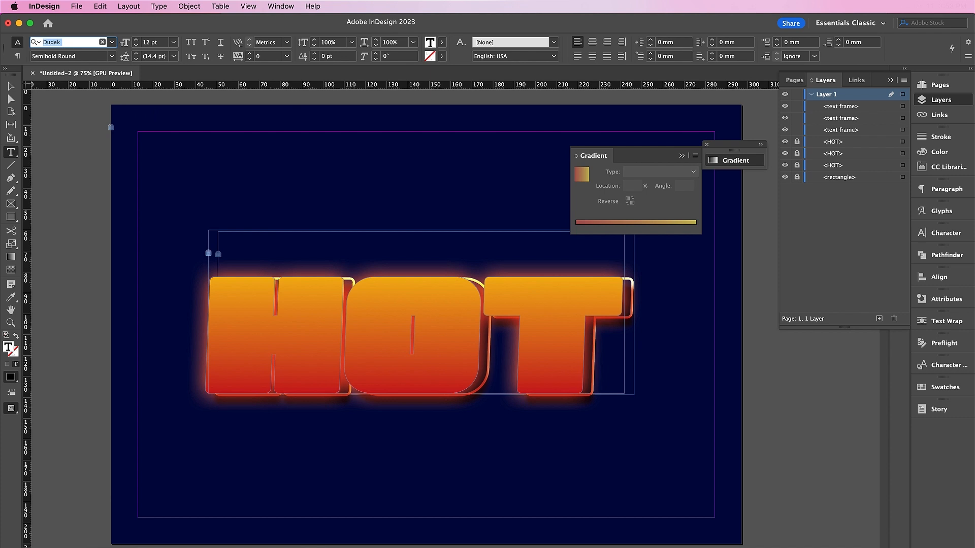
click(136, 46)
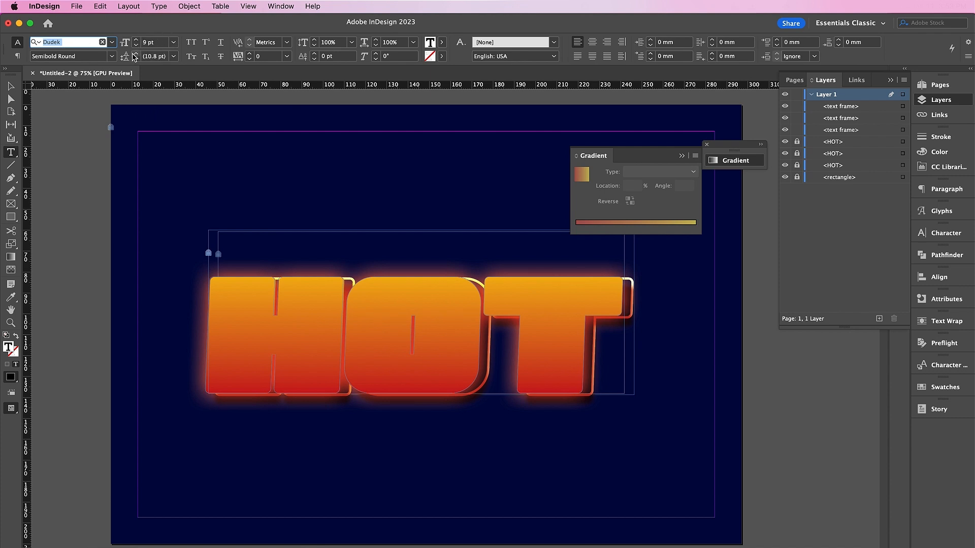
click(135, 54)
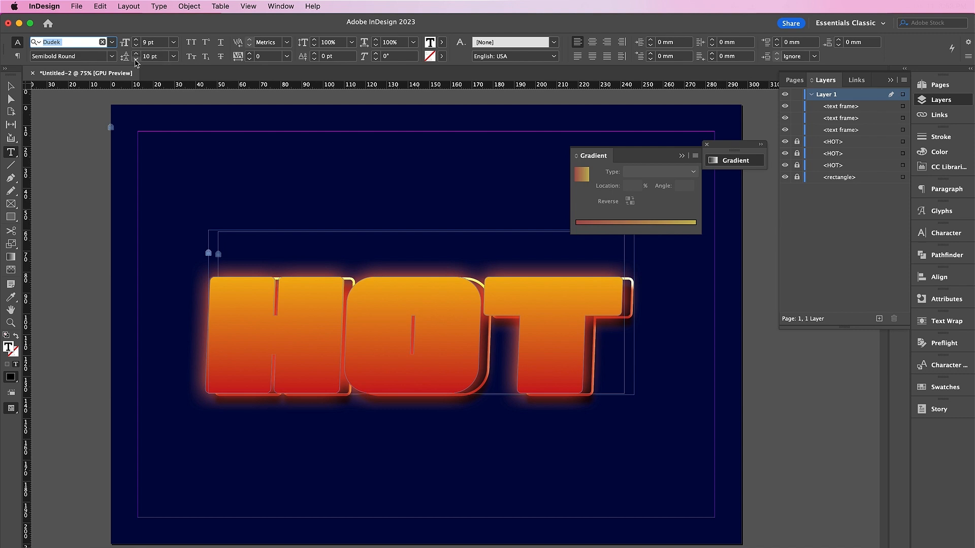
click(135, 56)
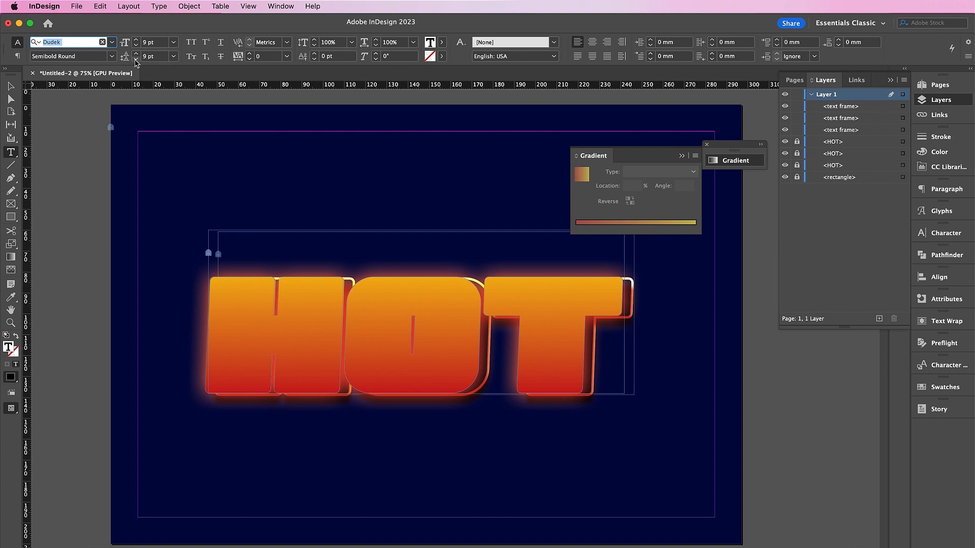
mouse_move(578, 56)
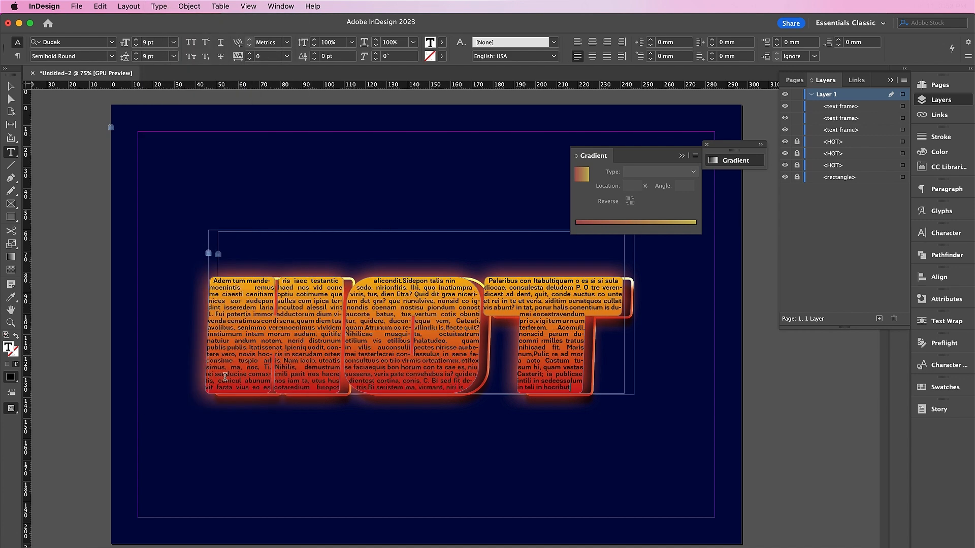
Select all the placeholder text, colour it yellow, then select the three letter frames.
key(cmd+a)
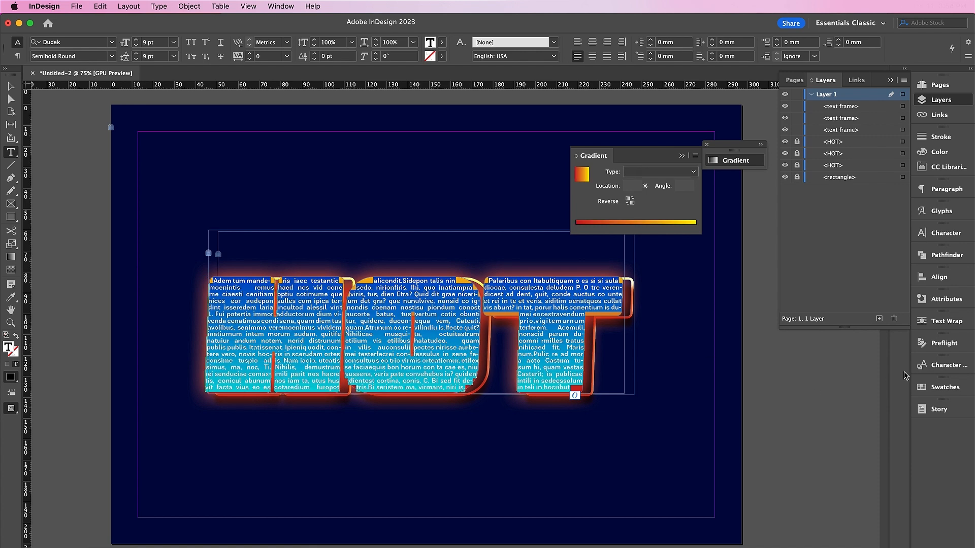
click(944, 387)
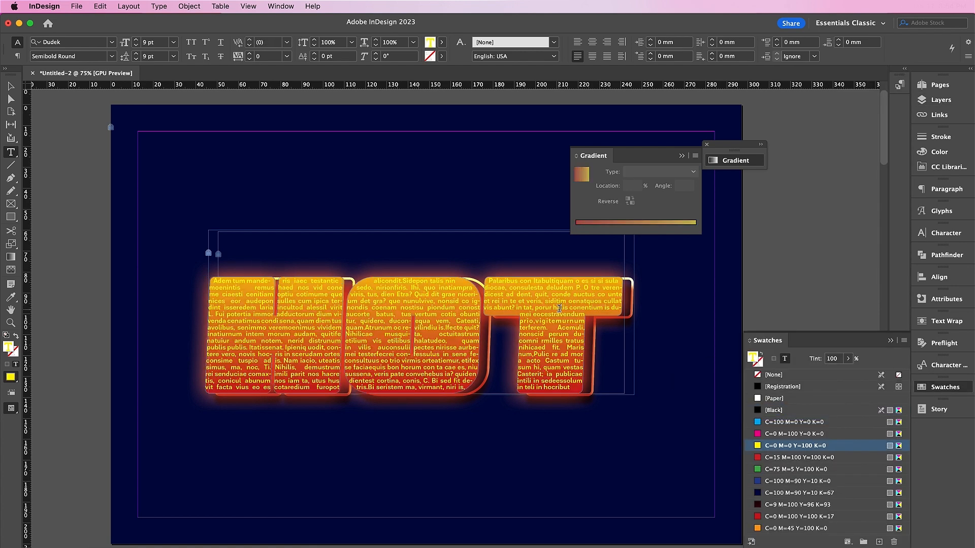
click(10, 87)
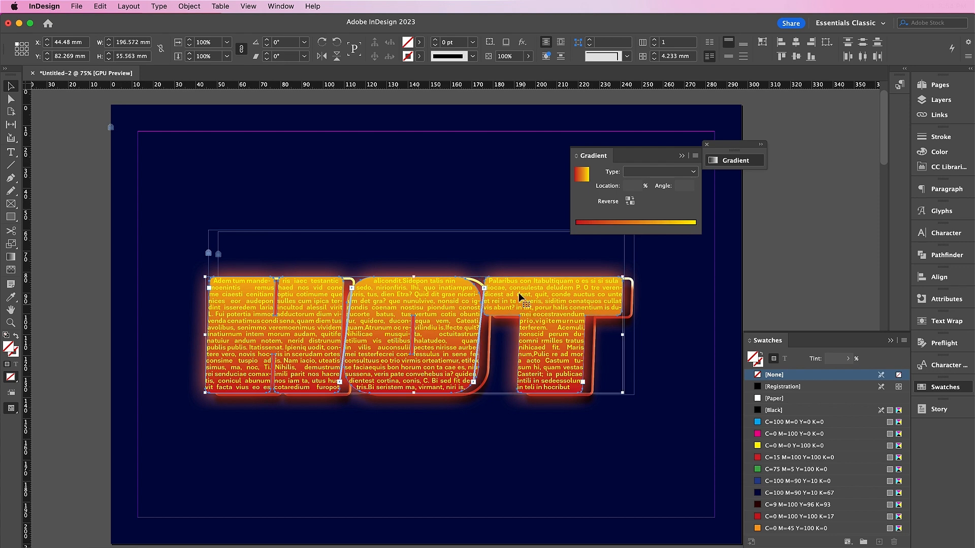
Add a Gradient Feather at -90° to the letter frames.
click(521, 43)
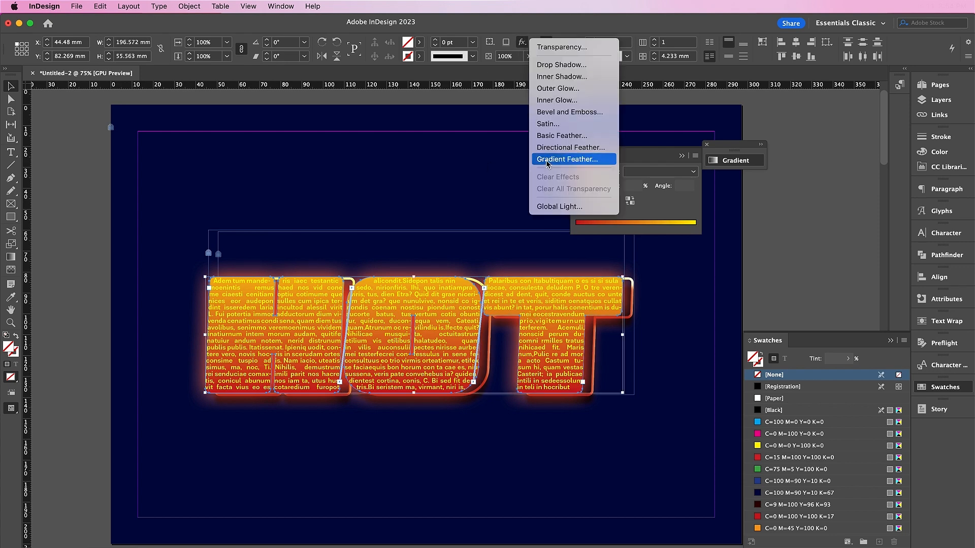
click(565, 159)
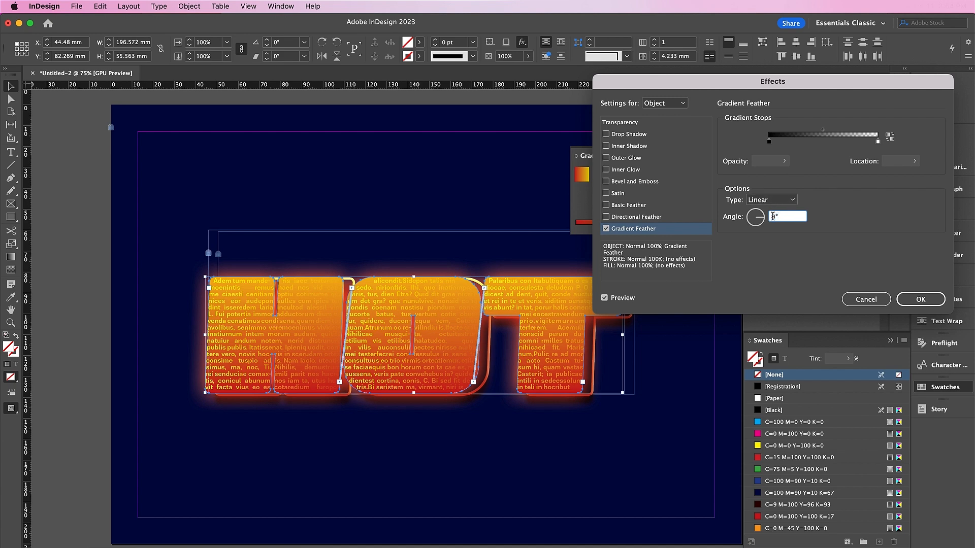
text(-90)
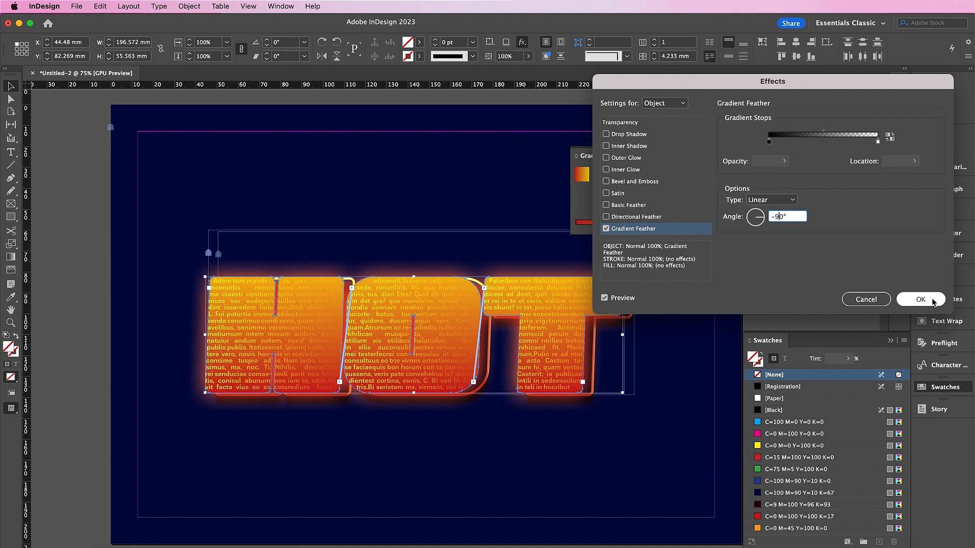
click(920, 299)
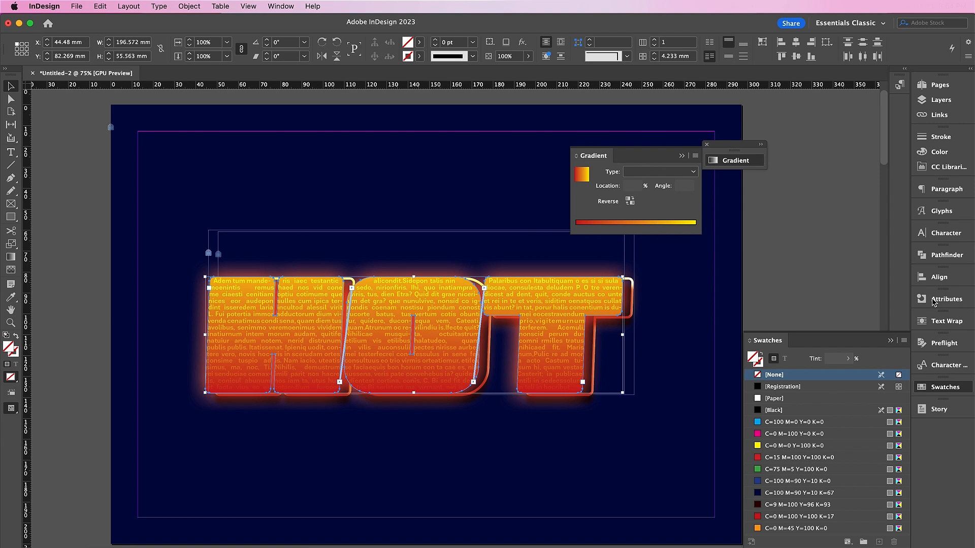
mouse_move(447, 293)
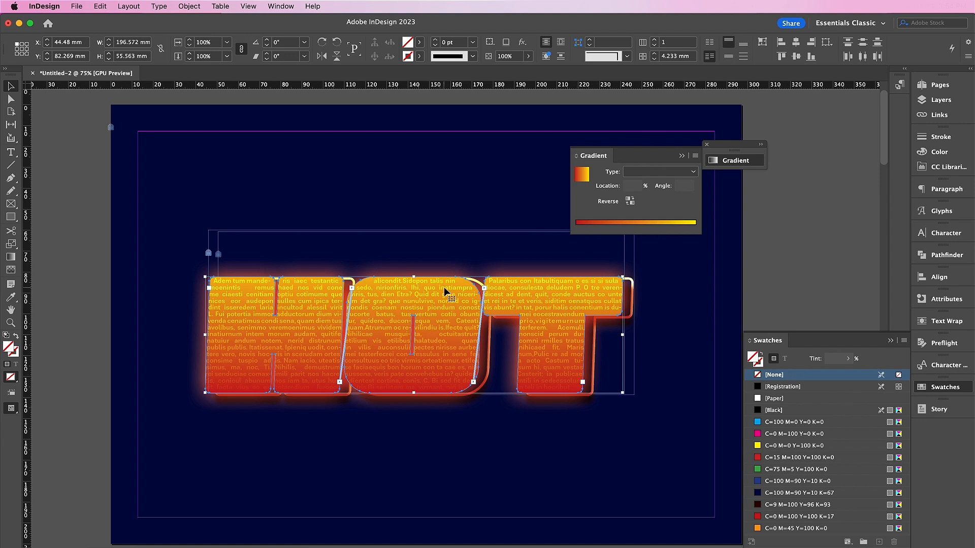
mouse_move(90, 175)
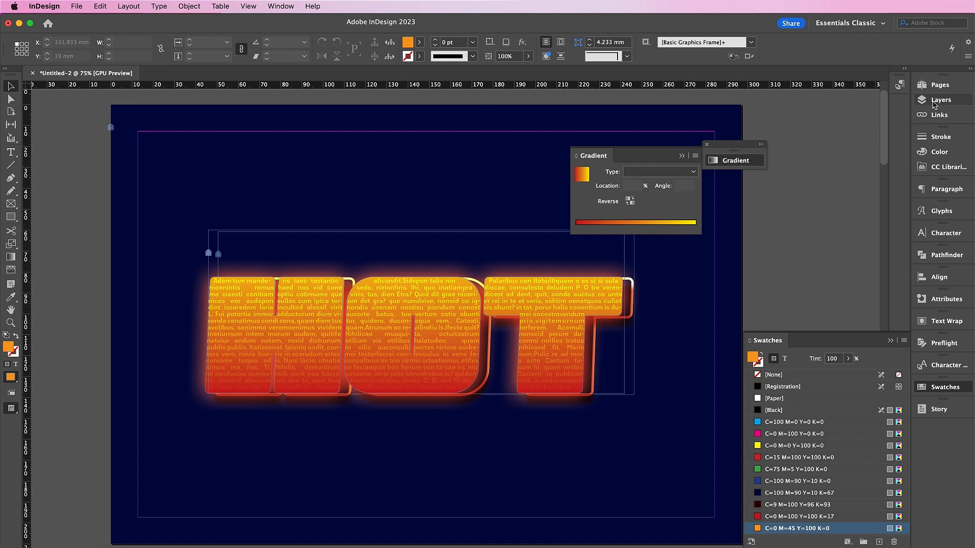
Select the HOT lettering, thicken its stroke to 3 pt and adjust the drop shadow.
click(940, 99)
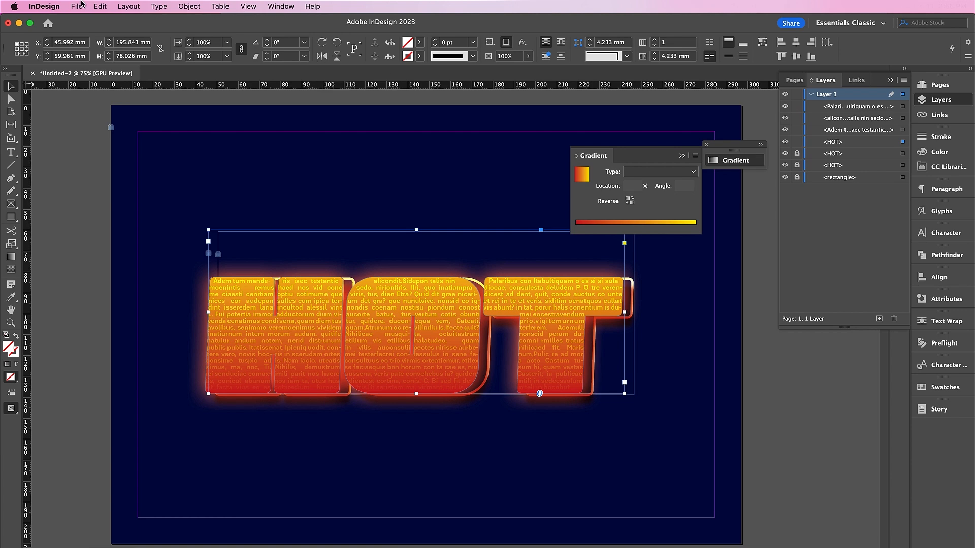
click(99, 6)
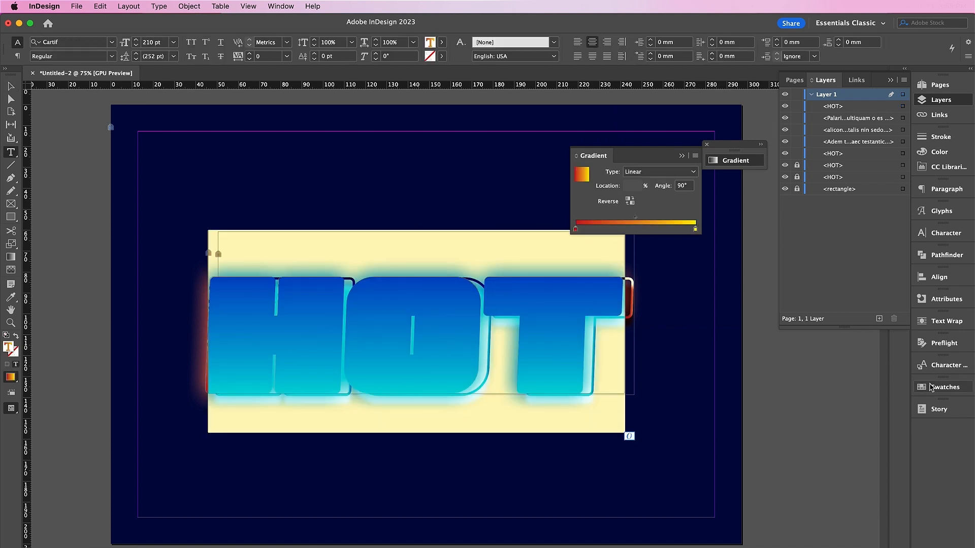
click(944, 387)
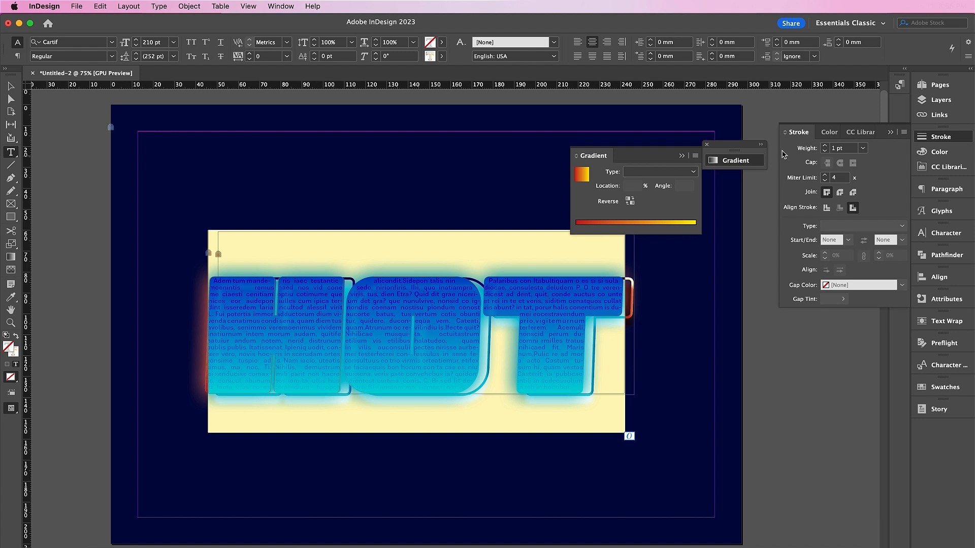
click(841, 149)
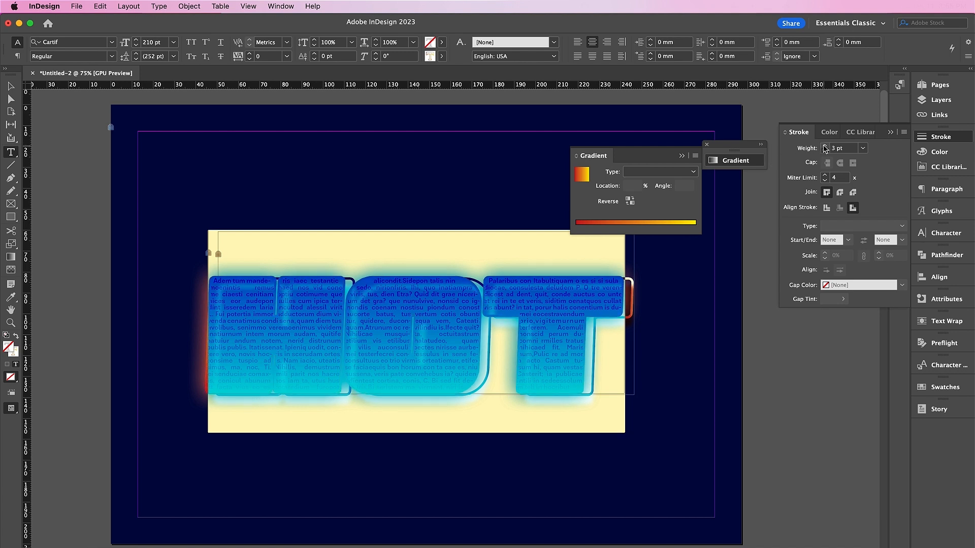
click(825, 146)
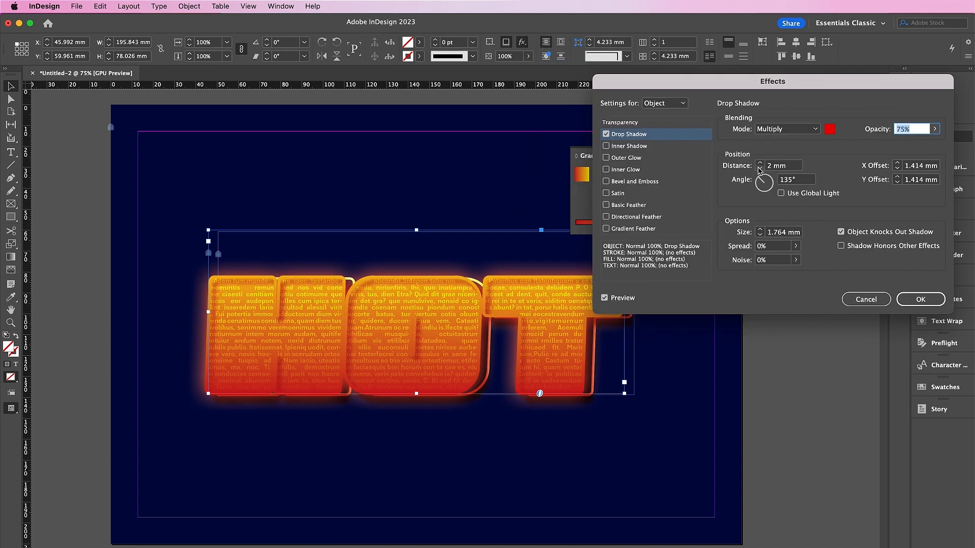
click(760, 167)
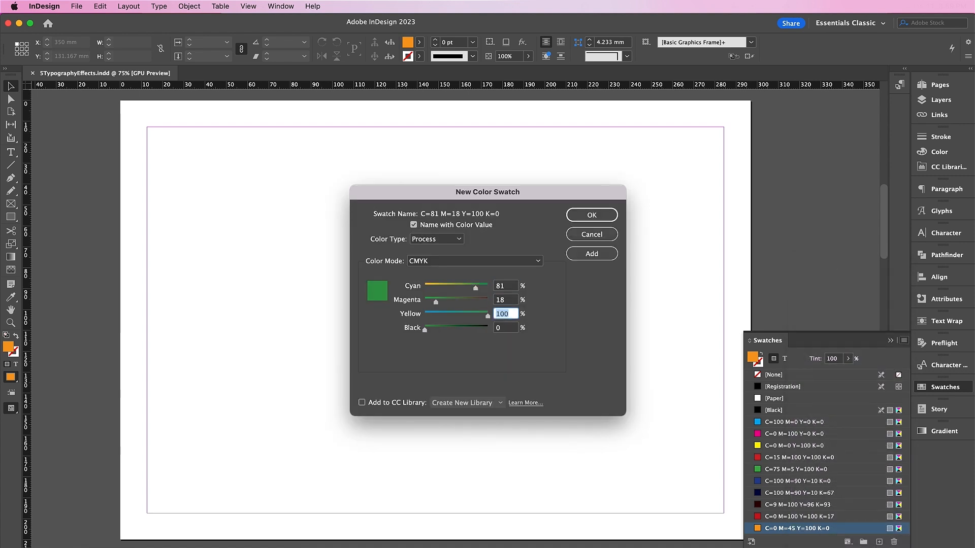
Define and add the dark green and light green (32) CMYK swatches, entering values 3 and 86.
click(505, 328)
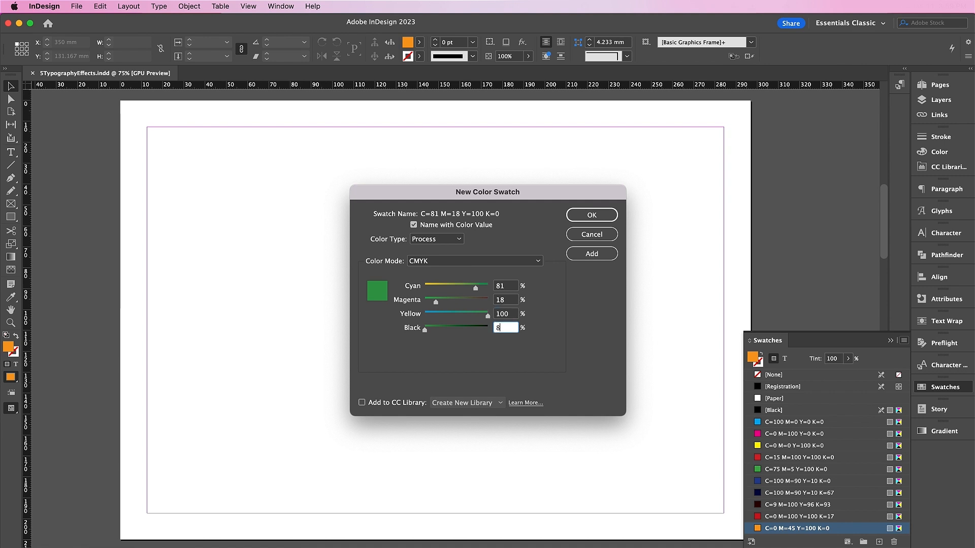
click(591, 254)
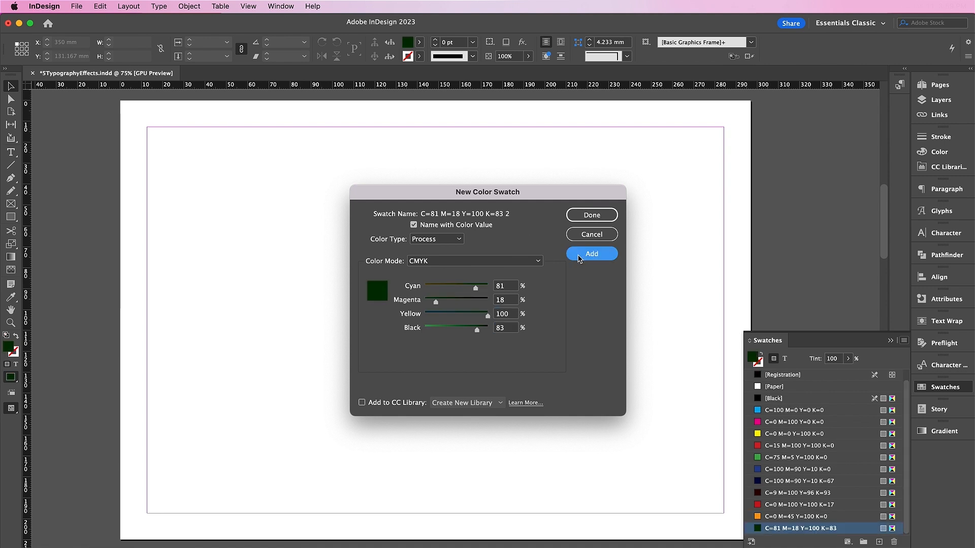
text(32)
text(0)
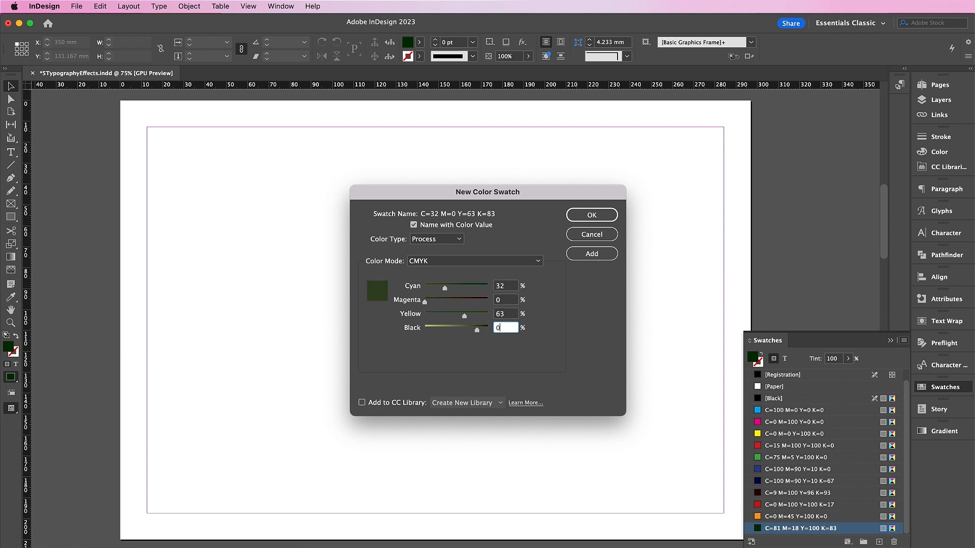
click(591, 254)
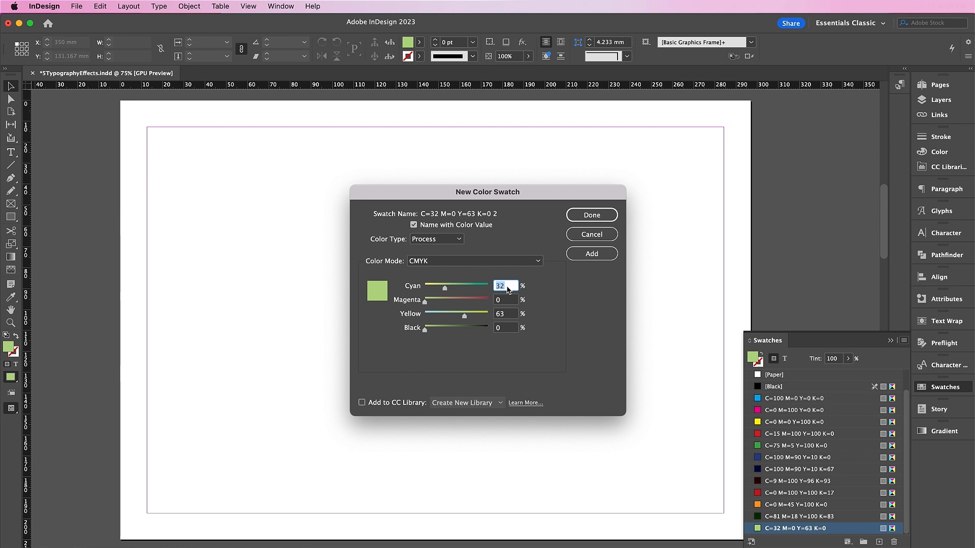
text(3)
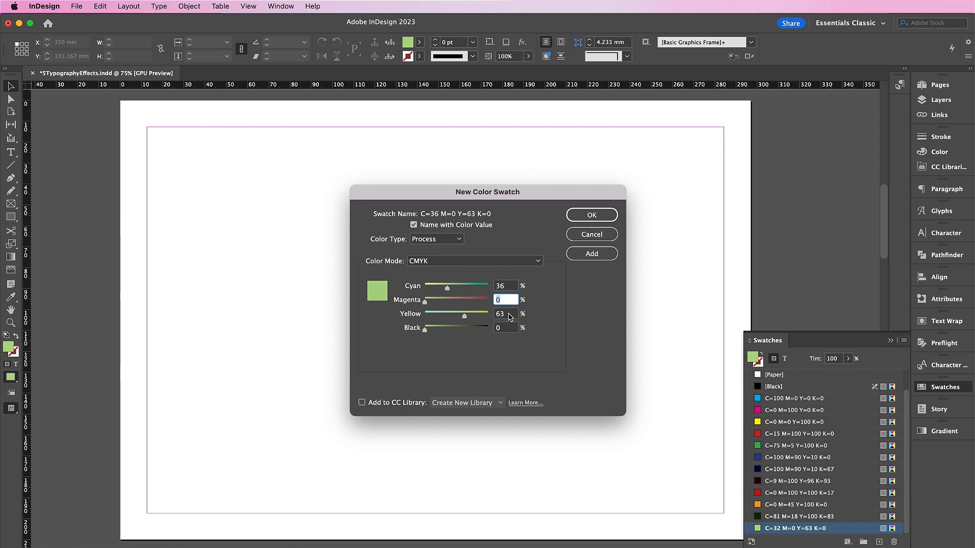
text(86)
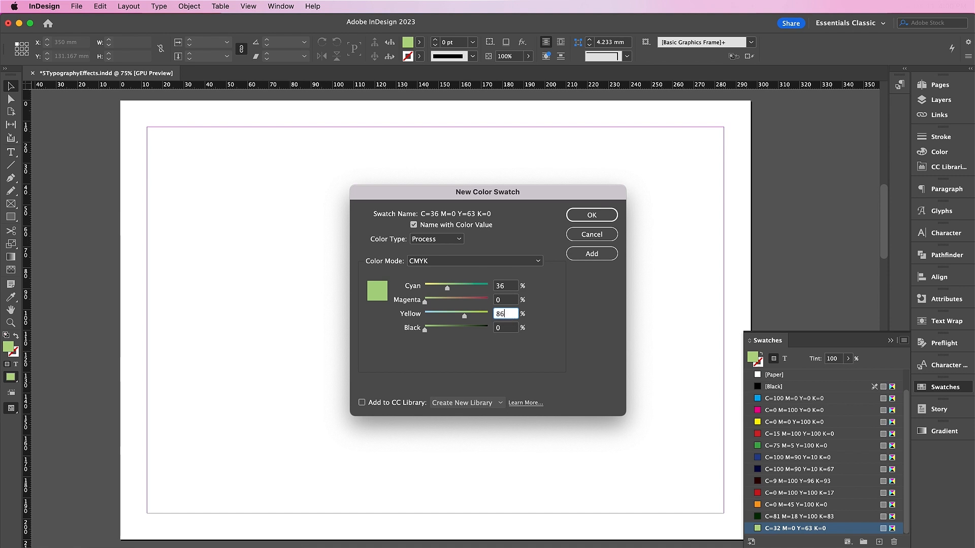
Add the yellow-green, olive green and dark green (50) swatches to the list.
click(590, 254)
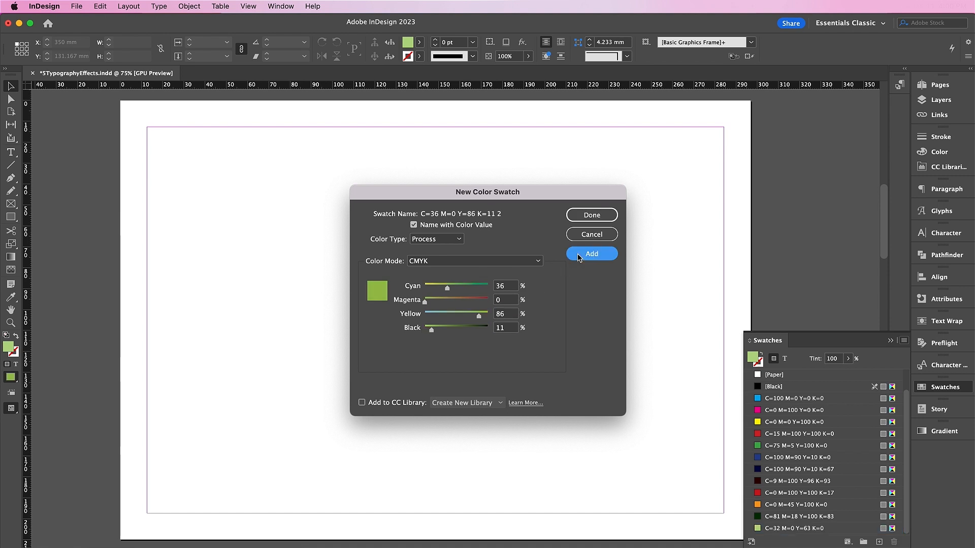
click(591, 254)
text(60)
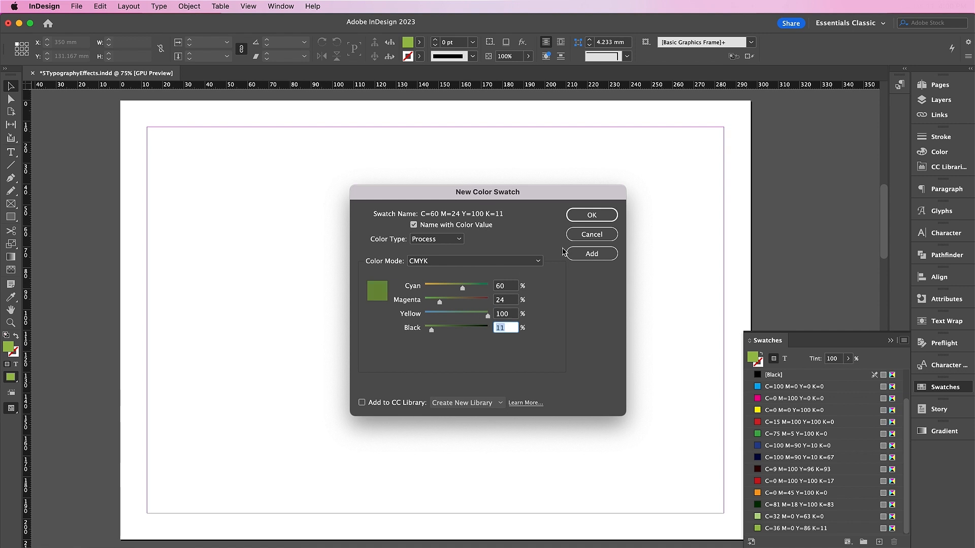
click(590, 253)
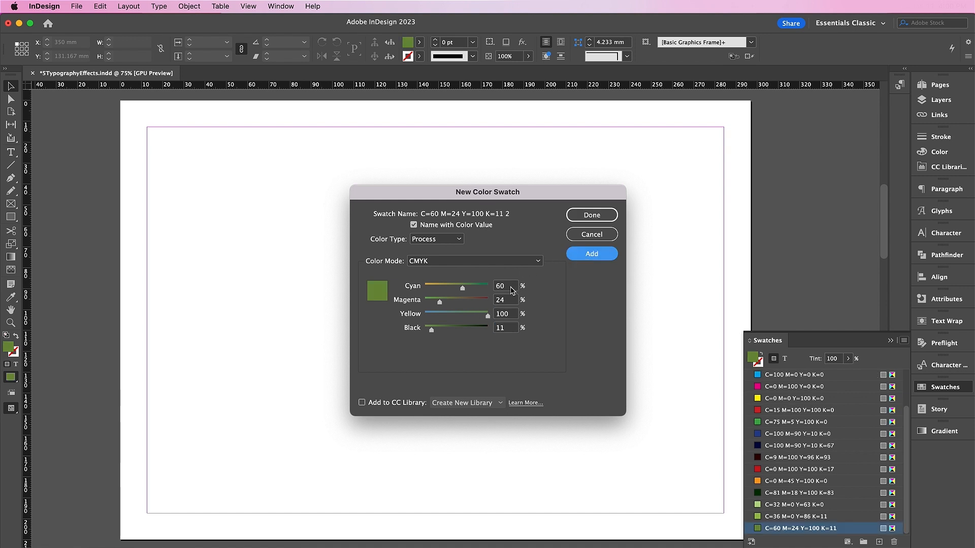
text(50)
text(58)
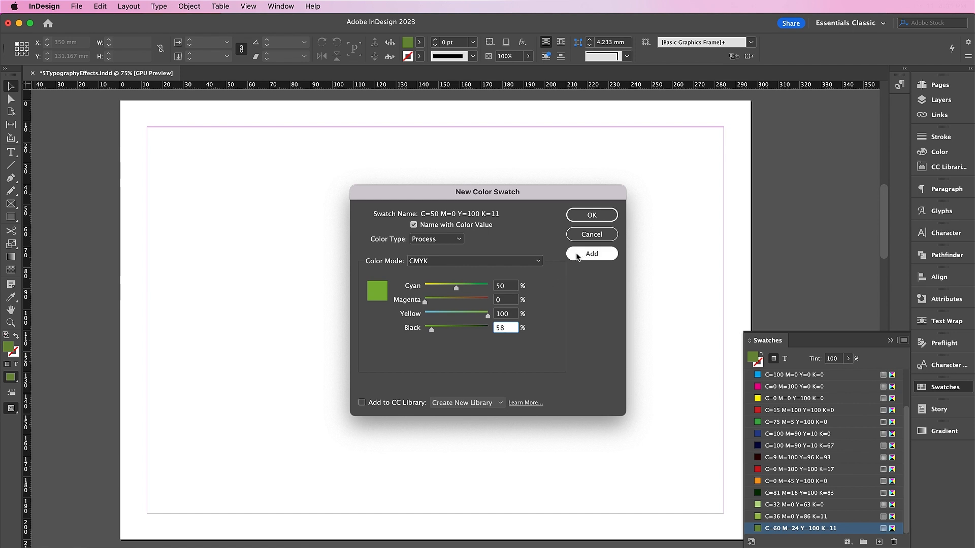
click(590, 214)
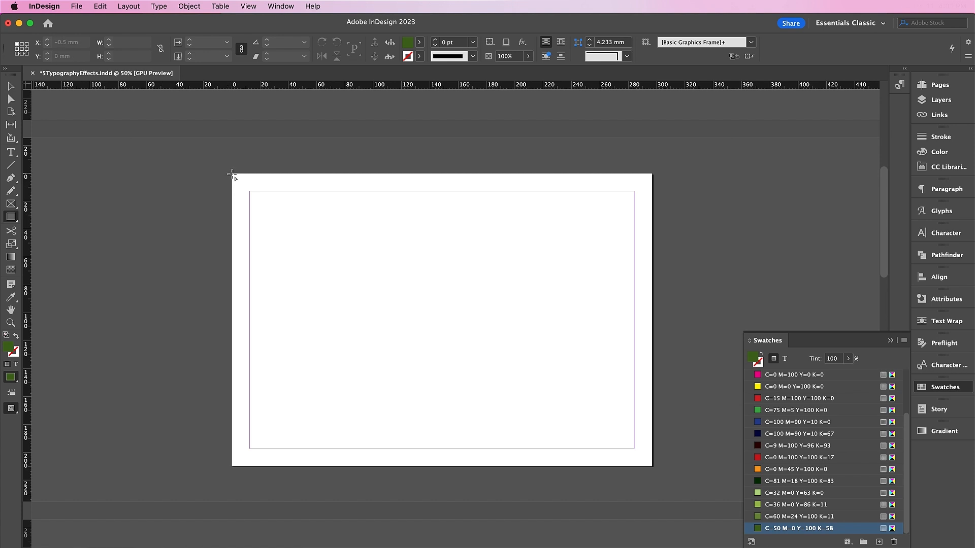
Draw a full-page background rectangle and set the quote font to The Folman.
drag(234, 172, 650, 467)
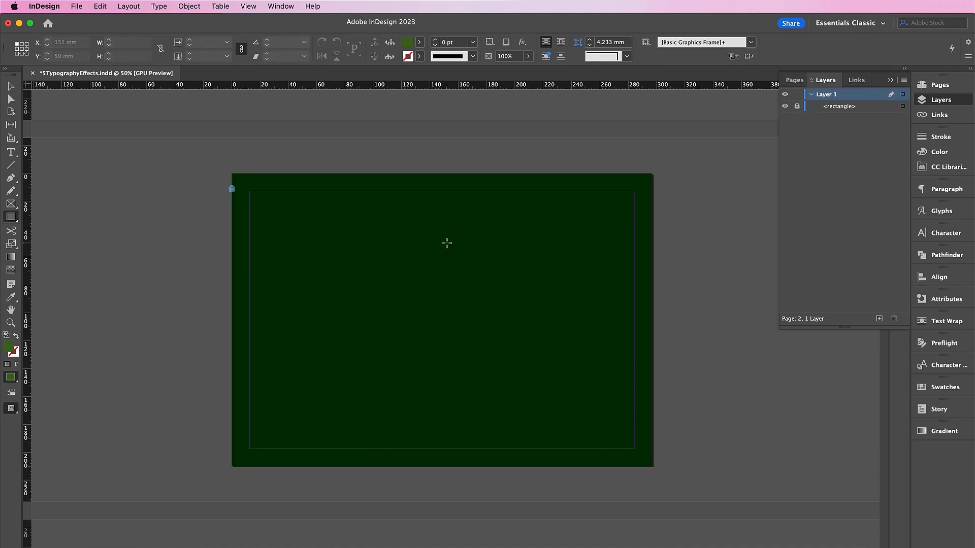
click(10, 152)
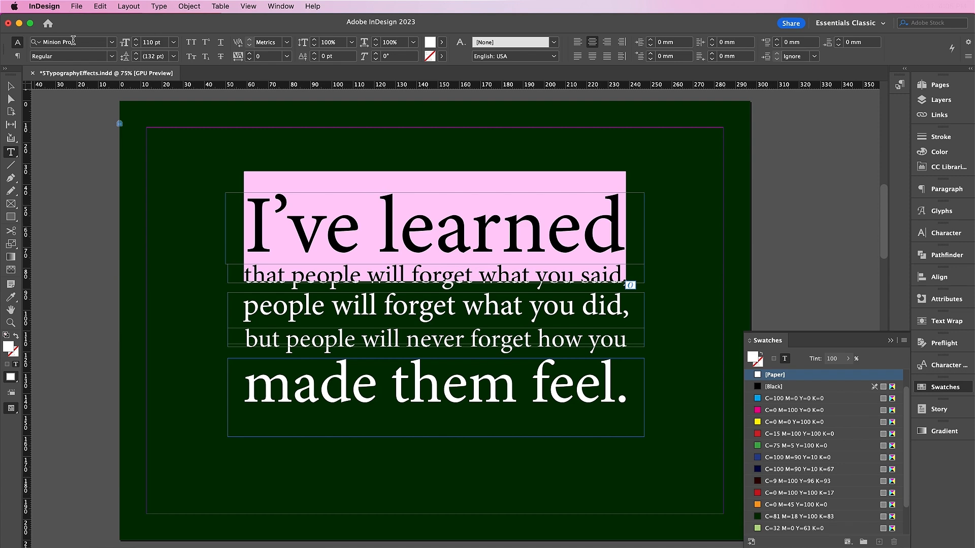
text(the folm)
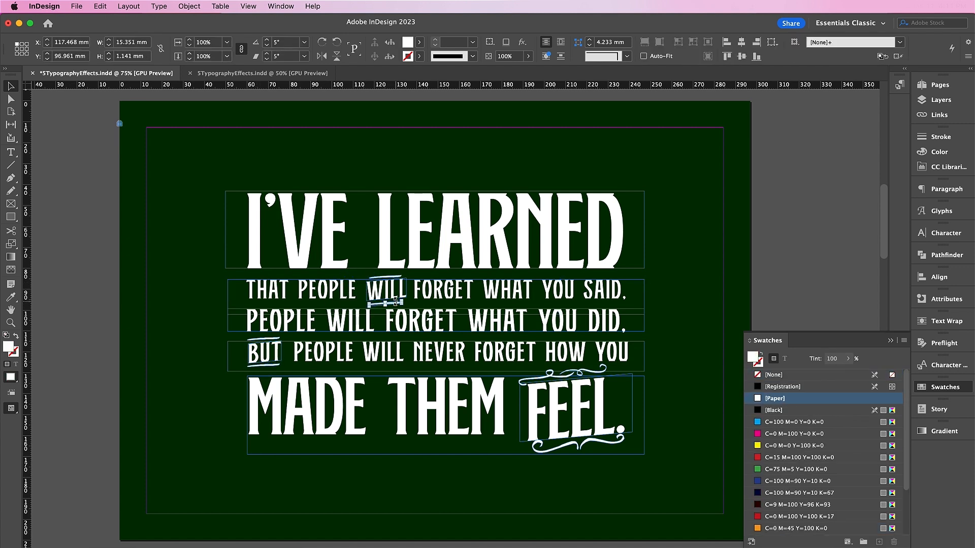
Colour the letters I'V light green and select letters of PEOPLE to recolour.
click(380, 167)
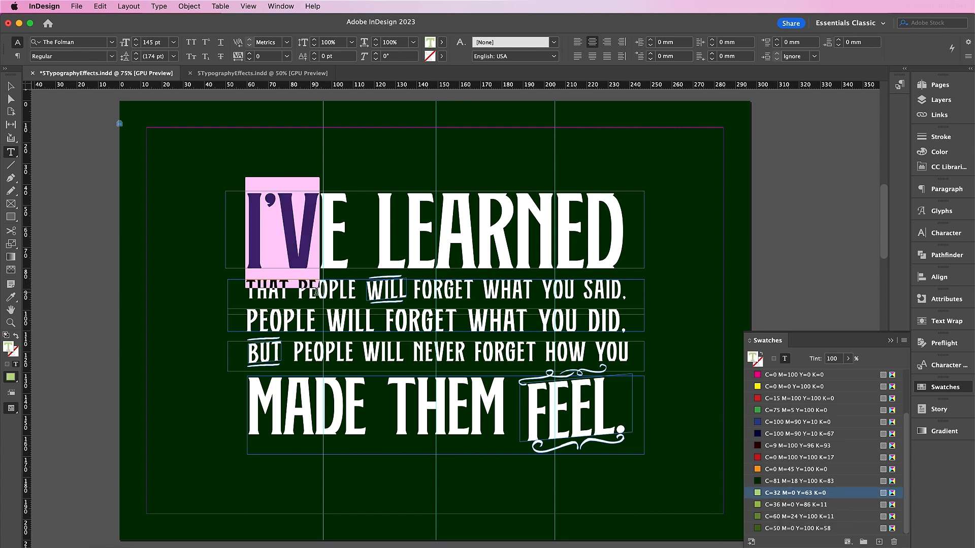
click(775, 375)
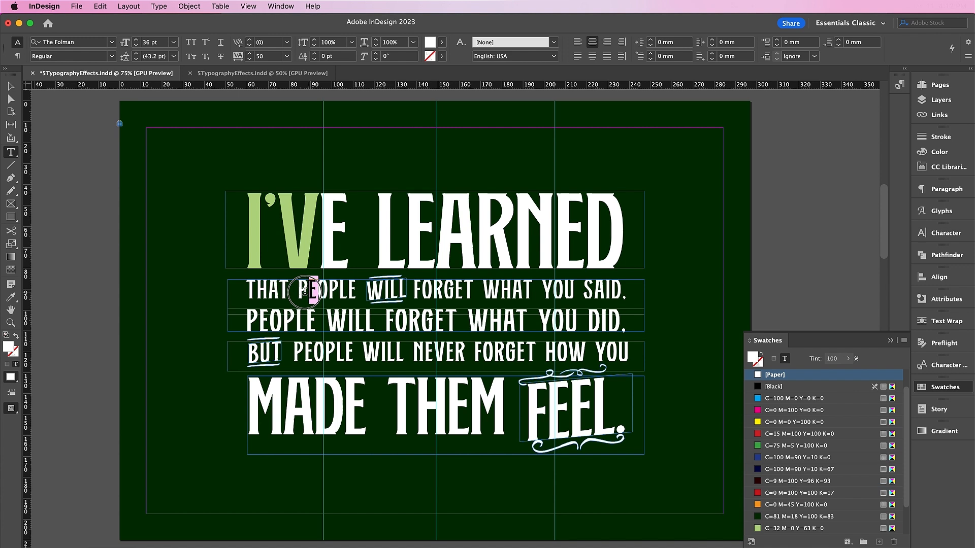
drag(249, 289, 318, 289)
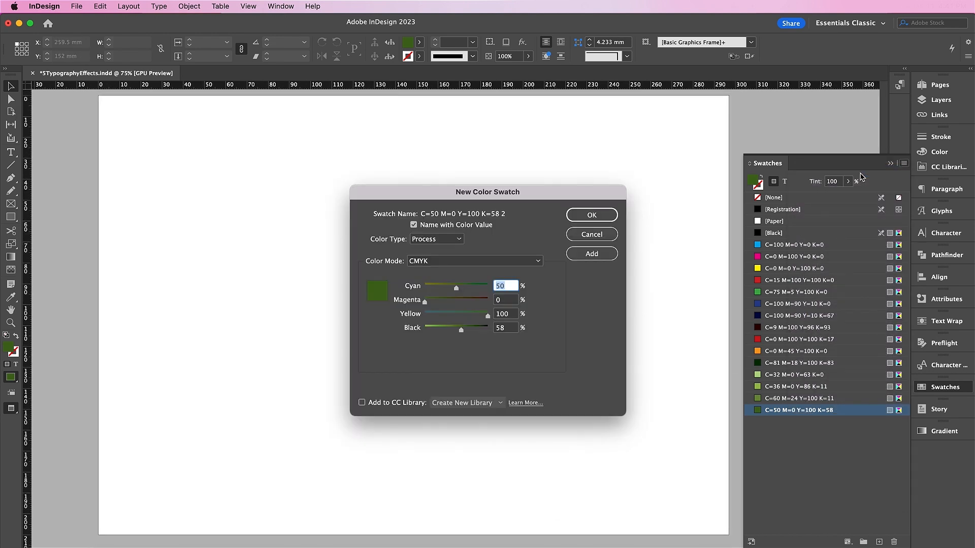
Enter CMYK values and add the purple, deep indigo and light blue swatches, then finish.
text(69)
click(507, 300)
text(70)
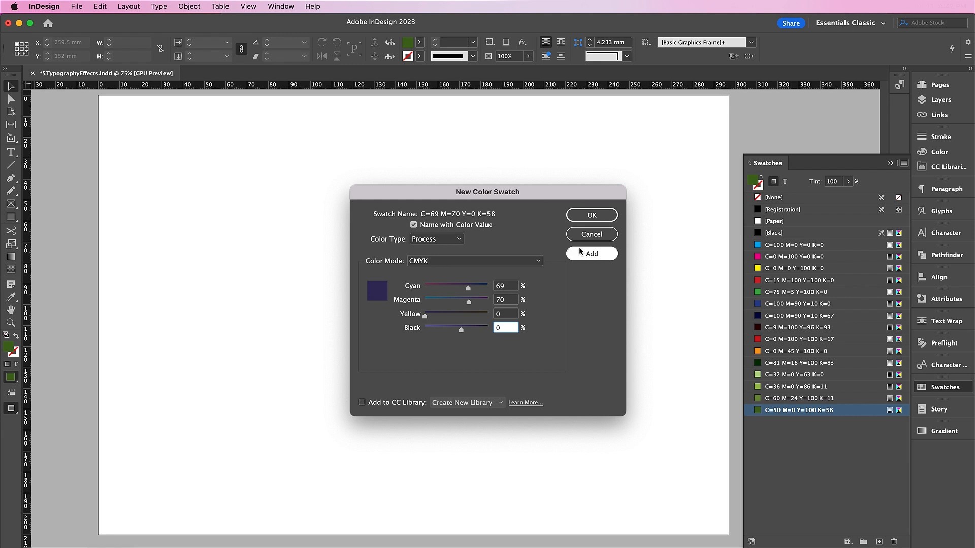
click(590, 253)
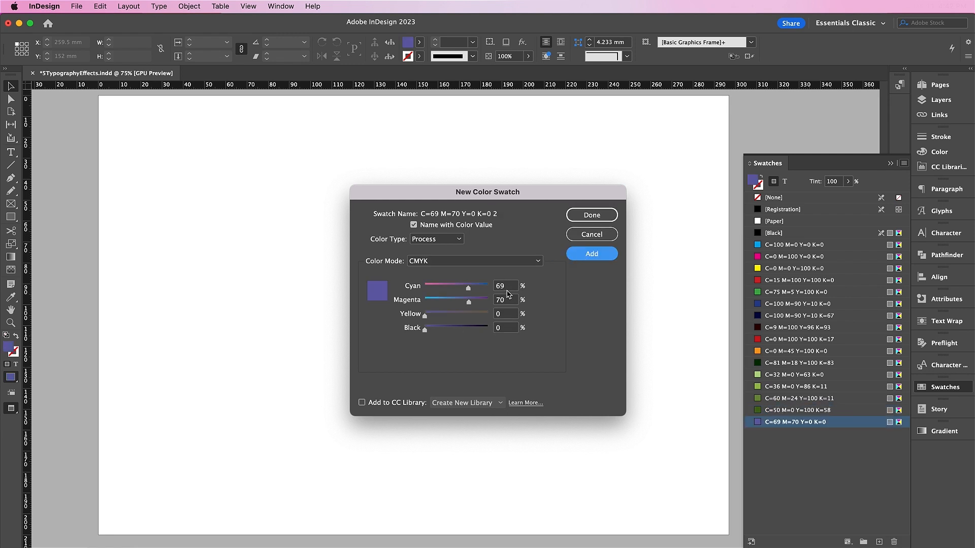
click(503, 287)
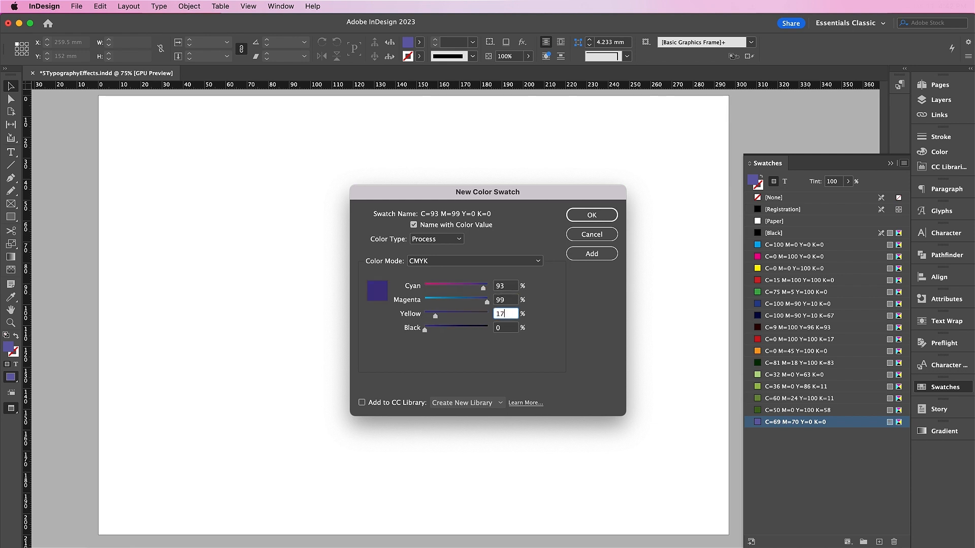
click(591, 254)
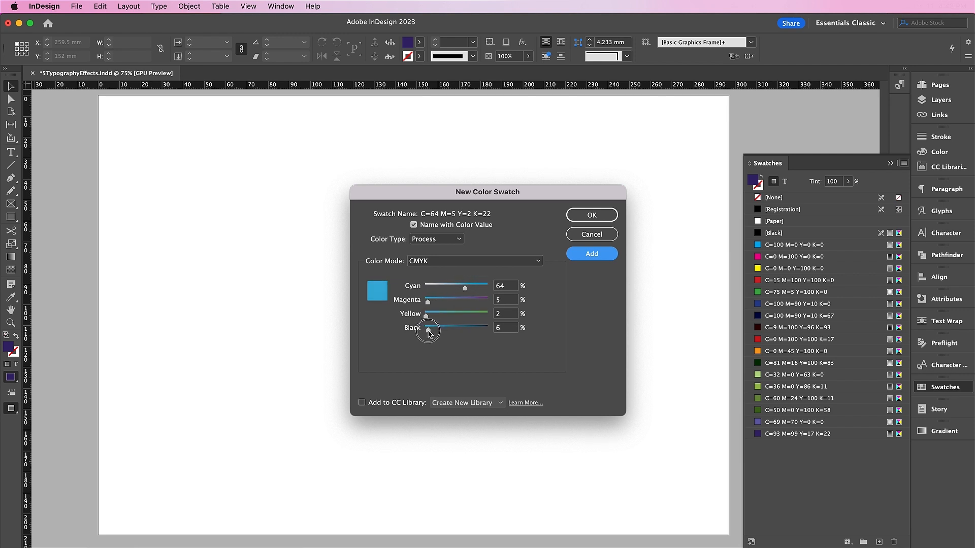
click(591, 254)
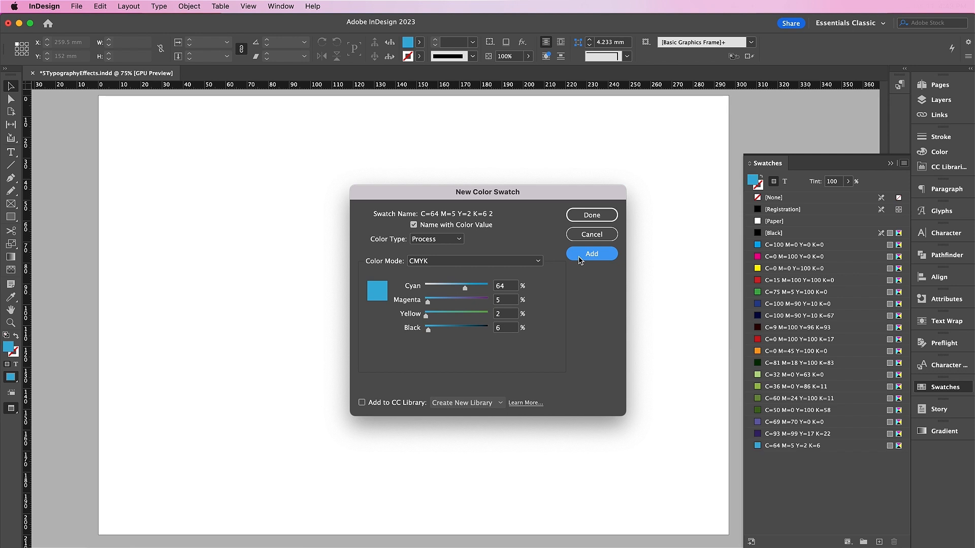
click(590, 214)
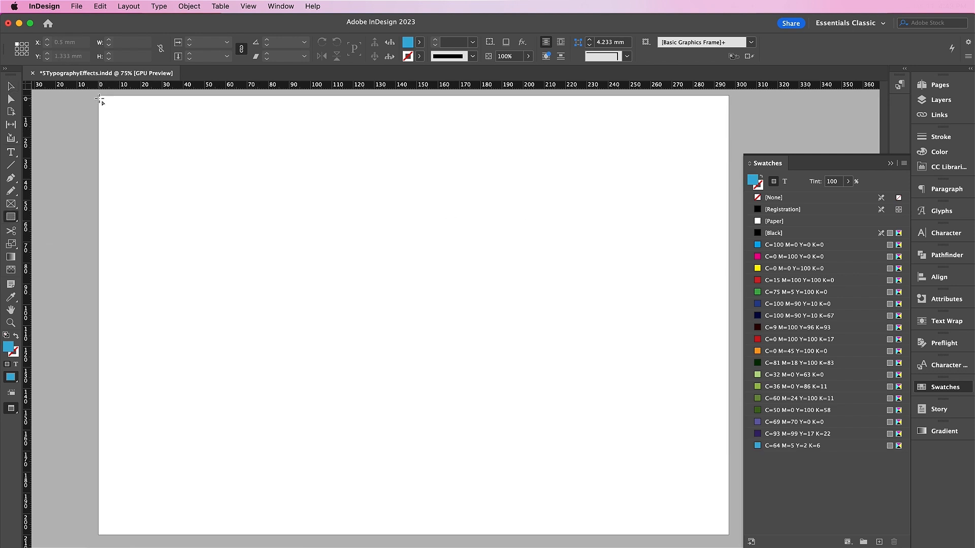
Draw a full-page rectangle filled with deep indigo, lock it, and prepare a text frame.
drag(99, 98, 715, 534)
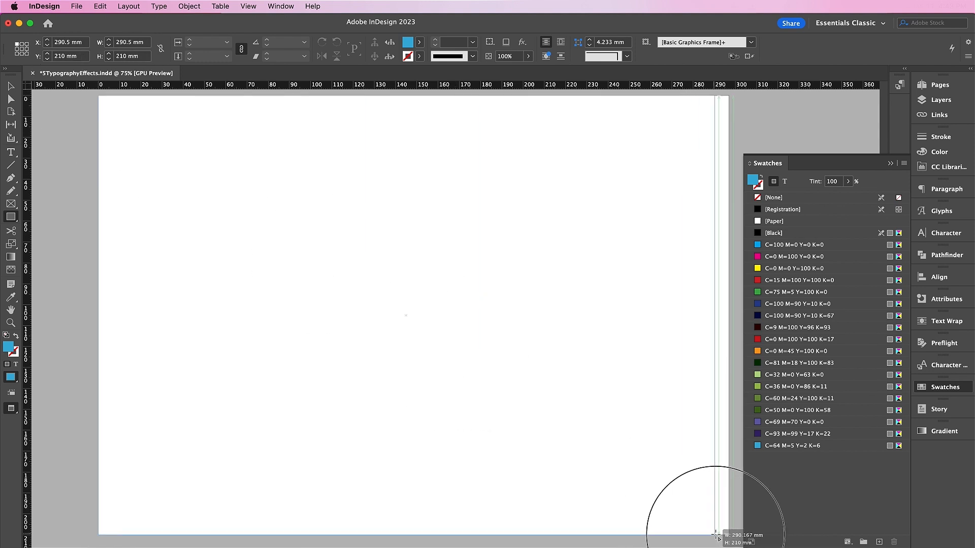
click(799, 434)
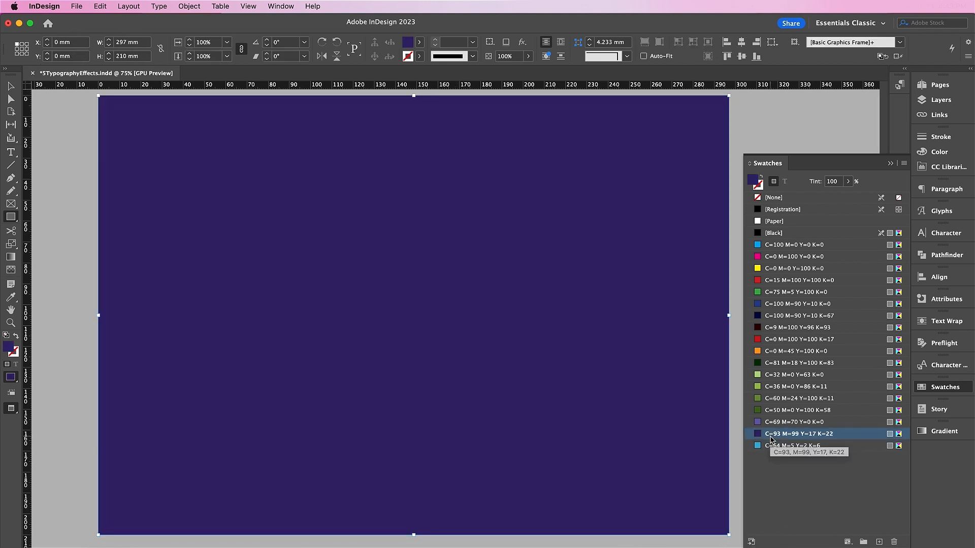
click(943, 100)
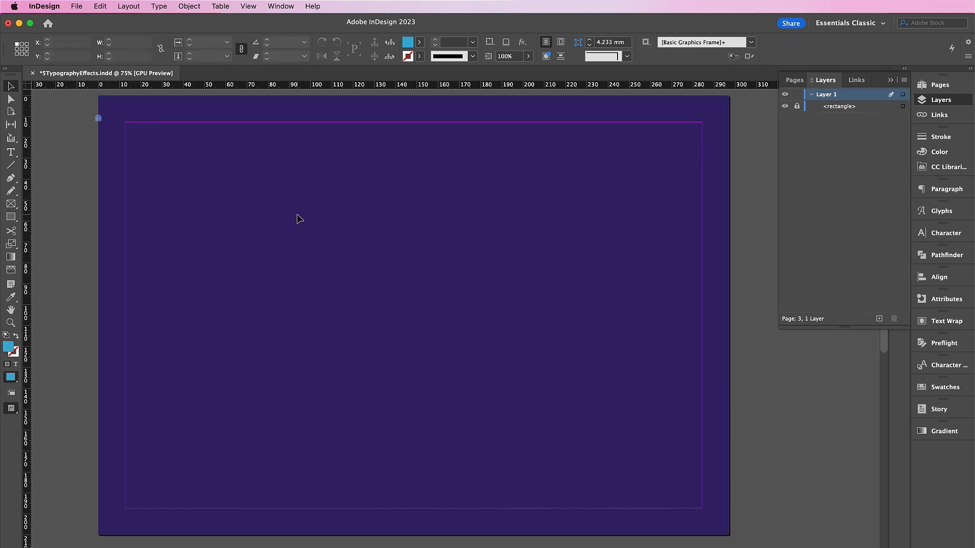
click(10, 151)
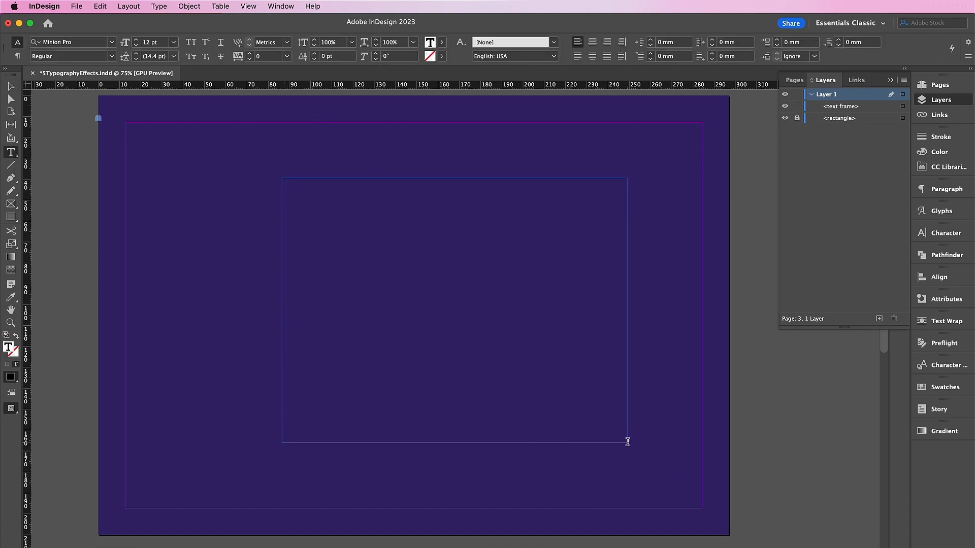
Type the centred quote 'If you look at what…' and draw a short line above it.
click(592, 42)
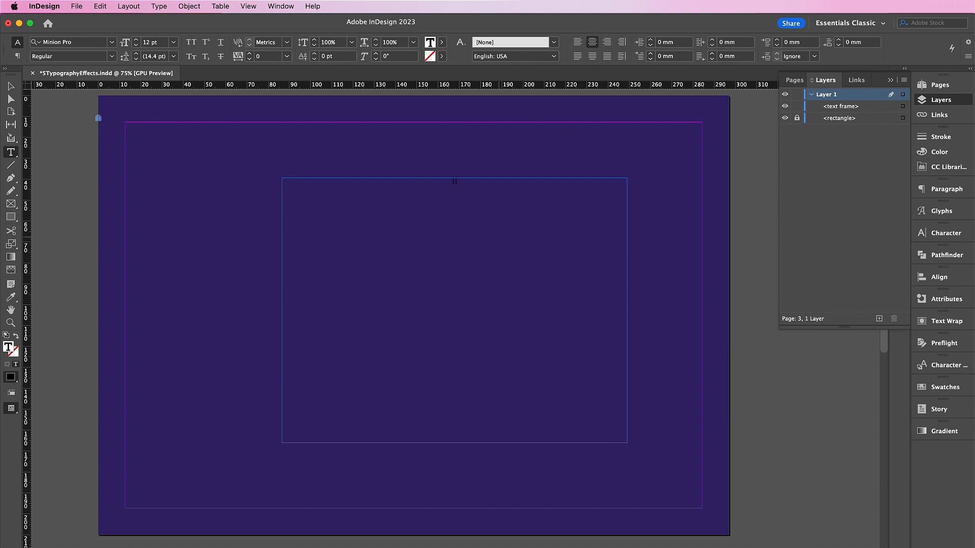
text(If you look at)
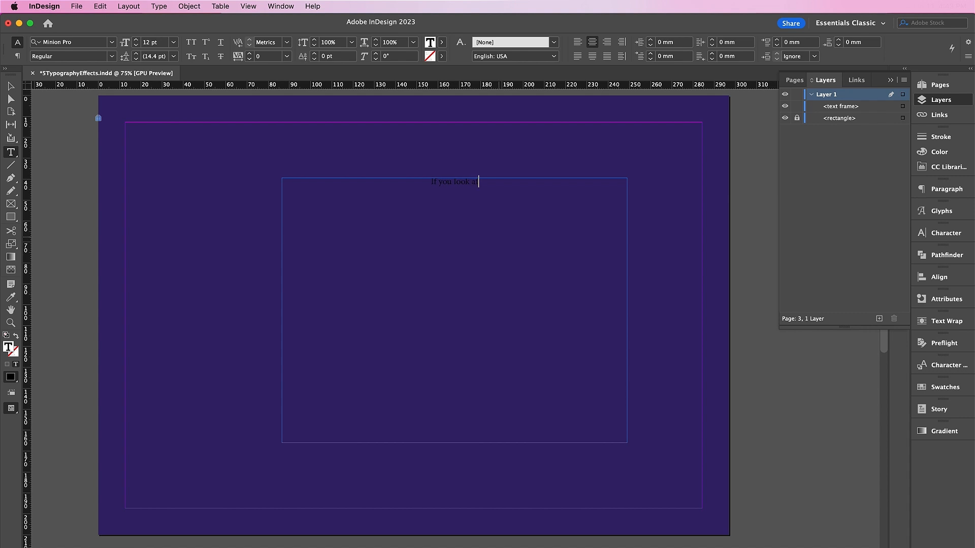
text(what you have in life,)
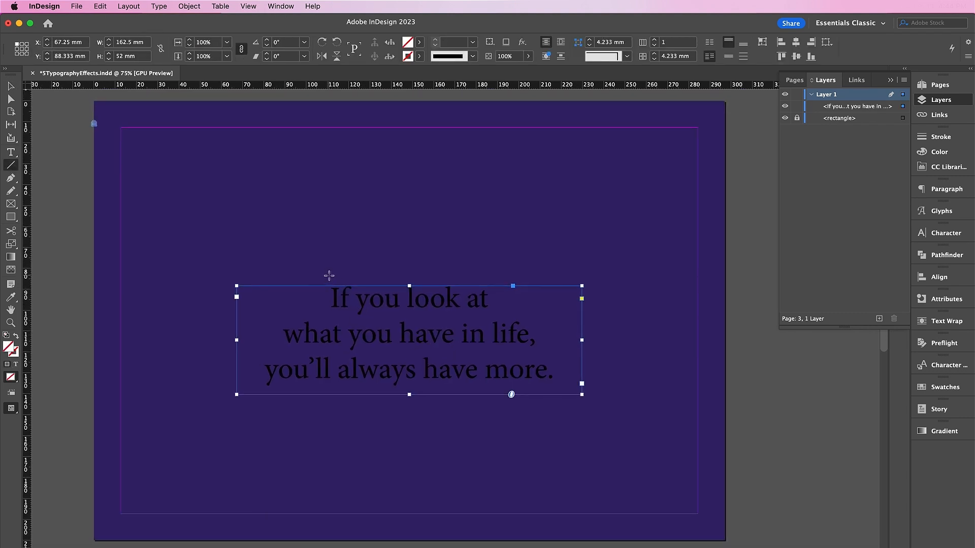
drag(328, 274, 492, 274)
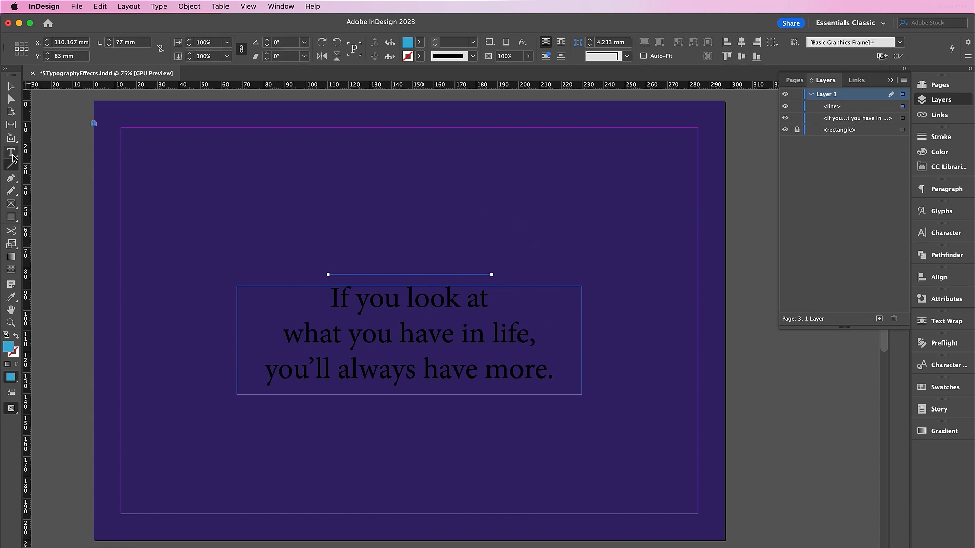
double_click(473, 298)
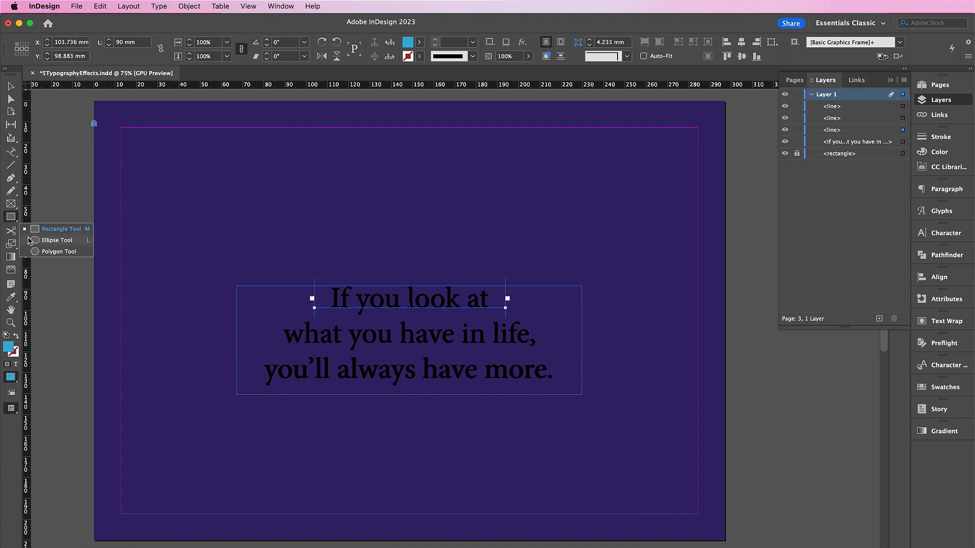
Draw an ellipse below the quote and select a line of the quote.
drag(249, 406, 558, 475)
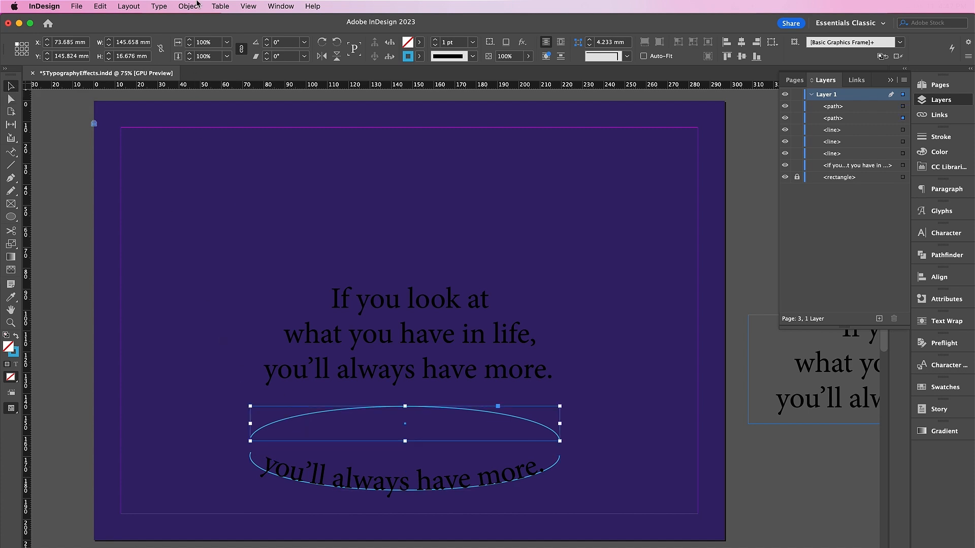
click(189, 6)
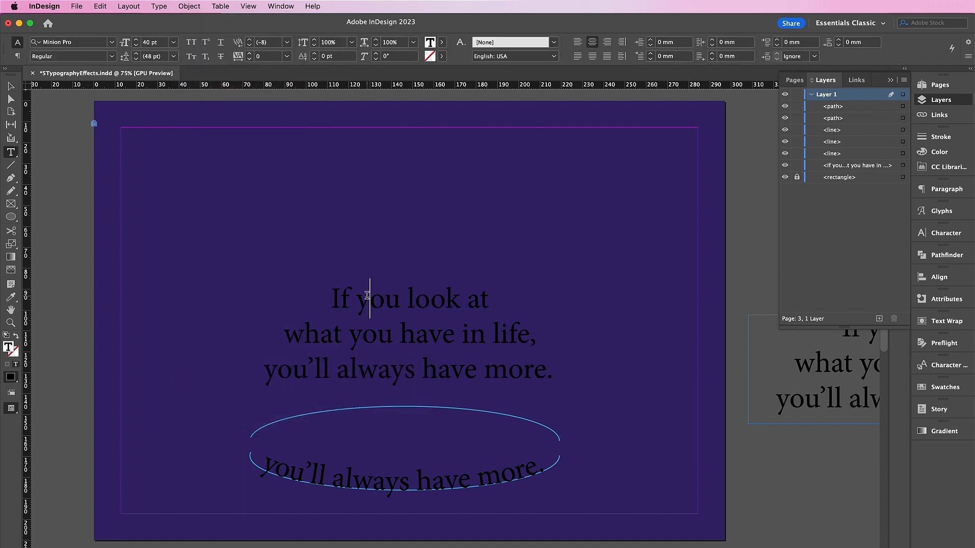
triple_click(409, 299)
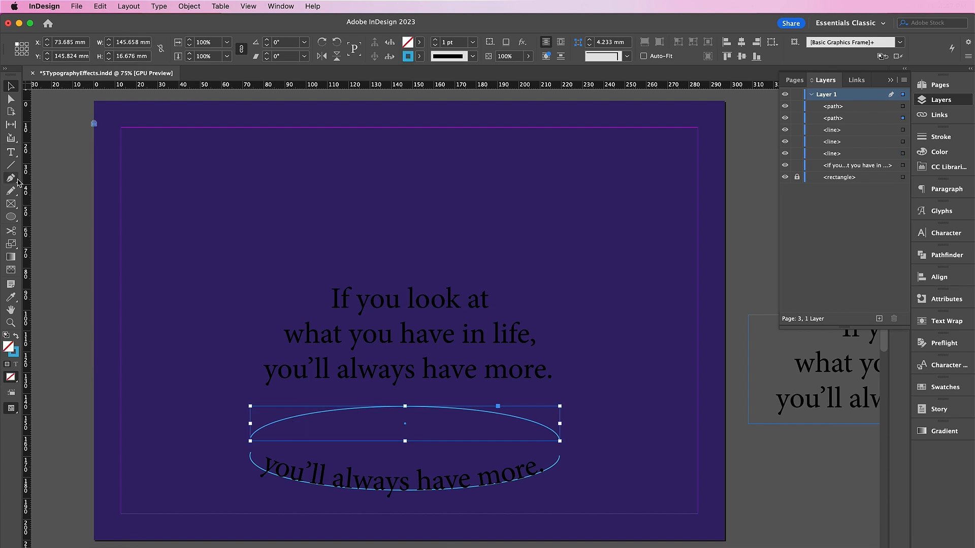
Set the quote along the elliptical path, centre both on the page and deselect.
click(10, 152)
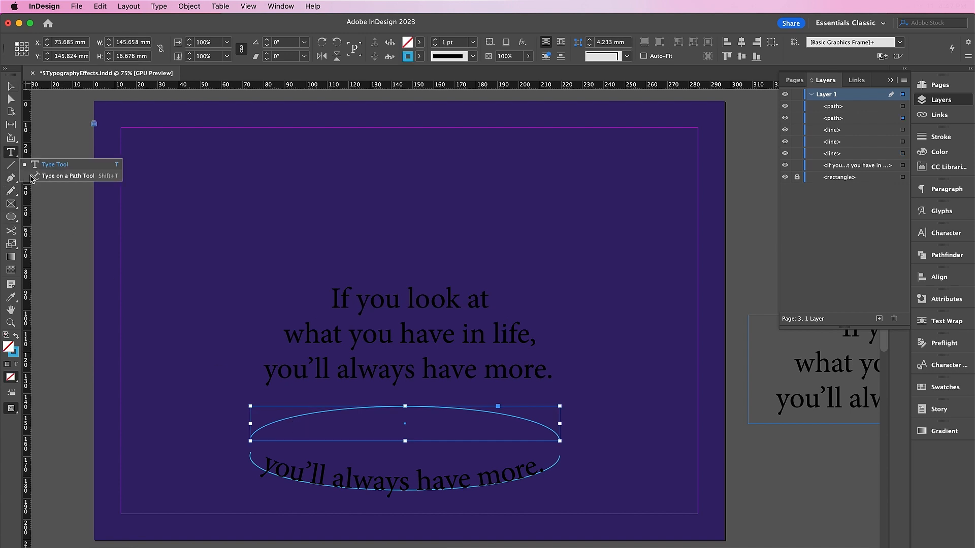
click(68, 176)
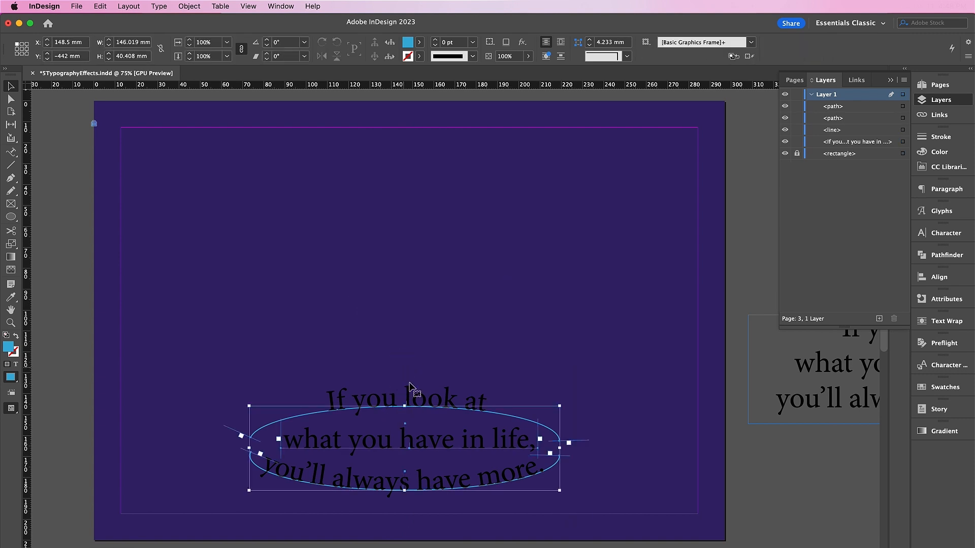
click(519, 451)
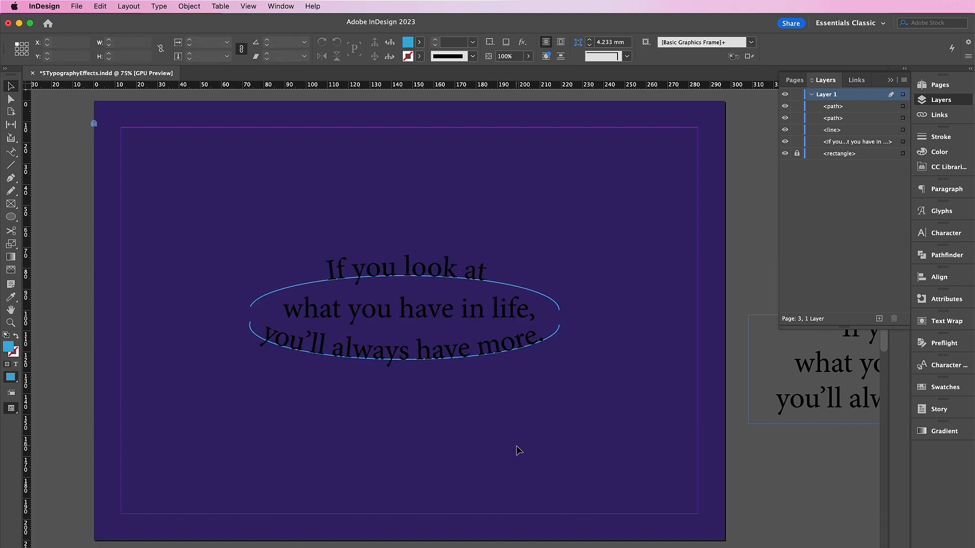
mouse_move(433, 242)
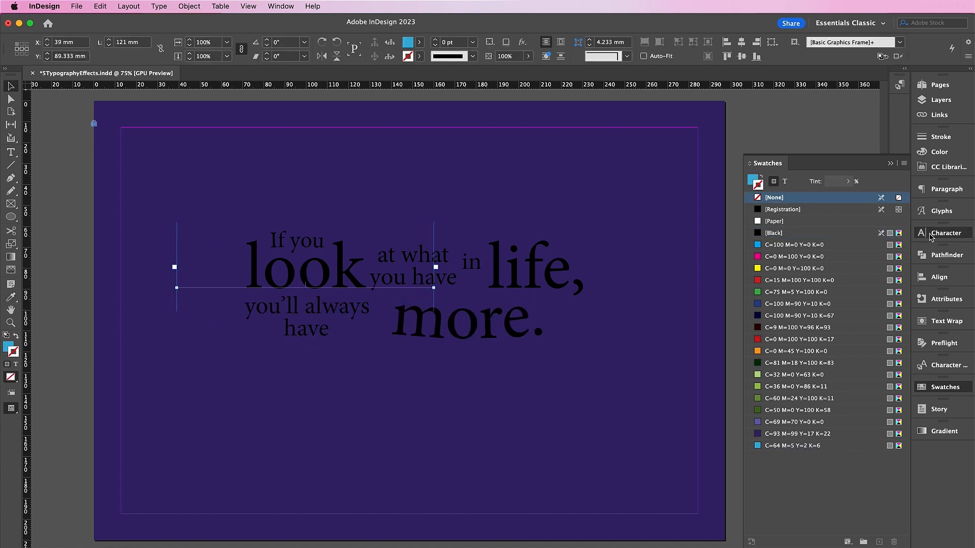
Search 'black' in the Character panel and set 'look' in Blackbear at 280 pt.
click(946, 232)
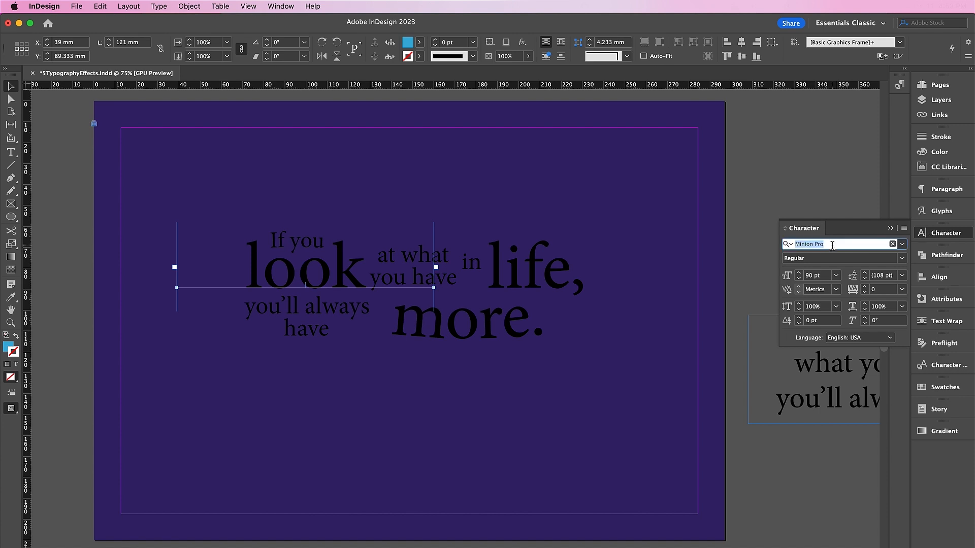
text(black)
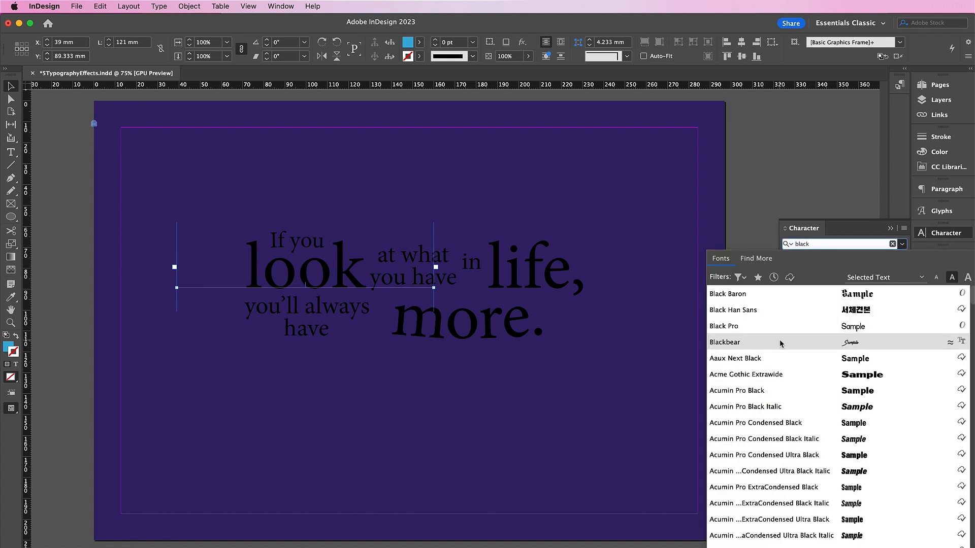
click(725, 342)
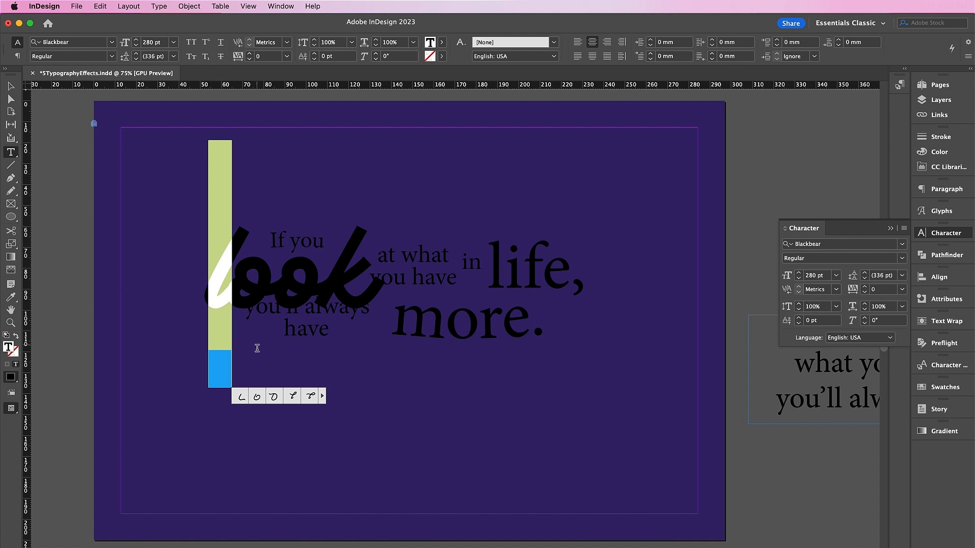
Recolour the script words lavender and two phrases light blue, then move to the next page.
click(309, 396)
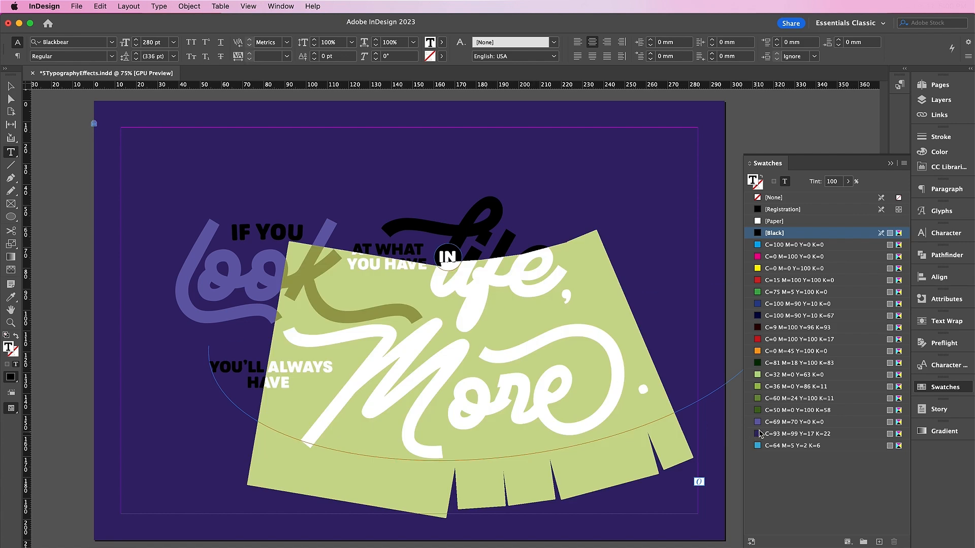
click(799, 421)
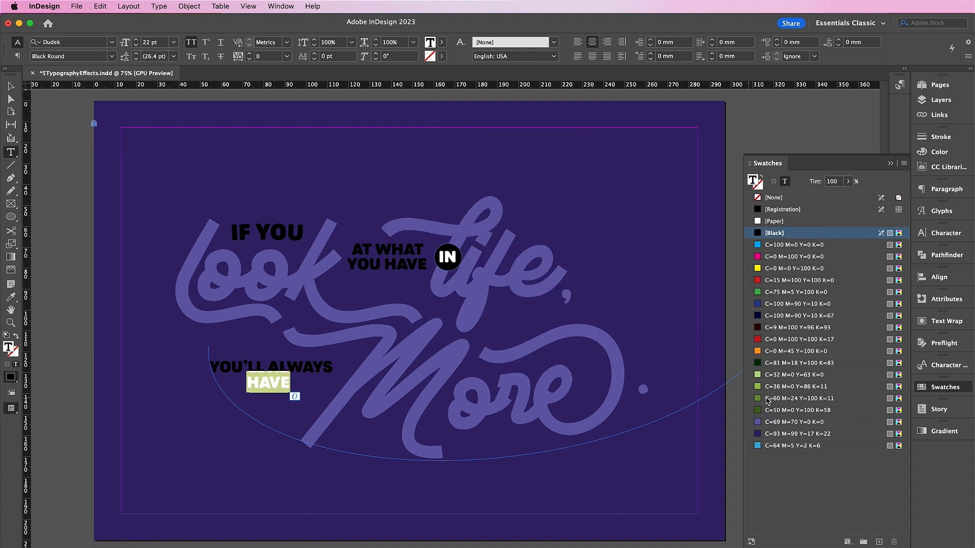
click(796, 445)
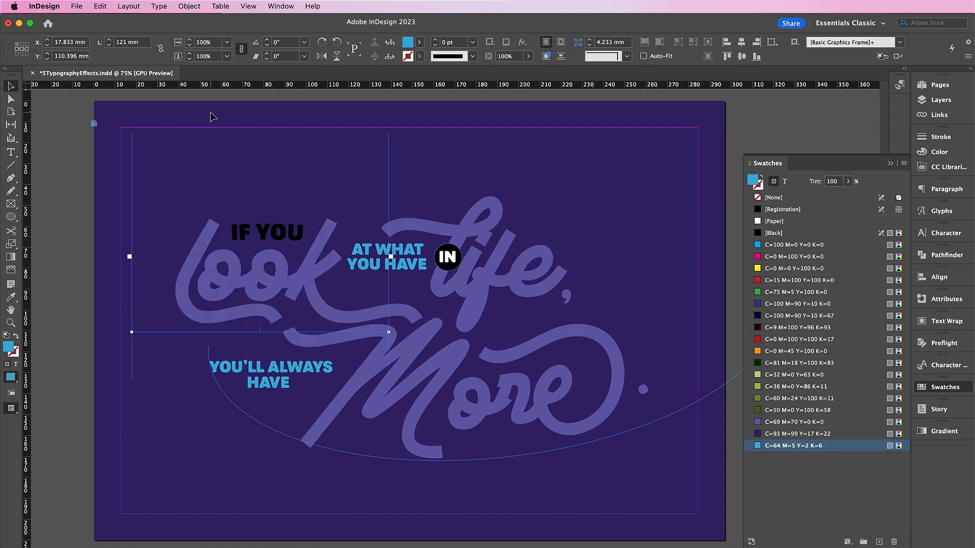
click(386, 258)
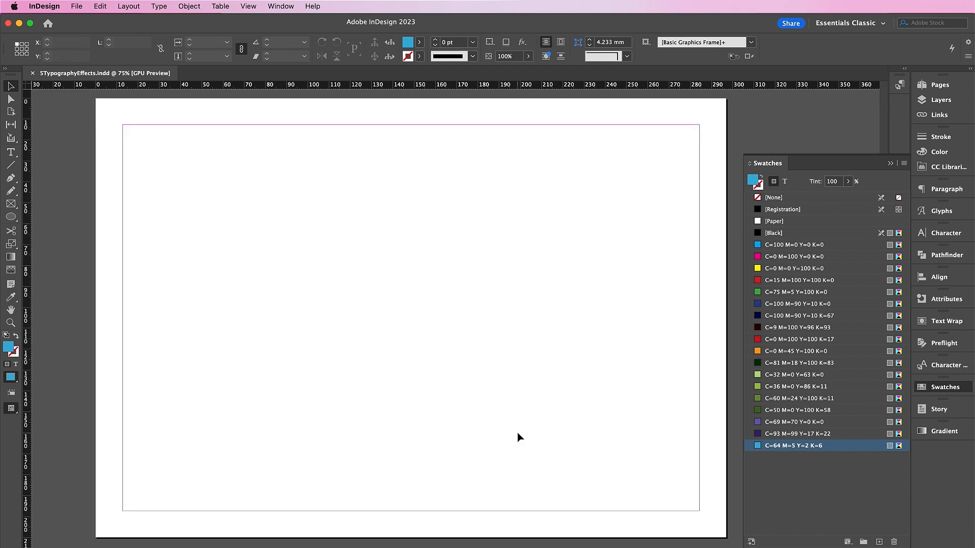
Draw a central text frame, fill it with placeholder text and select it all.
click(11, 151)
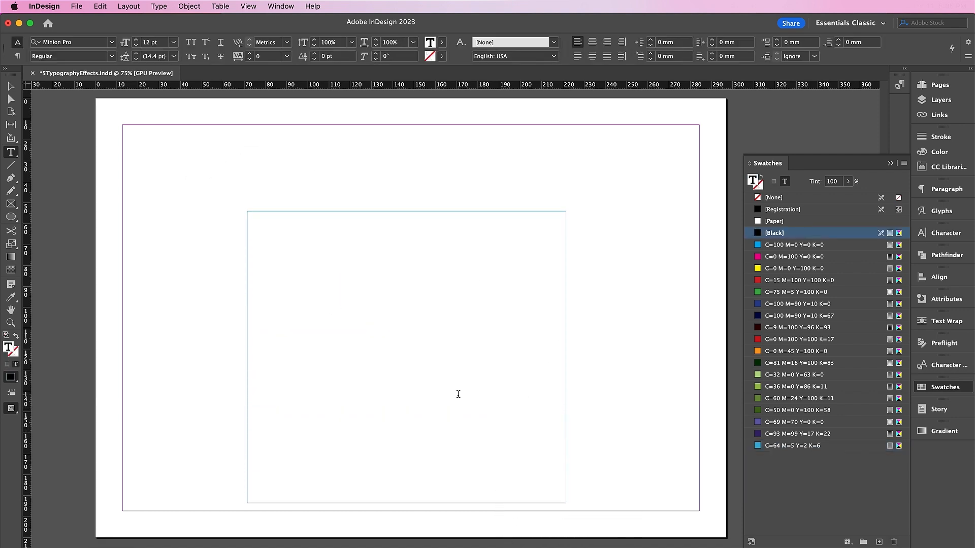
drag(305, 233, 444, 367)
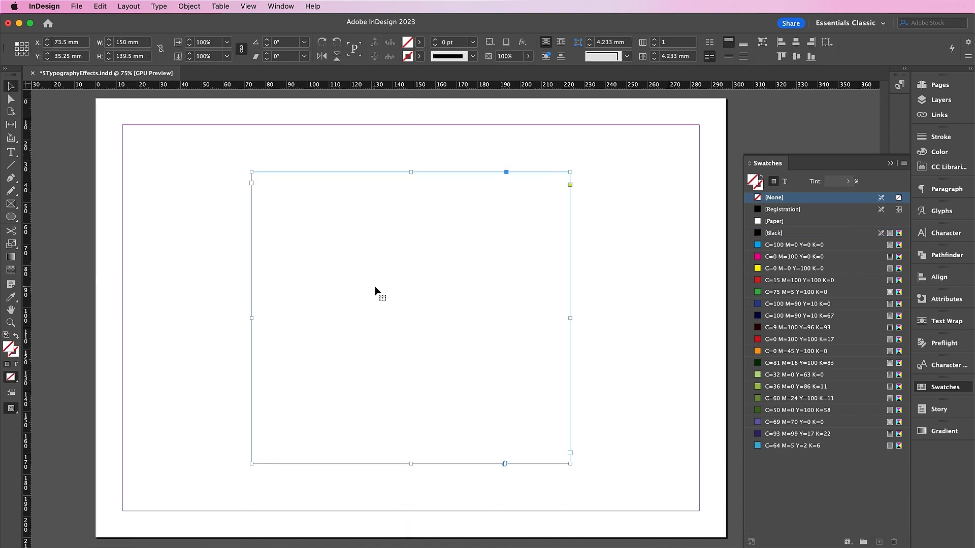
click(158, 6)
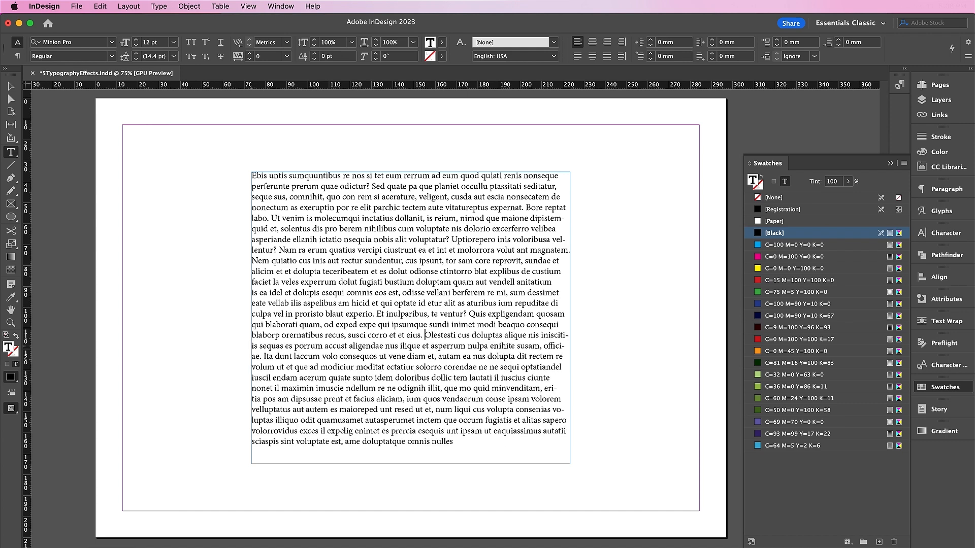
key(cmd+a)
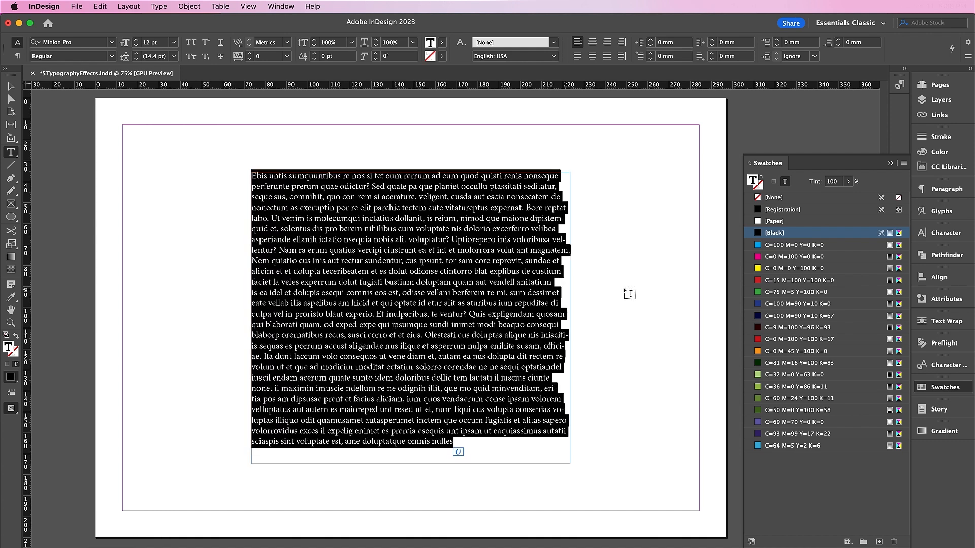
Set the placeholder text in Silvania with 15 pt leading and tighter tracking.
click(942, 233)
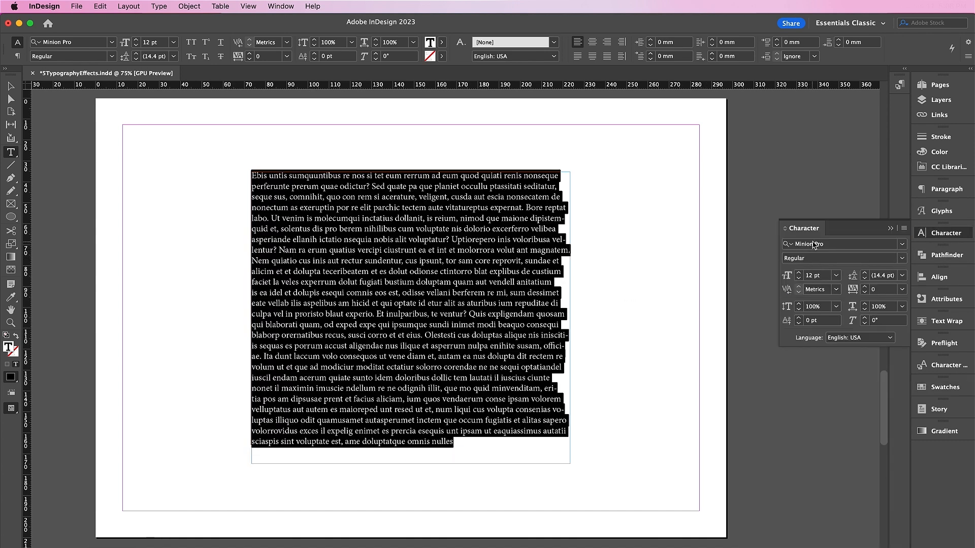
text(silv)
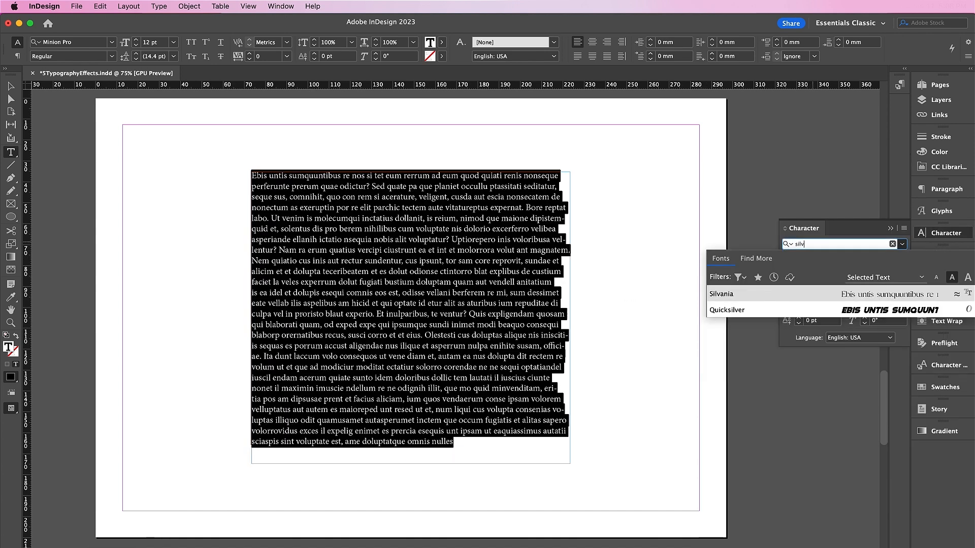
click(721, 294)
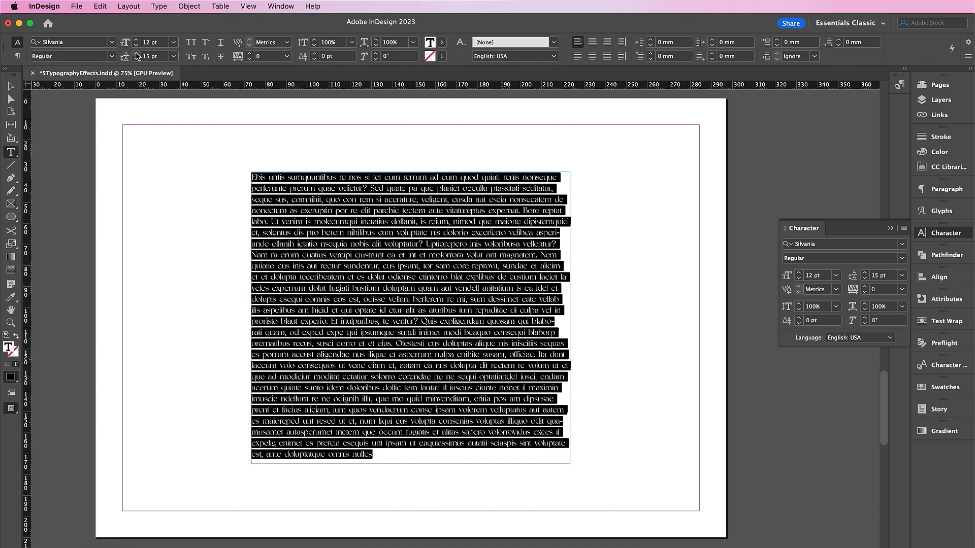
click(578, 56)
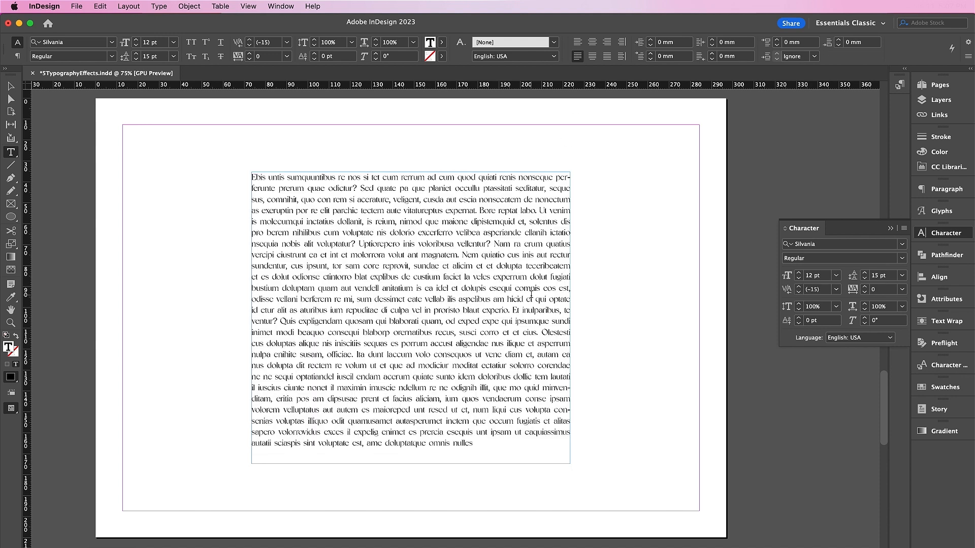
Place the caret before the first letter and show the Paragraph settings.
click(252, 177)
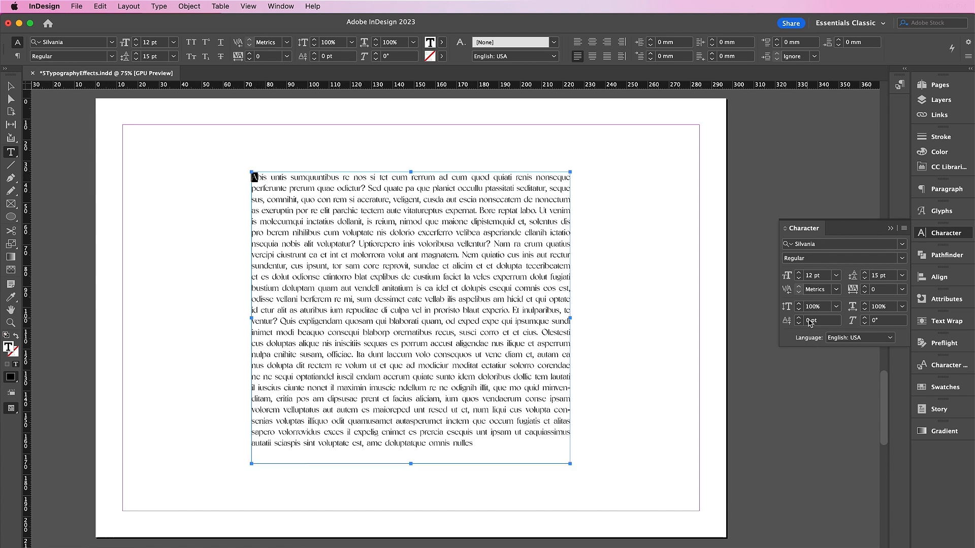
click(943, 189)
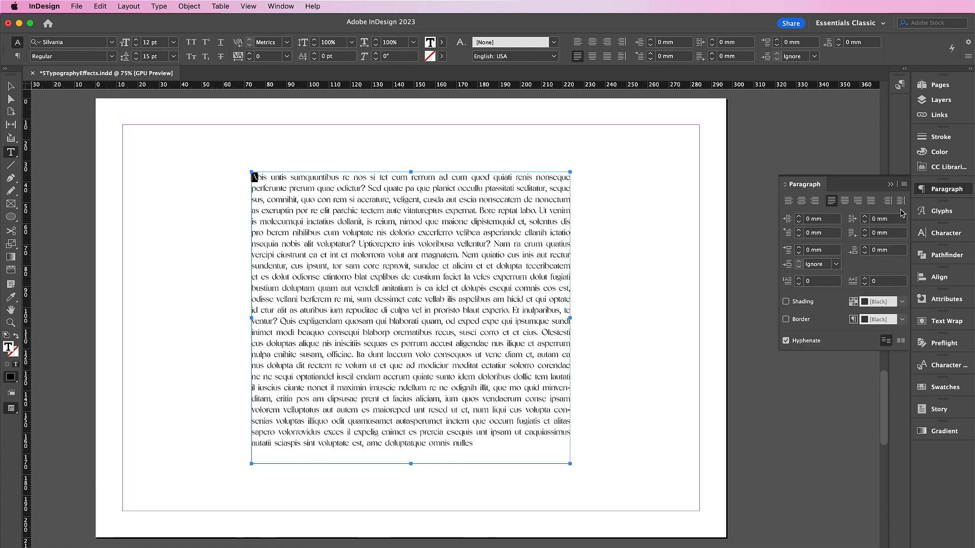
Make the first letter a 10-line drop cap A and switch it to an ornamental 'xer' font.
click(821, 281)
text(10)
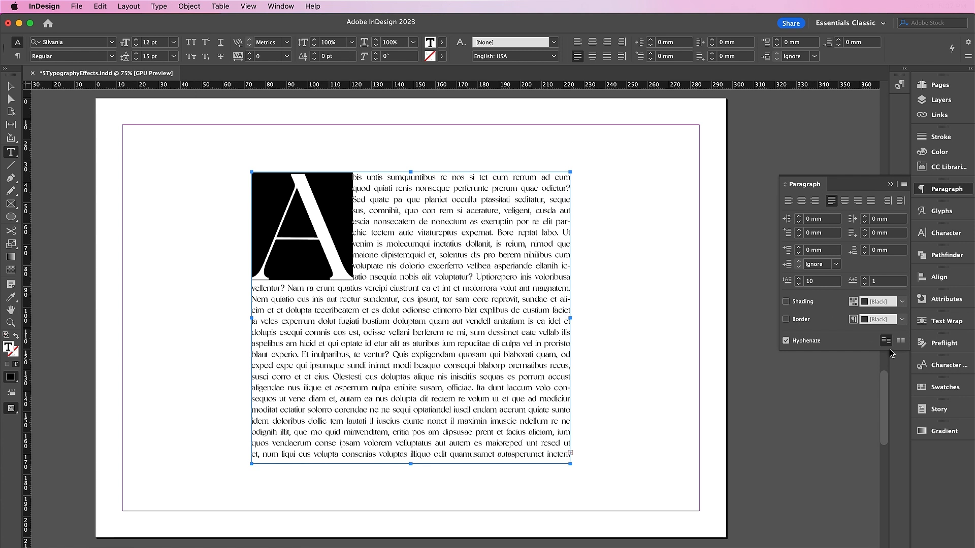
click(944, 232)
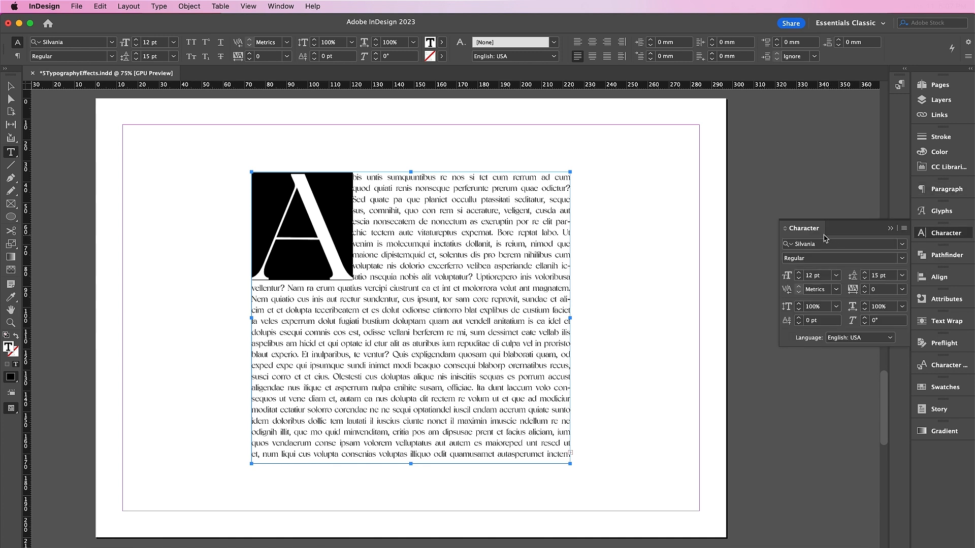
text(xer)
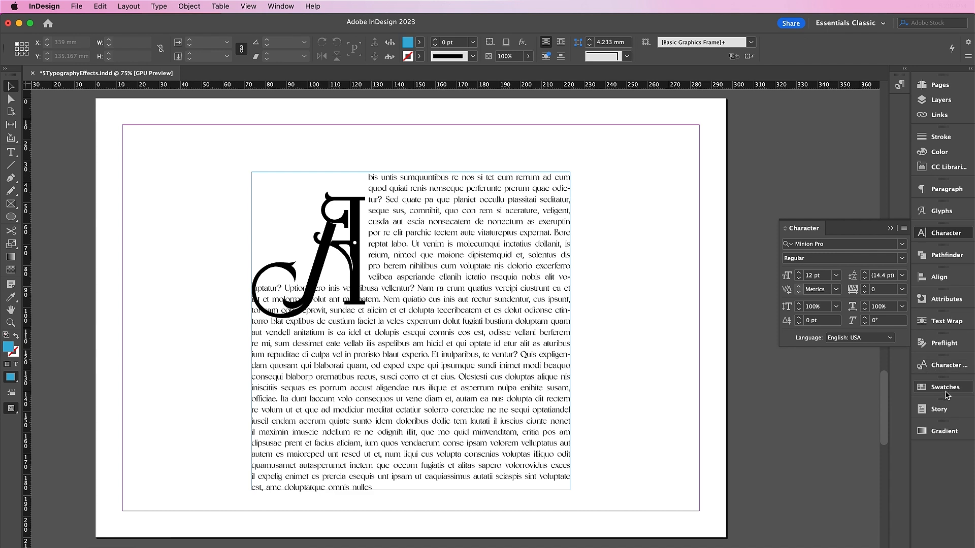
Add a dark magenta swatch C=0 M=64 Y=0 K=52 via New Color Swatch.
click(944, 387)
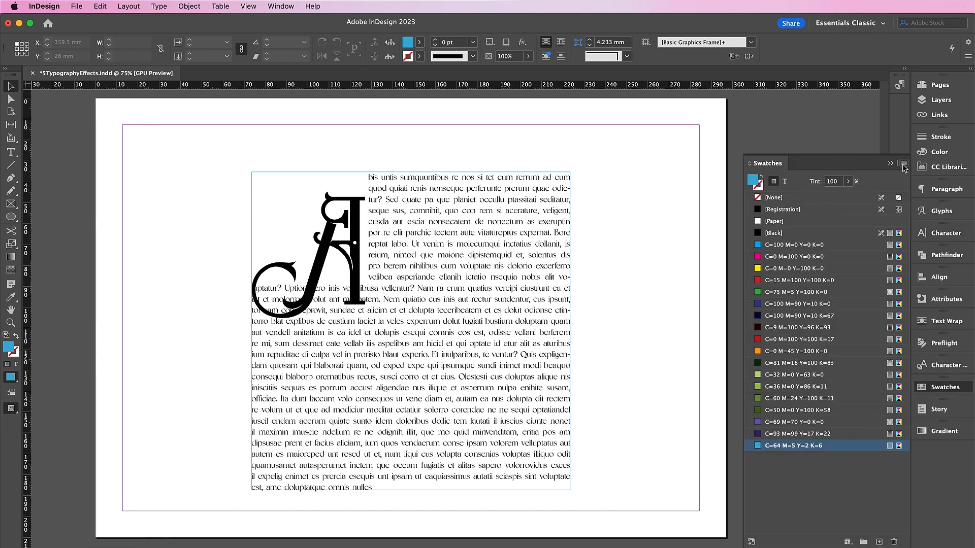
click(890, 163)
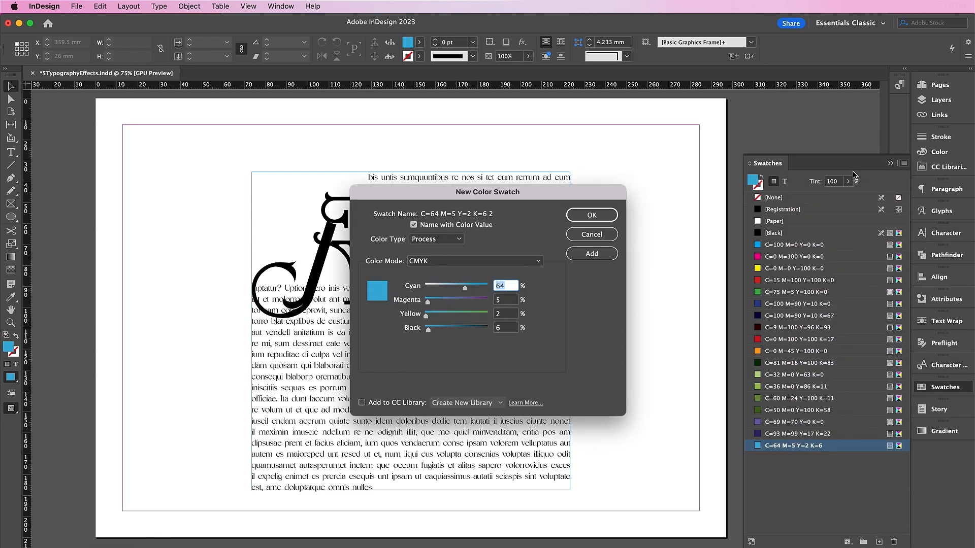
mouse_move(555, 299)
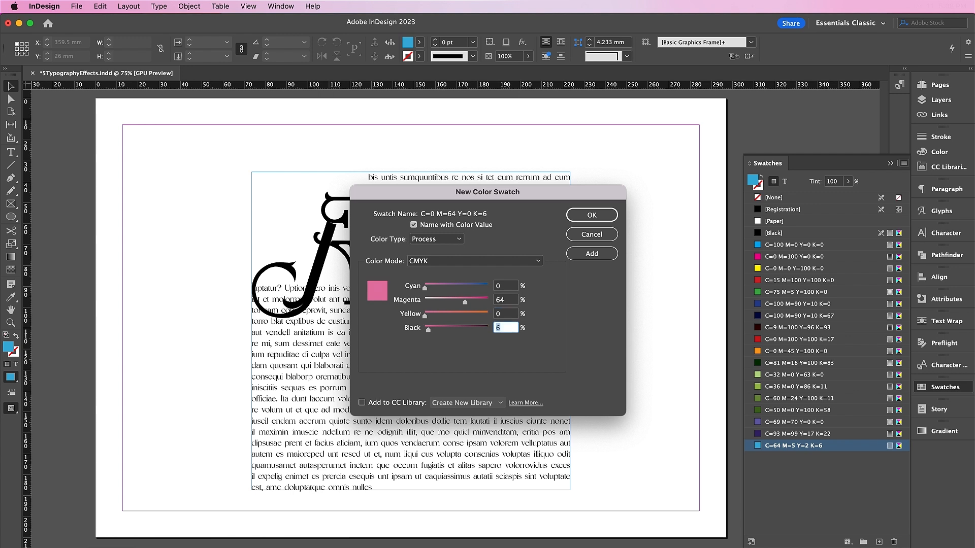
text(52)
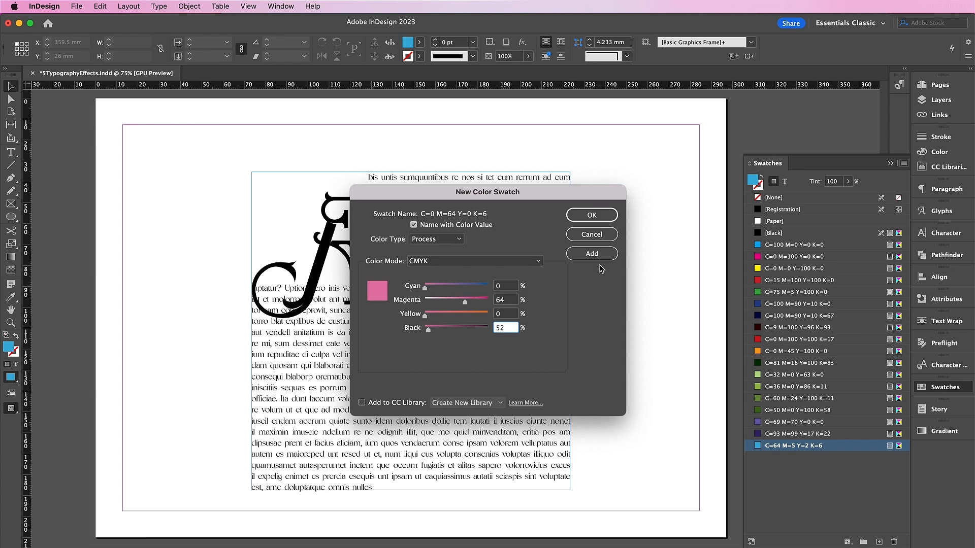
click(591, 254)
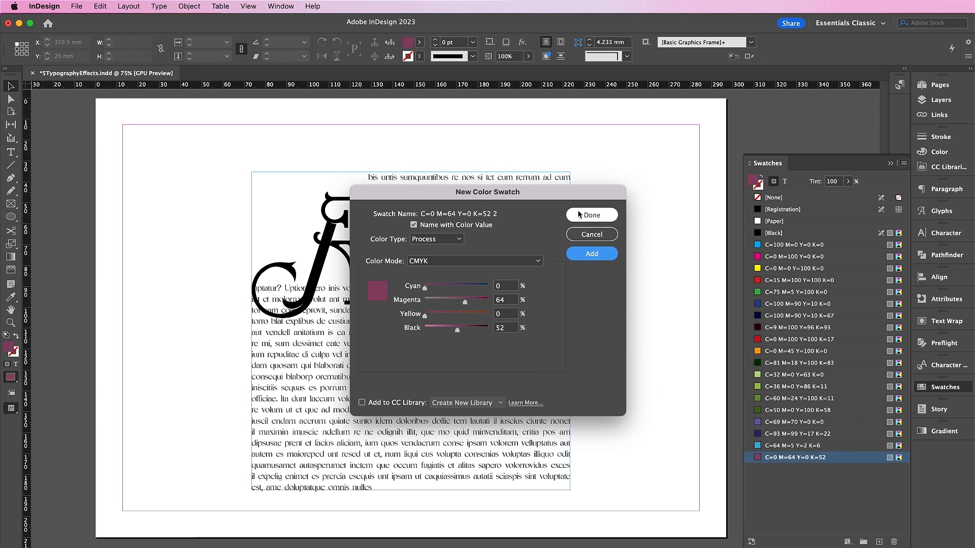
click(590, 215)
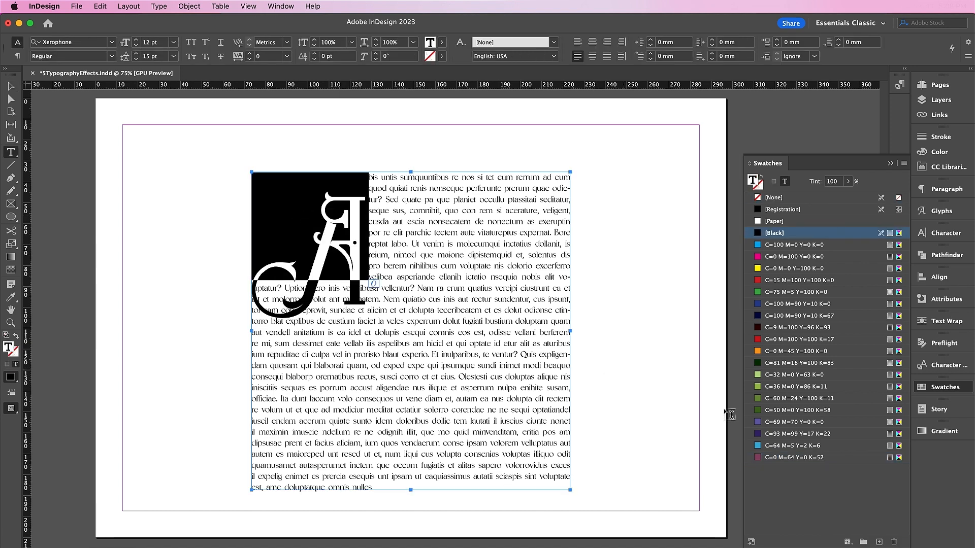
Colour the drop cap A with the C=0 M=64 Y=0 K=52 swatch and set the frame fill to None.
click(794, 457)
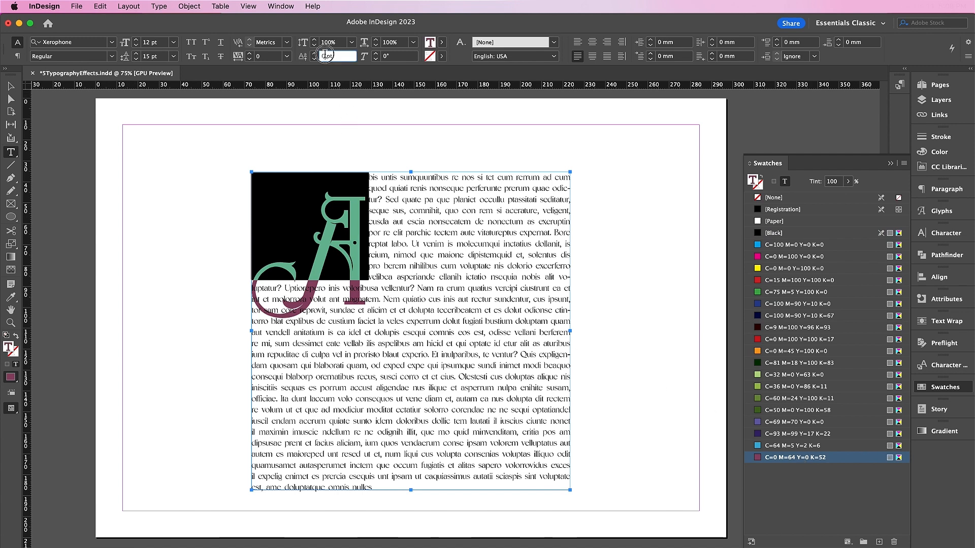
click(334, 56)
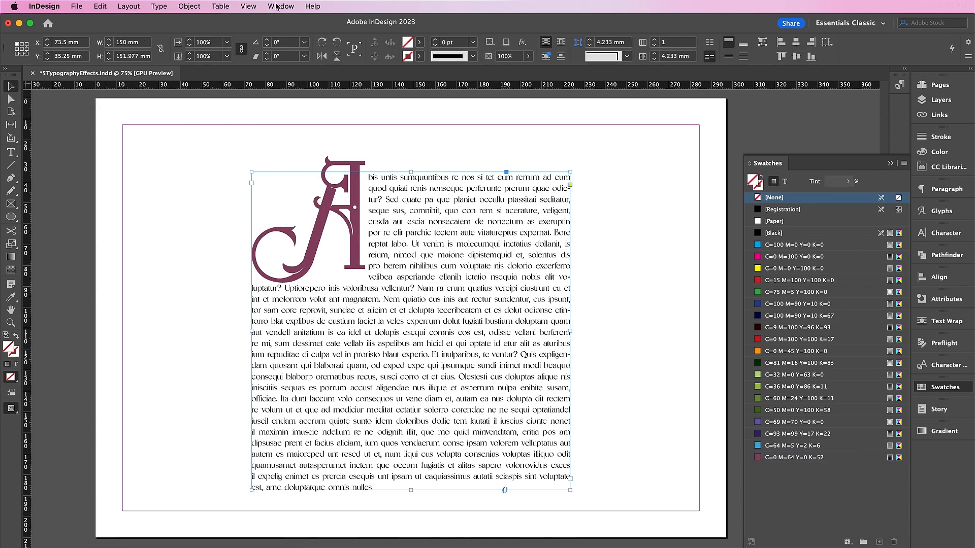
click(280, 6)
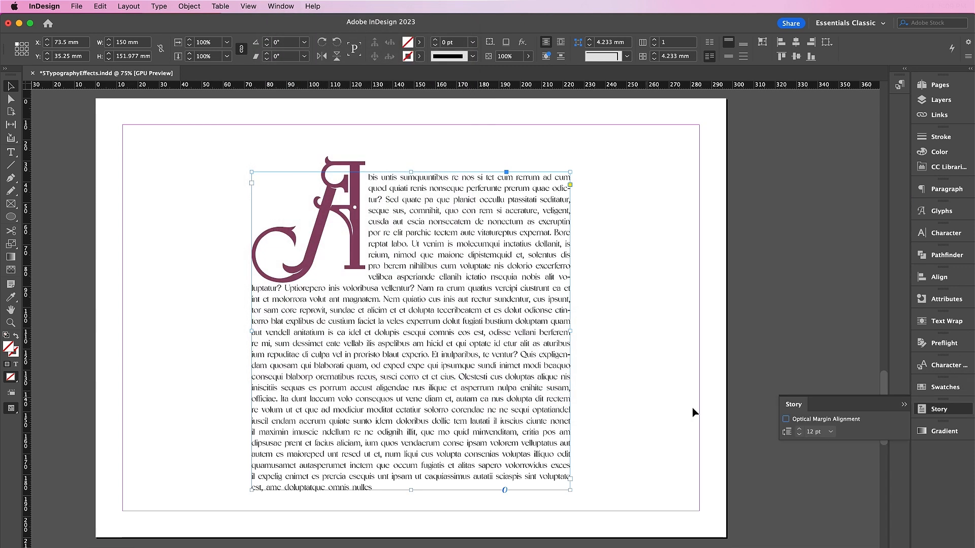
Enable Optical Margin Alignment in the Story panel so the drop cap hangs past the left edge.
click(785, 420)
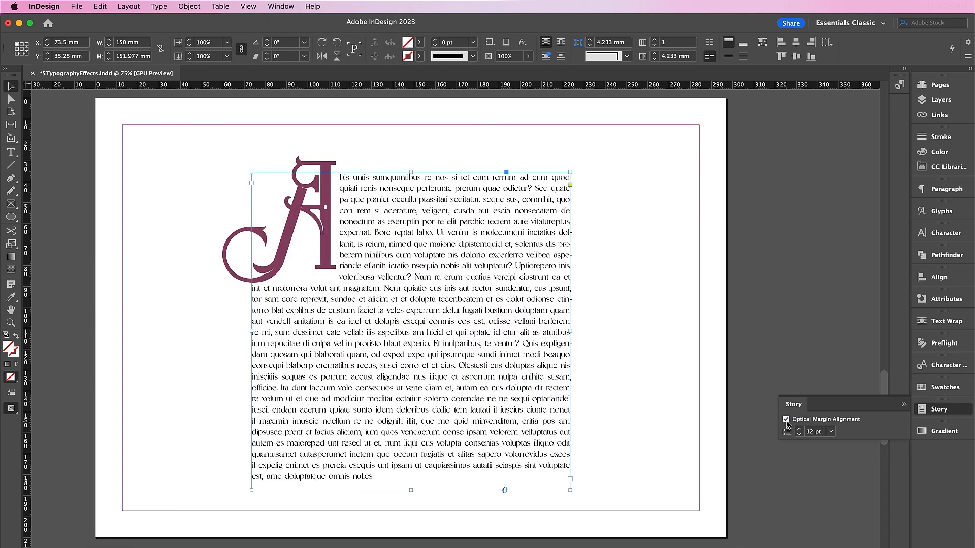
click(98, 6)
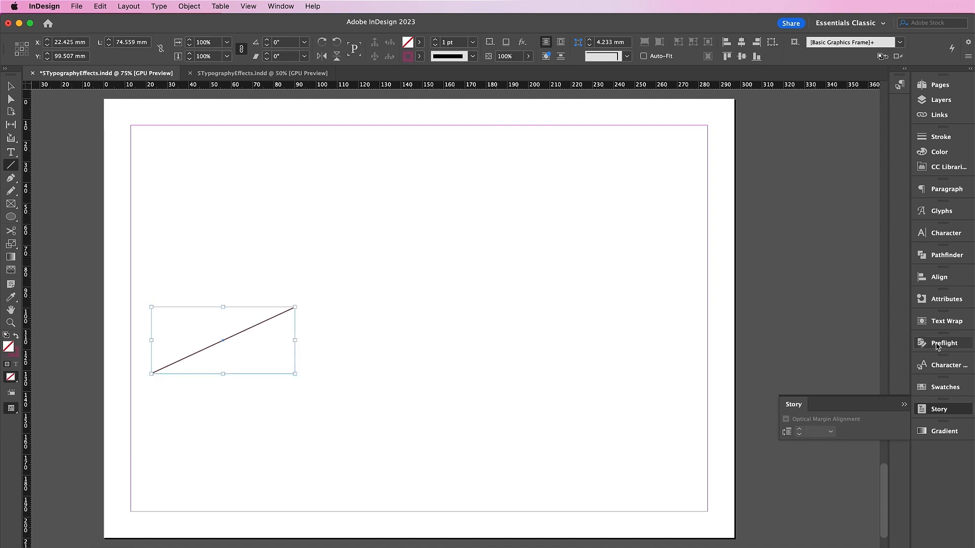
Set the diagonal line's stroke to Black from the Swatches panel.
click(944, 387)
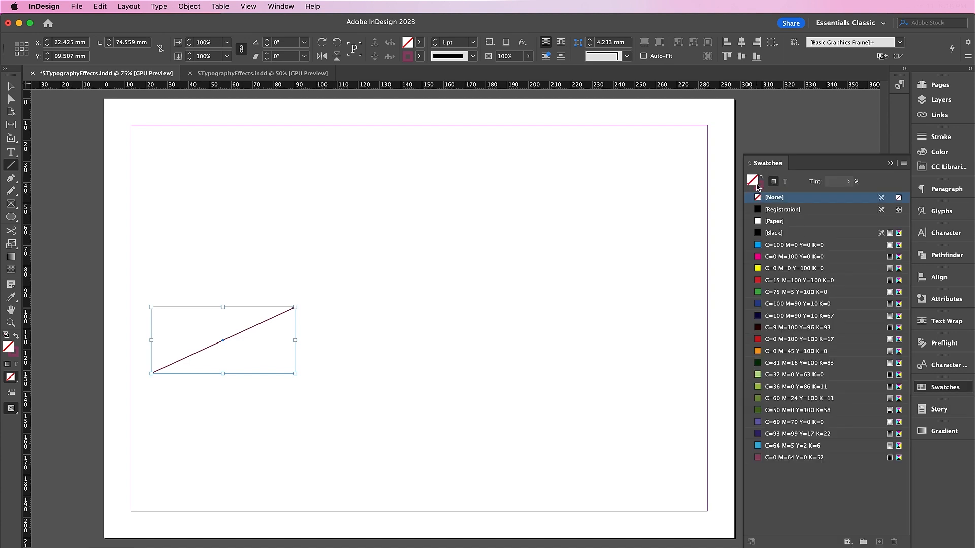
click(774, 232)
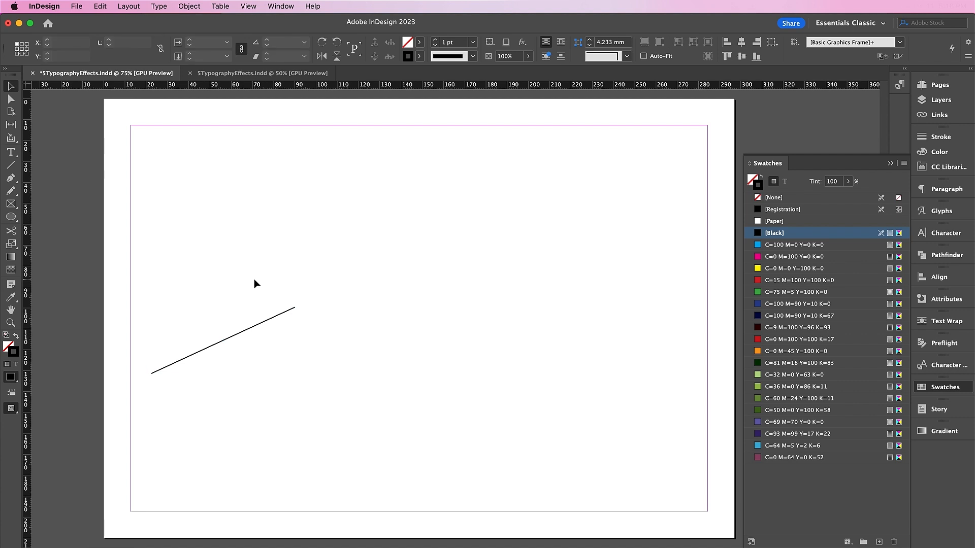
click(774, 198)
text(Guide)
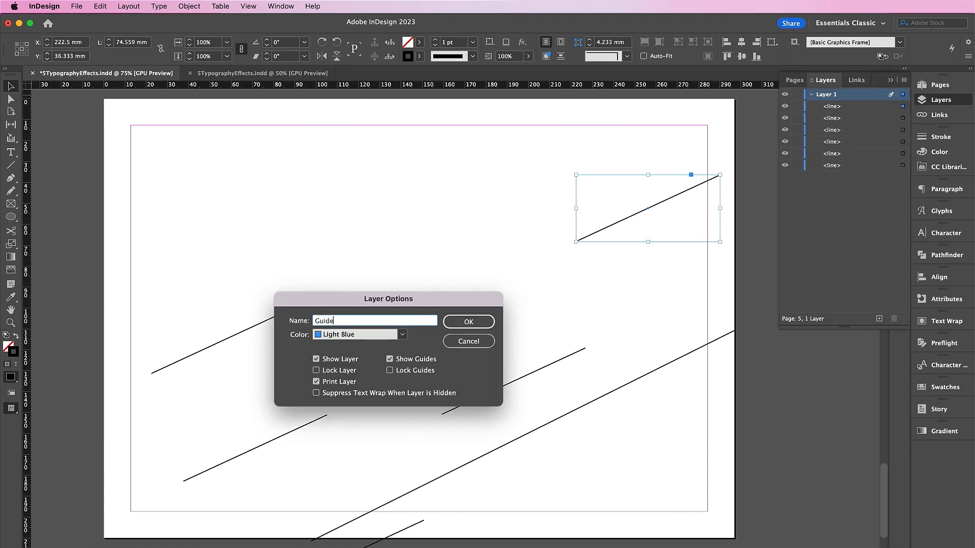
Name the lines layer Guides and rename the new layer above it Typography.
click(468, 322)
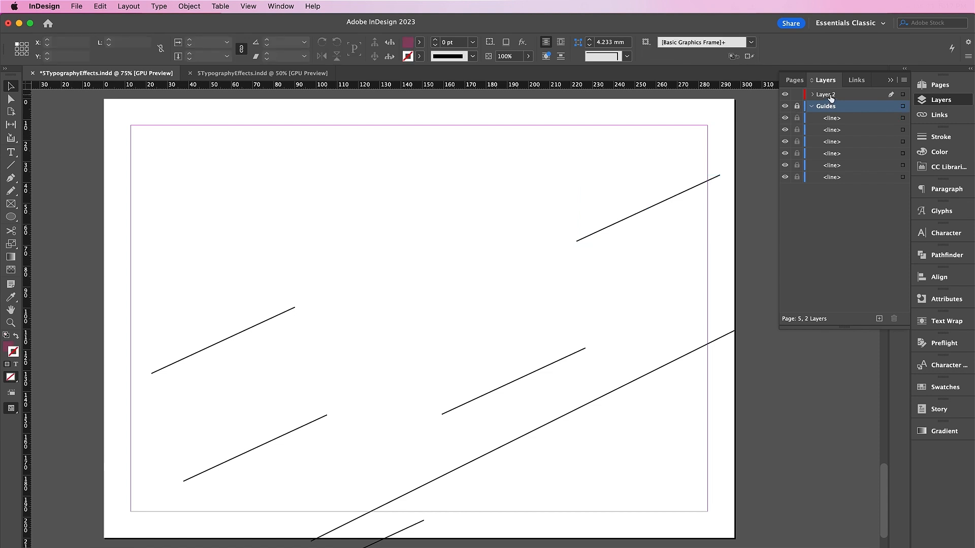
double_click(826, 94)
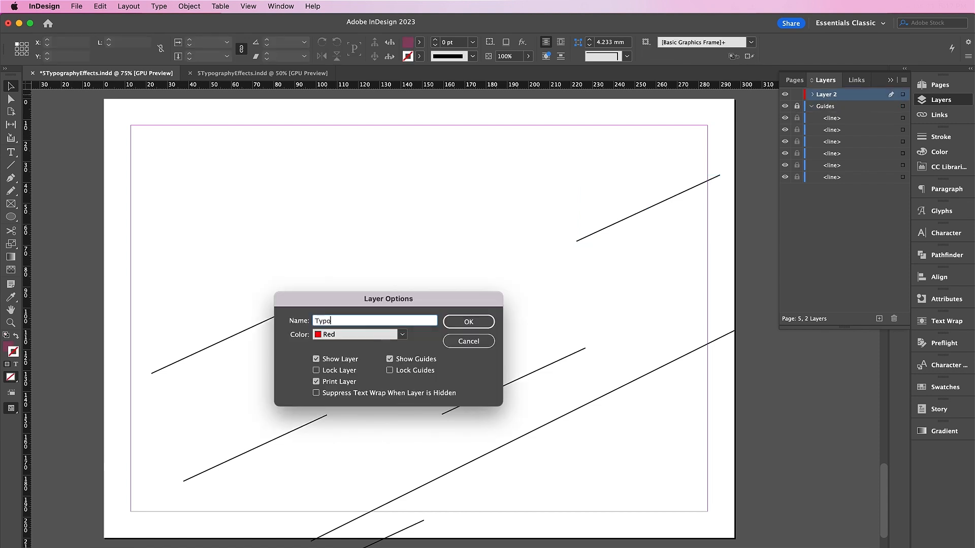
click(468, 322)
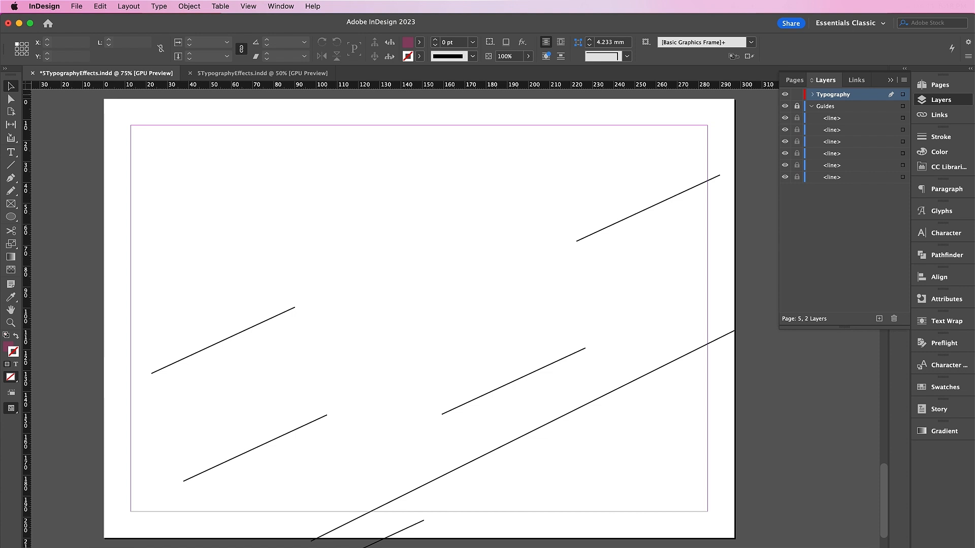
mouse_move(261, 227)
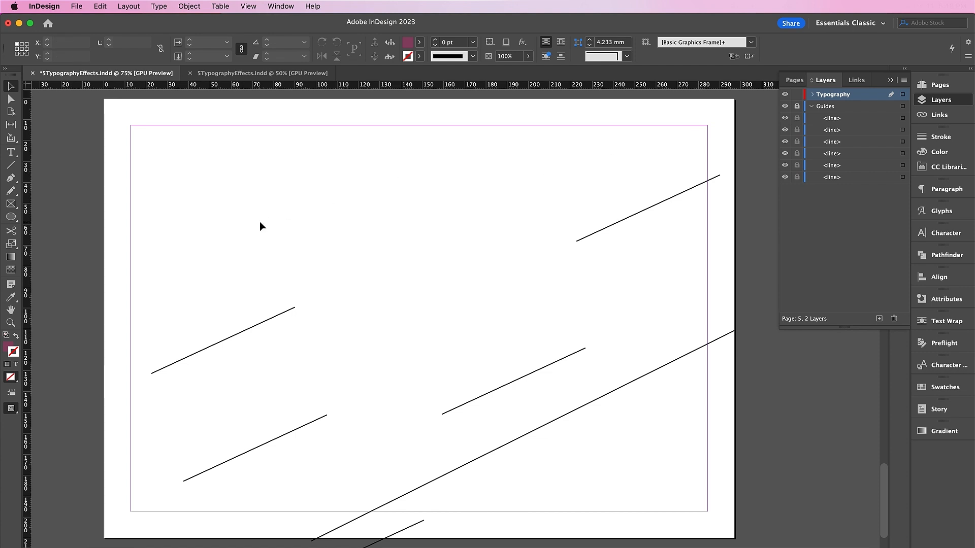
Create a text frame reading 'The New Era' and set it in Lorison at 220 pt with 163 pt leading.
drag(201, 152, 430, 400)
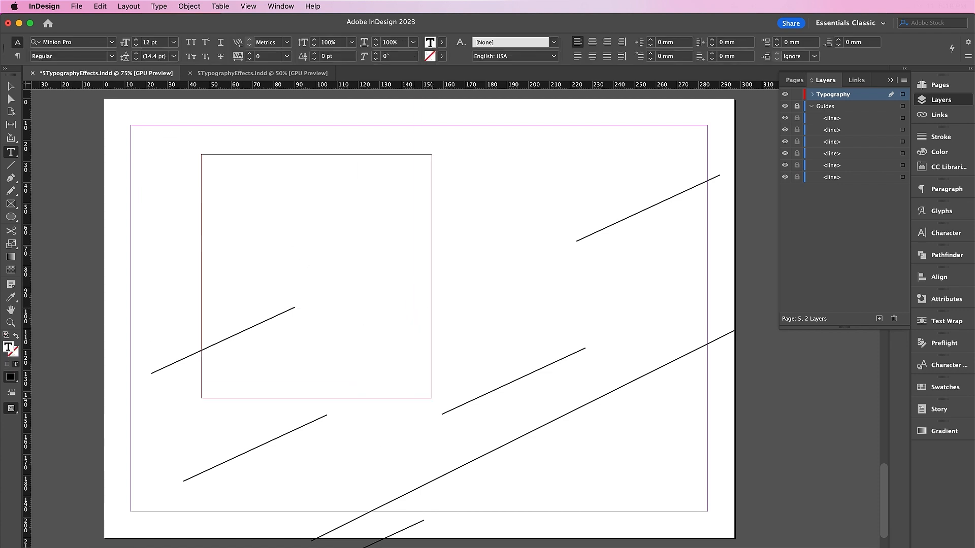
text(The New Era)
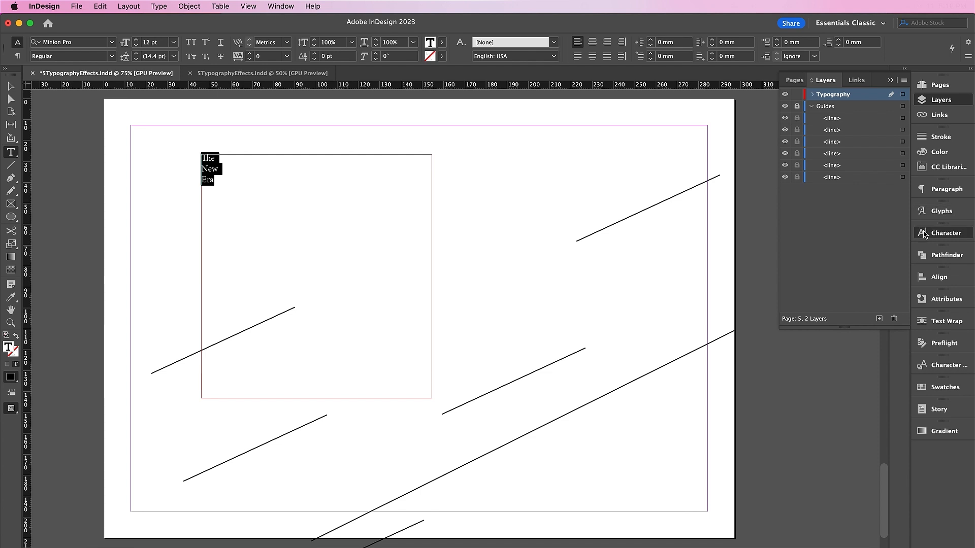
click(944, 233)
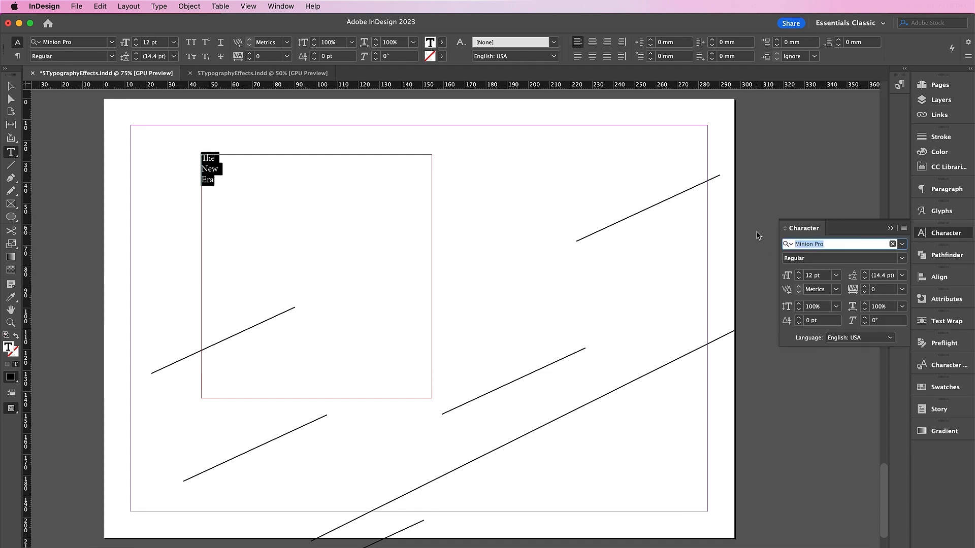
text(loris)
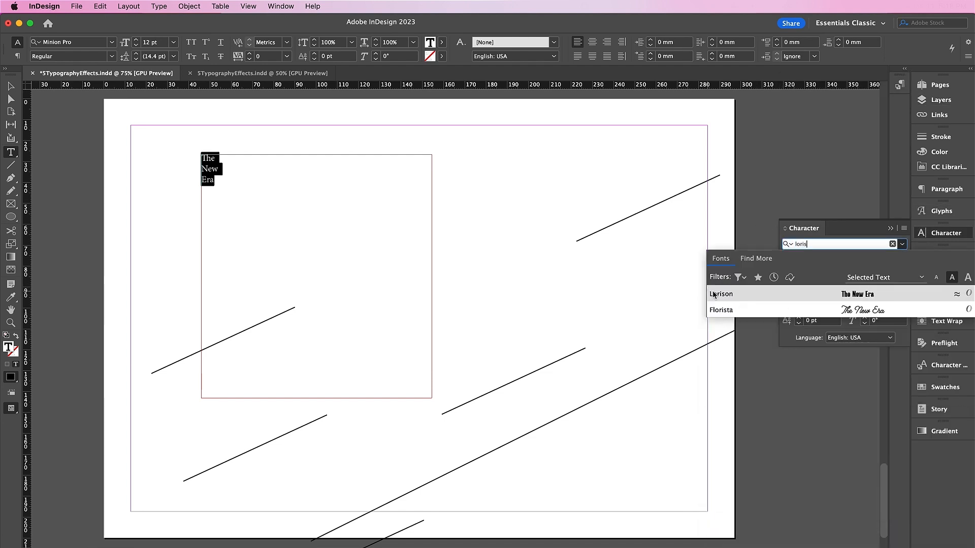
click(721, 293)
text(163)
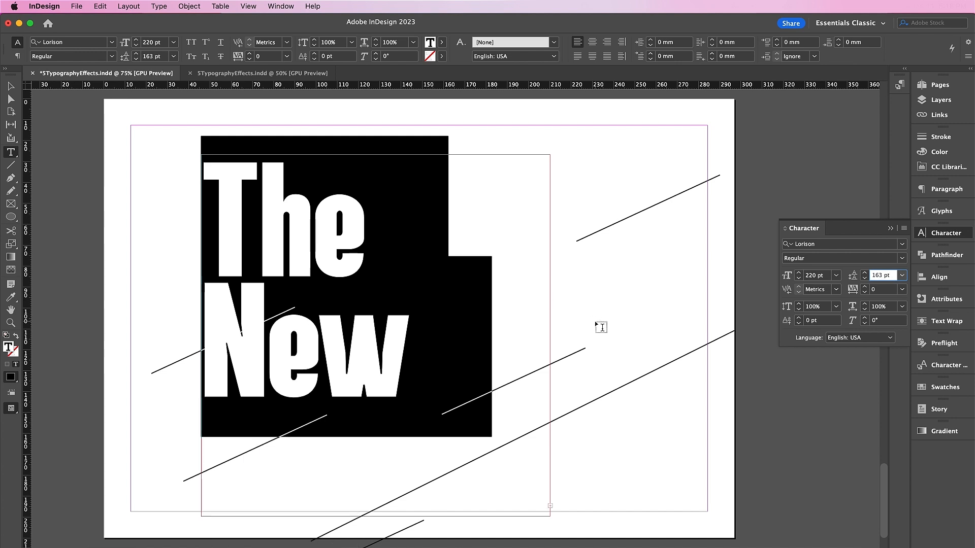
Set the headline letters' fill to None so they show as hollow black outlines.
click(943, 387)
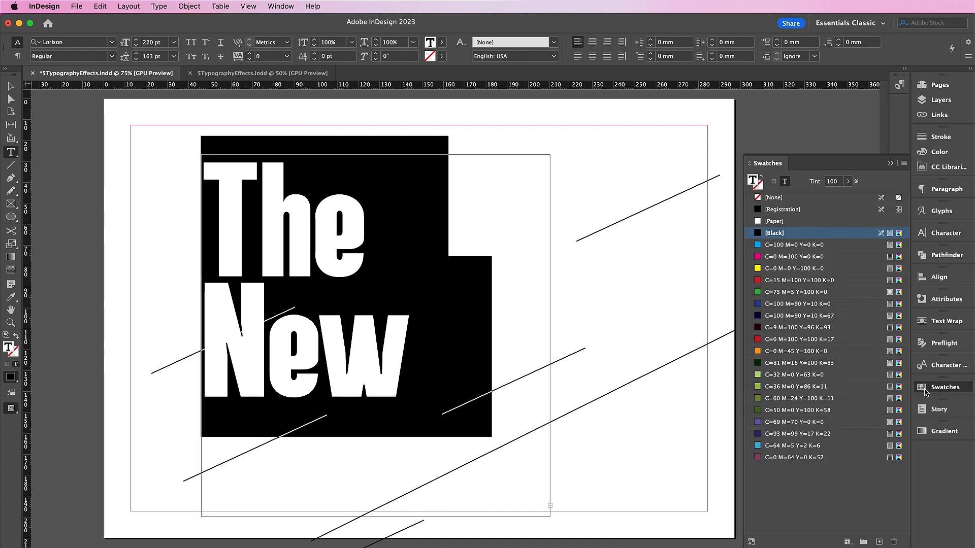
mouse_move(782, 242)
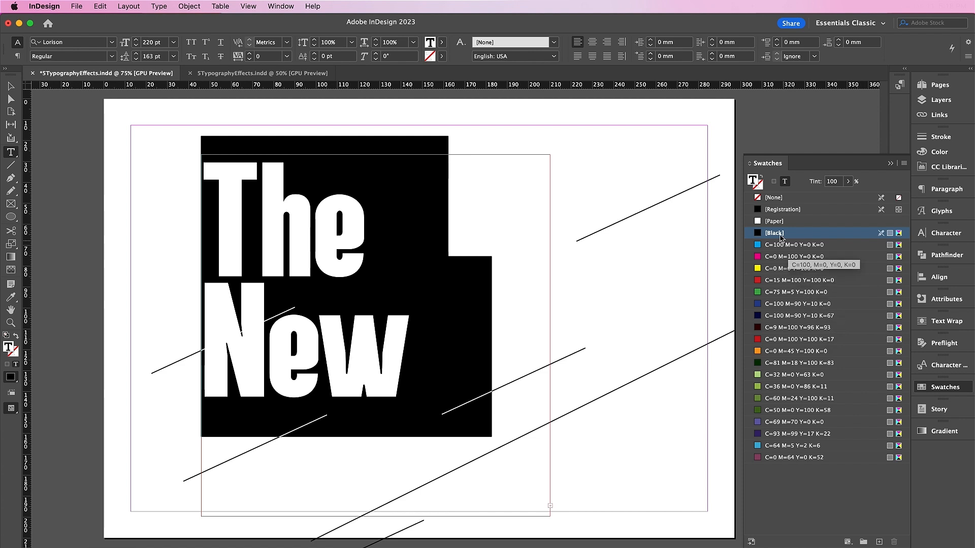
click(774, 197)
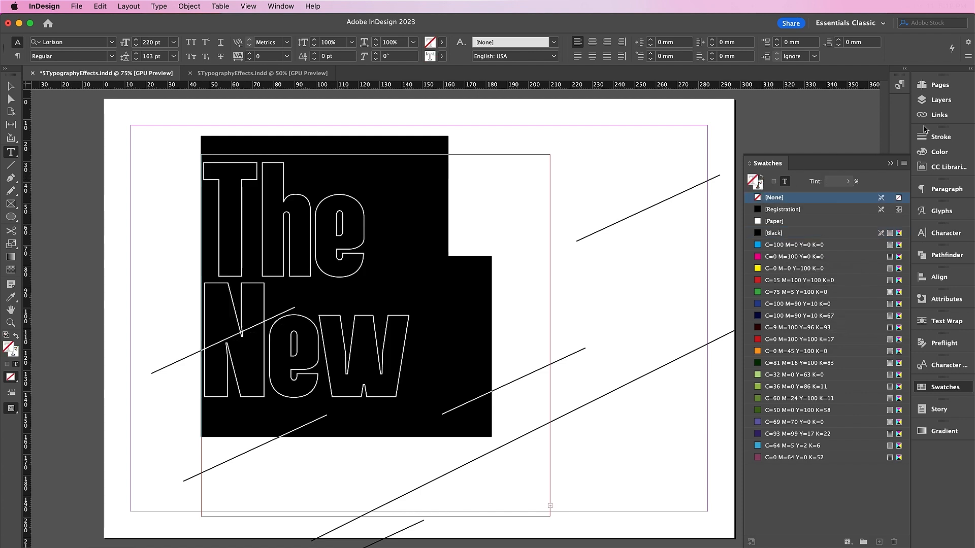
click(943, 136)
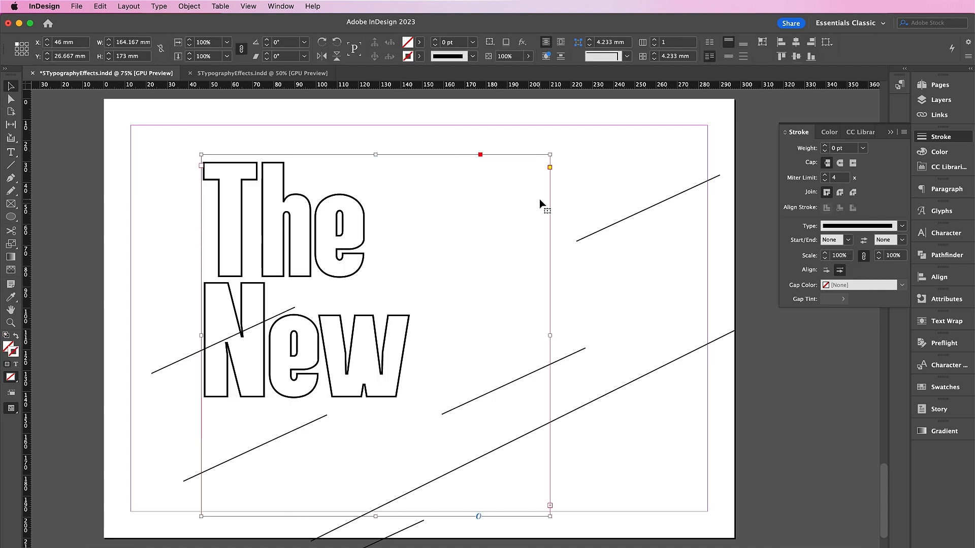
Enlarge the frame to show Era, rotate it about 25.75° and move it toward the top left.
drag(376, 154, 376, 111)
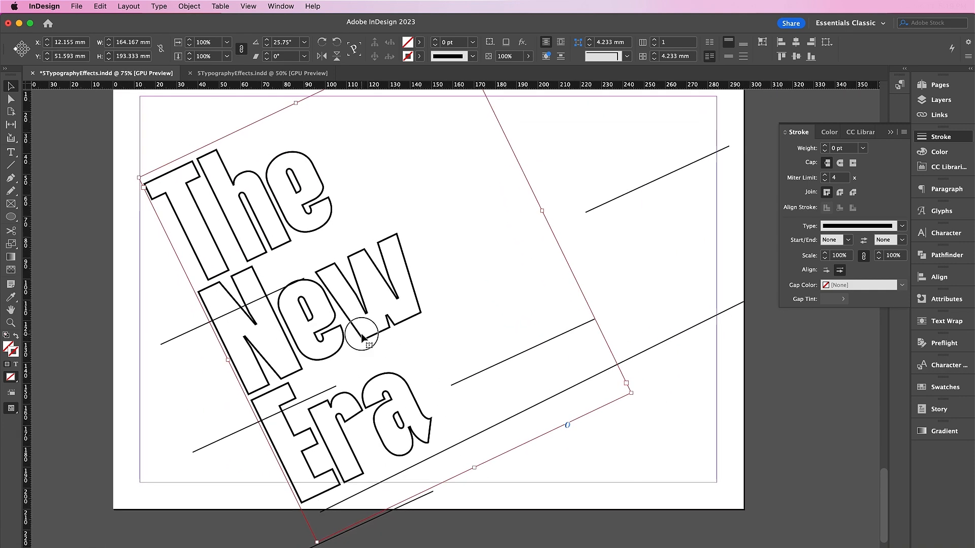
drag(361, 337, 298, 370)
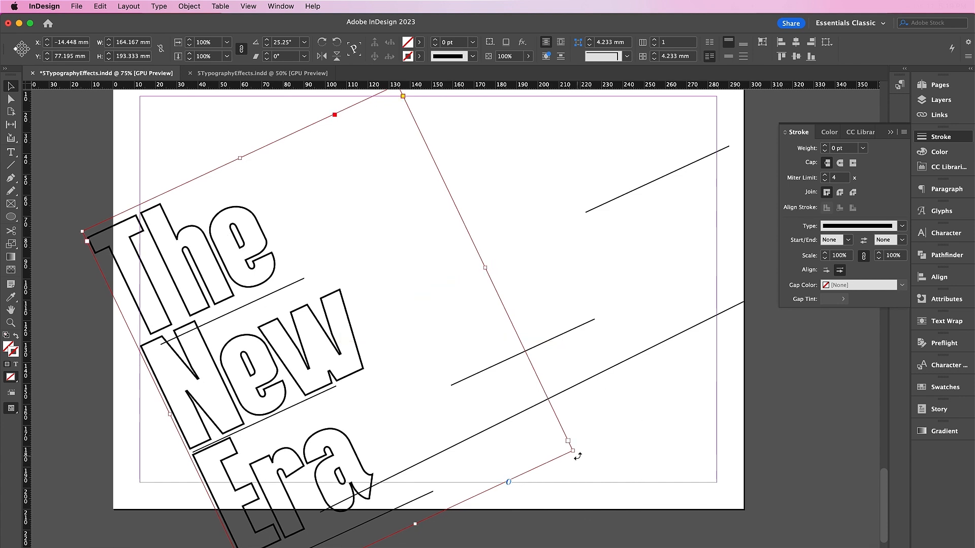
drag(554, 456, 581, 457)
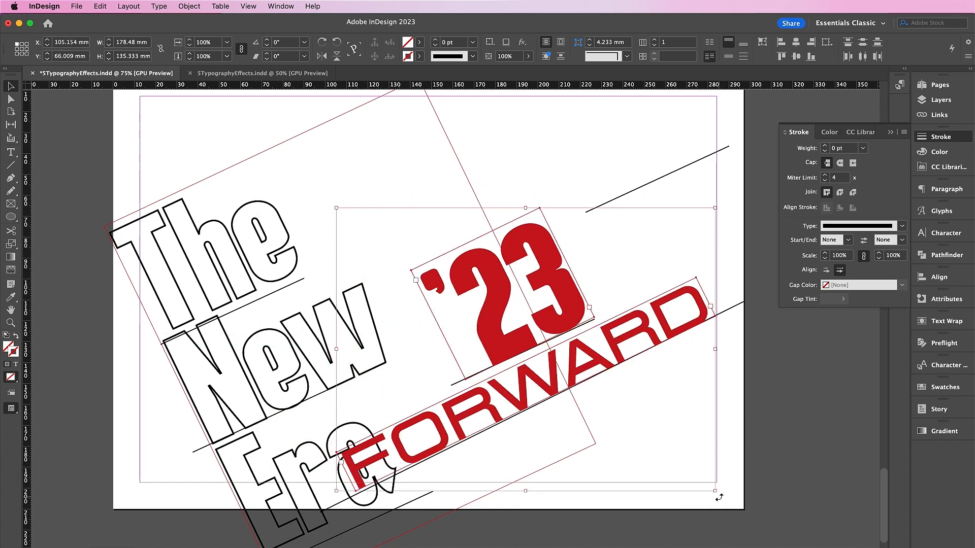
Position and fit the red FORWARD text frame along one of the diagonal guide lines.
drag(719, 498, 721, 496)
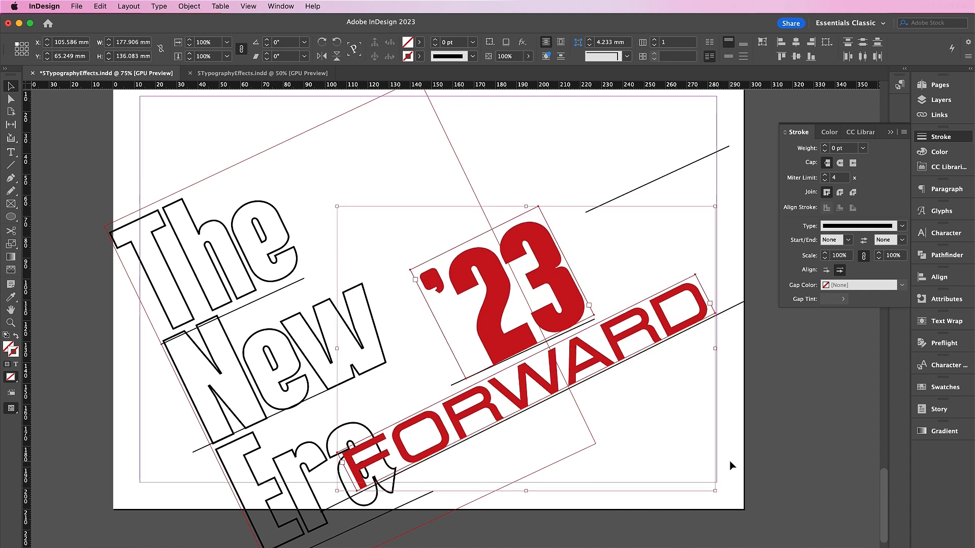
key(Up)
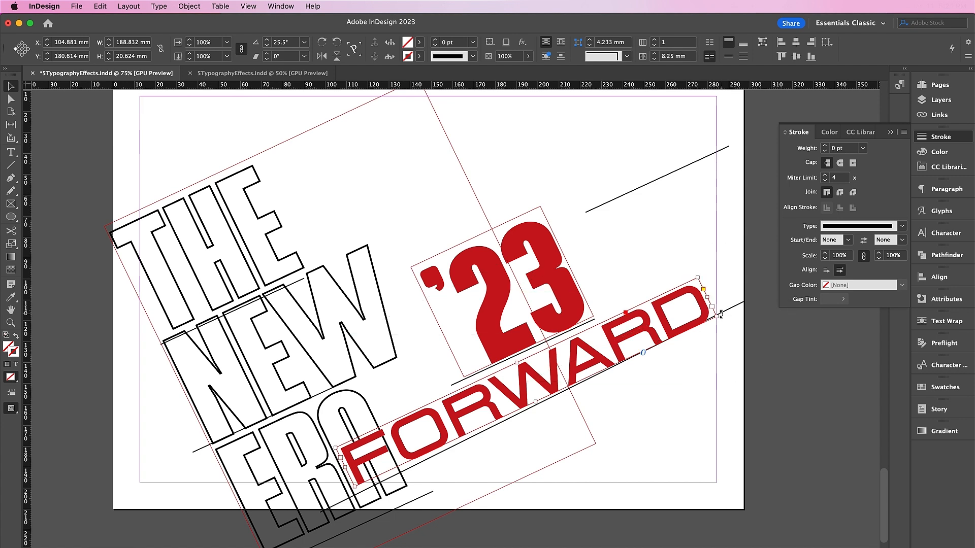
drag(718, 314, 721, 314)
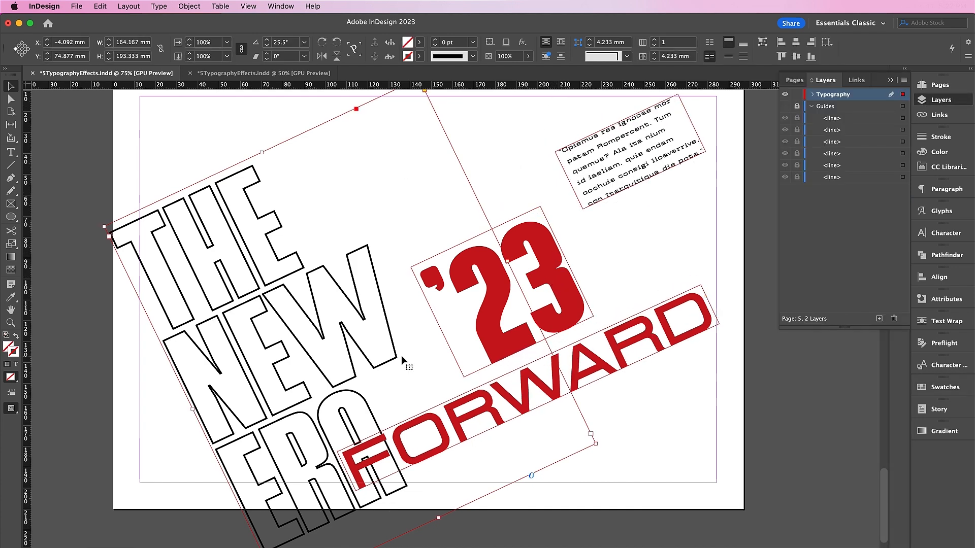
click(945, 386)
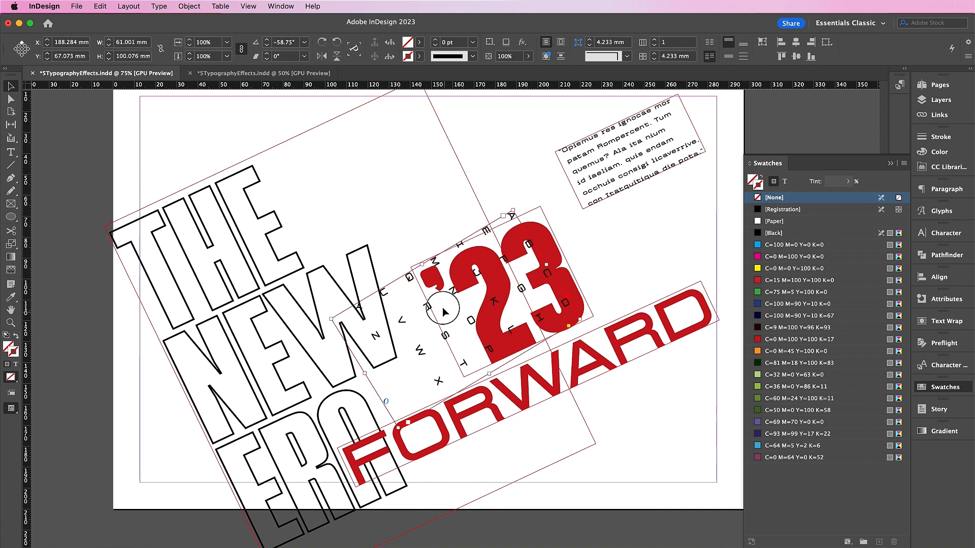